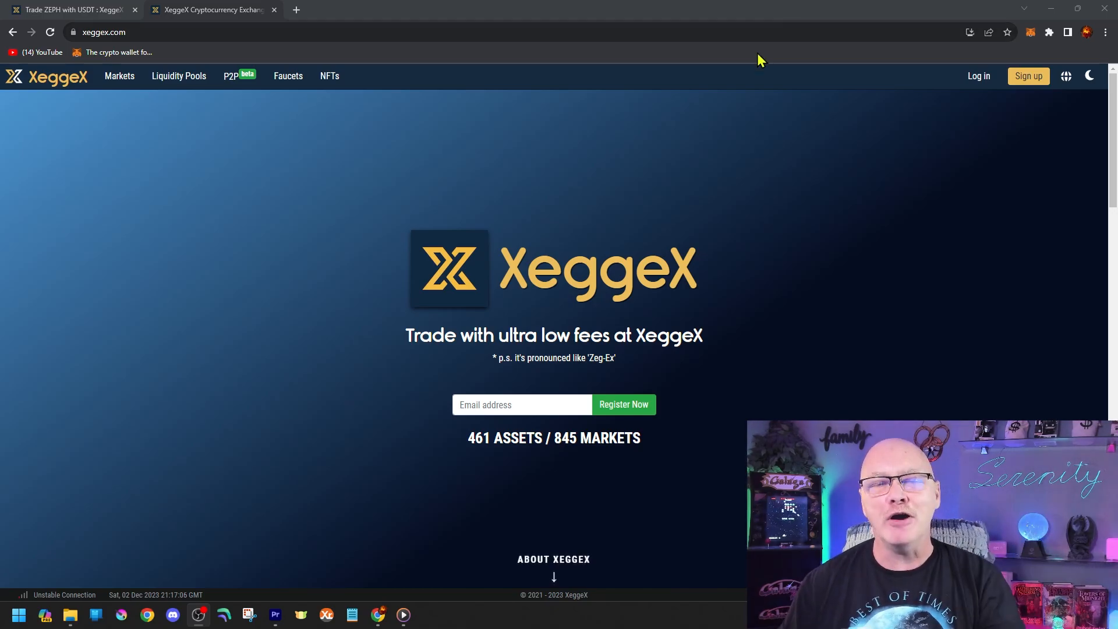
pyautogui.click(522, 405)
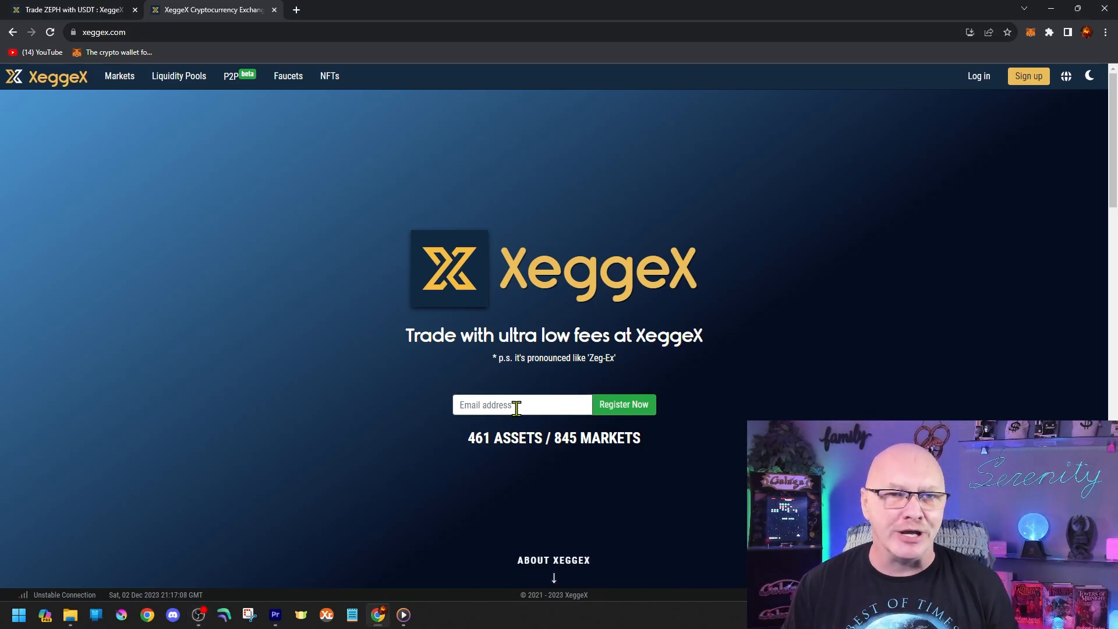
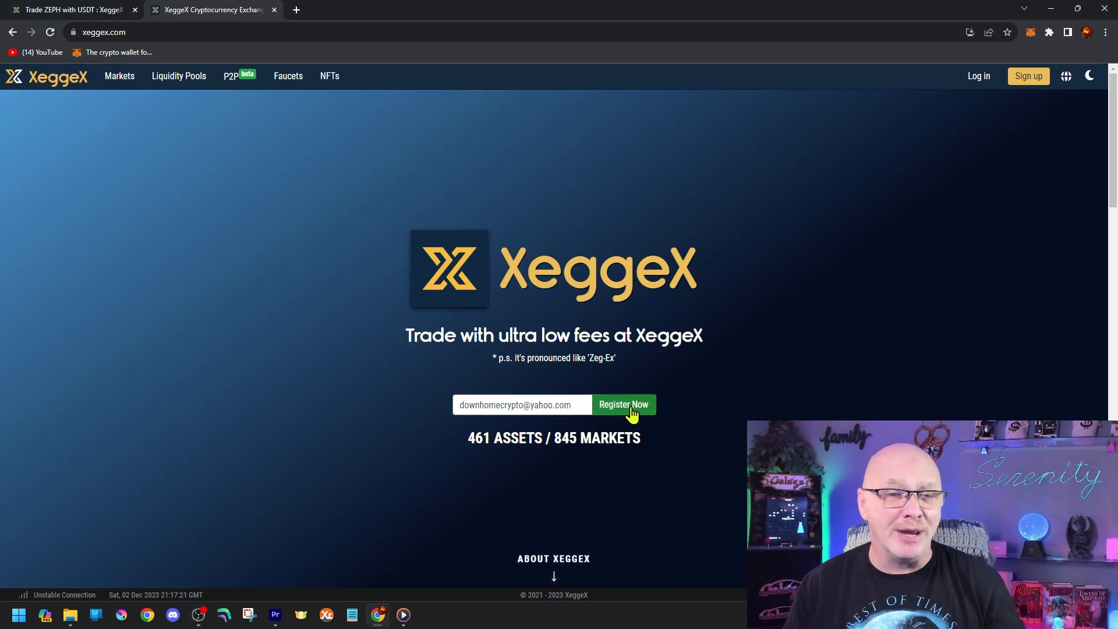
pyautogui.click(623, 406)
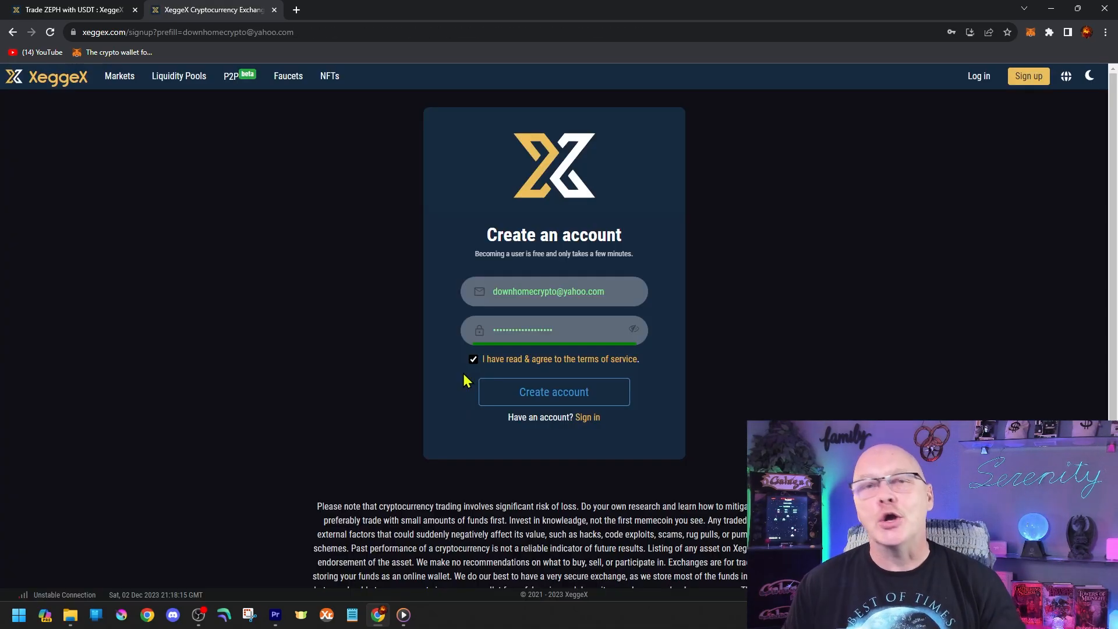
pyautogui.moveTo(543, 382)
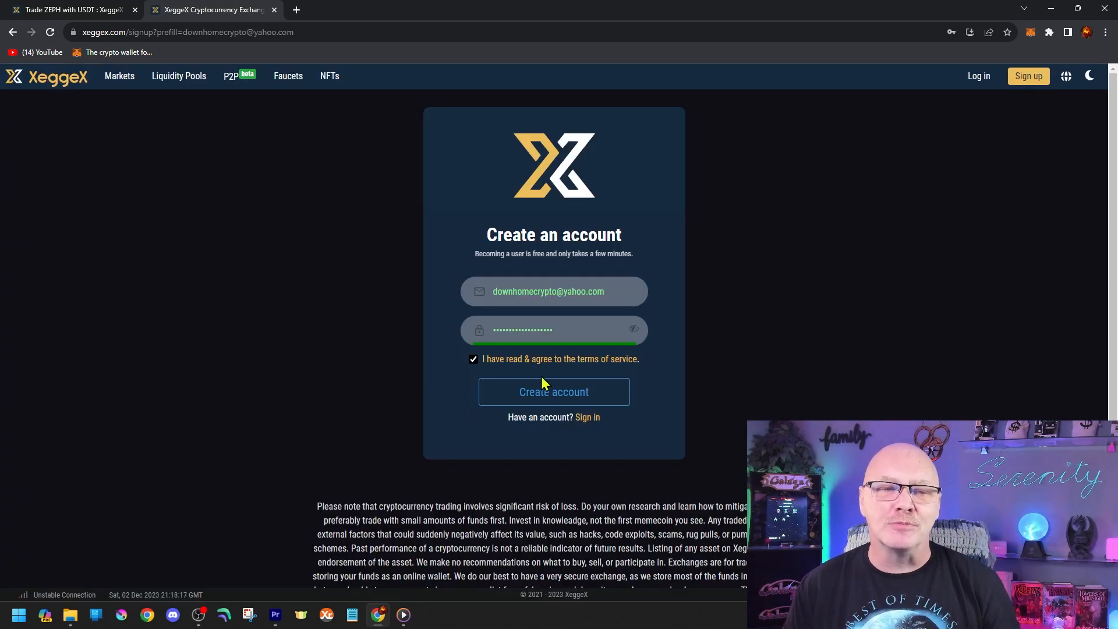
pyautogui.click(554, 391)
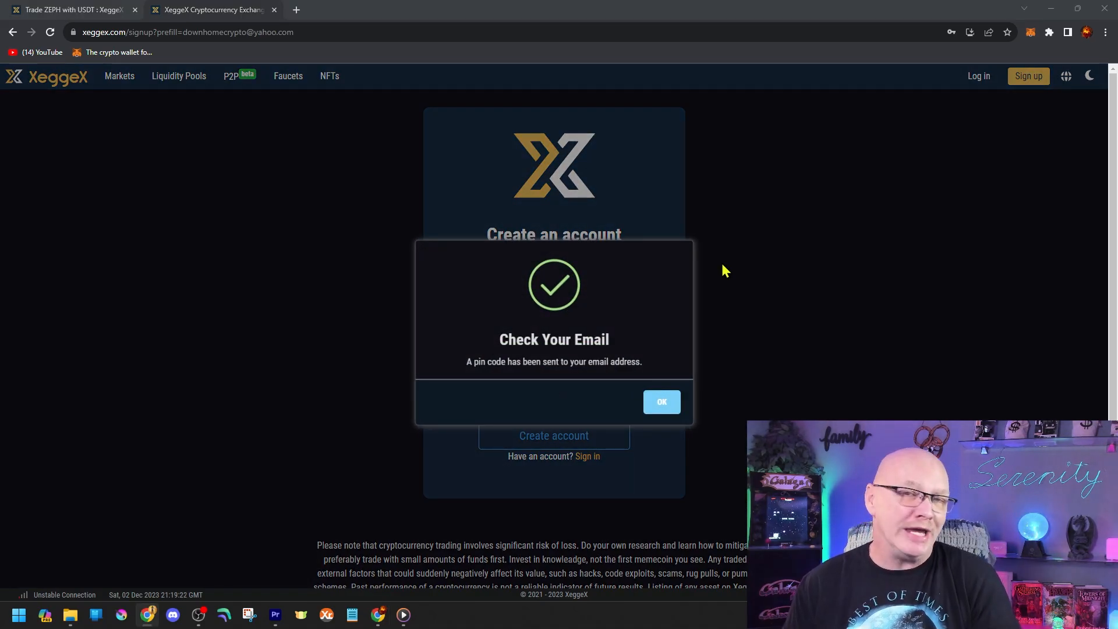
pyautogui.click(661, 402)
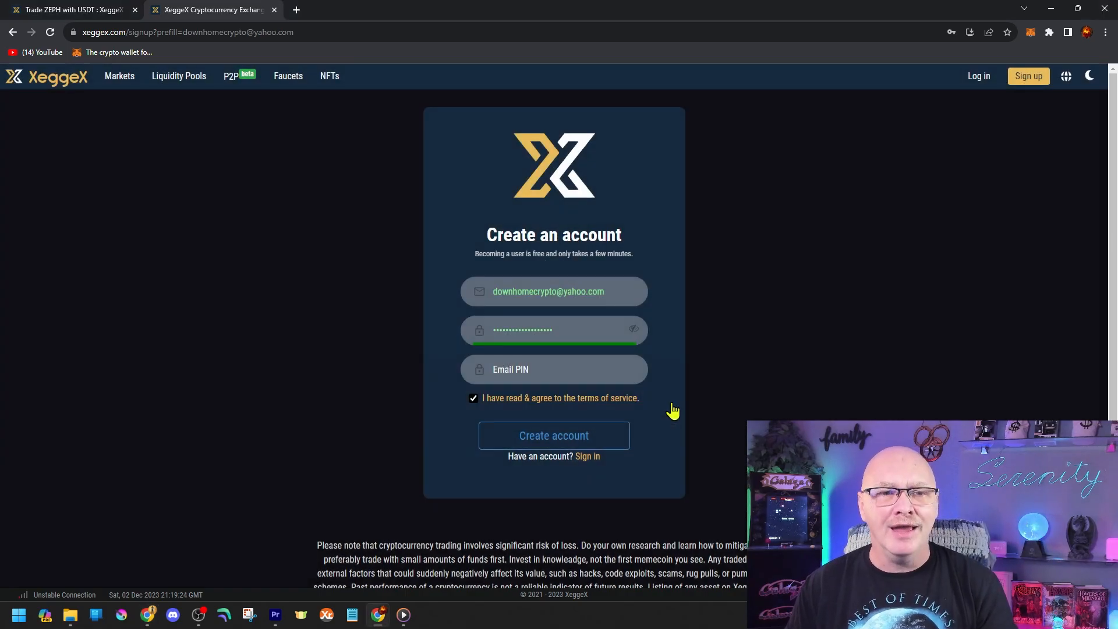
pyautogui.moveTo(673, 410)
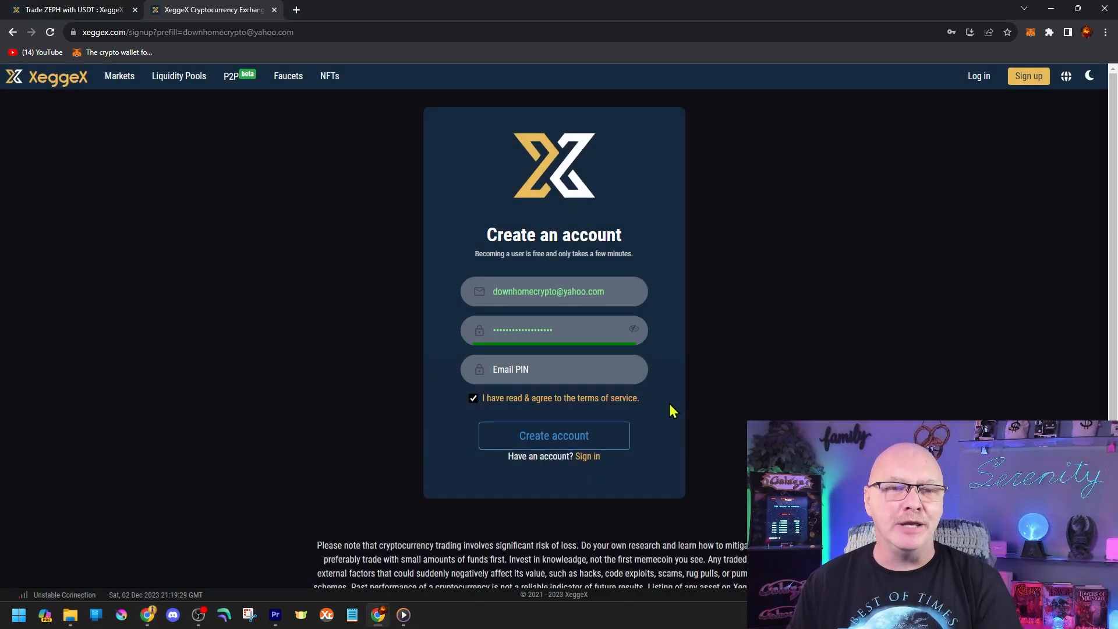
pyautogui.click(576, 371)
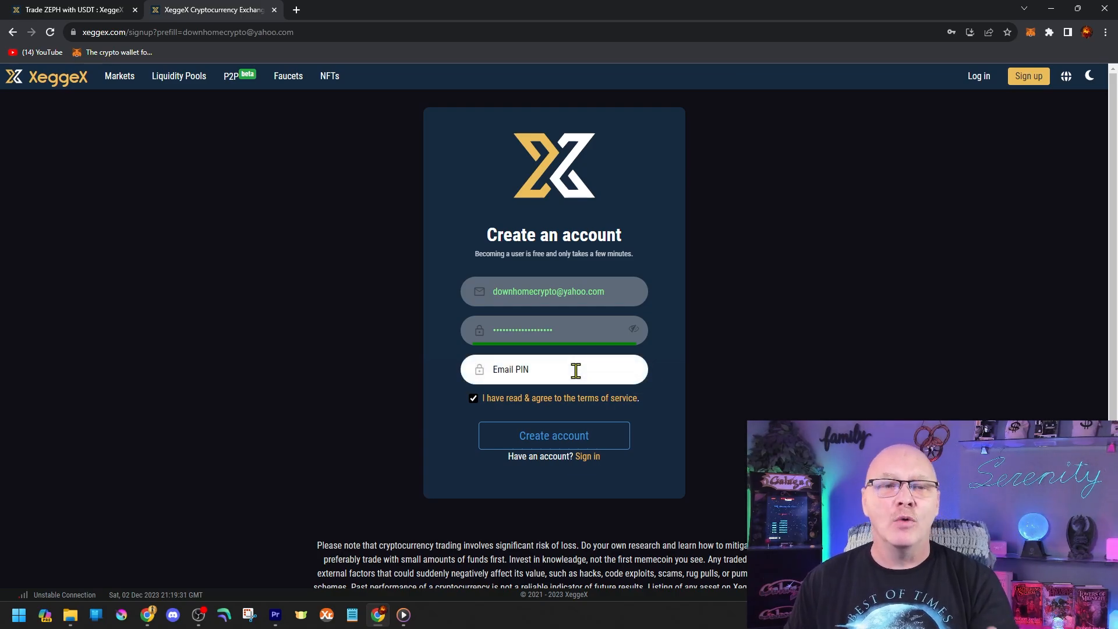
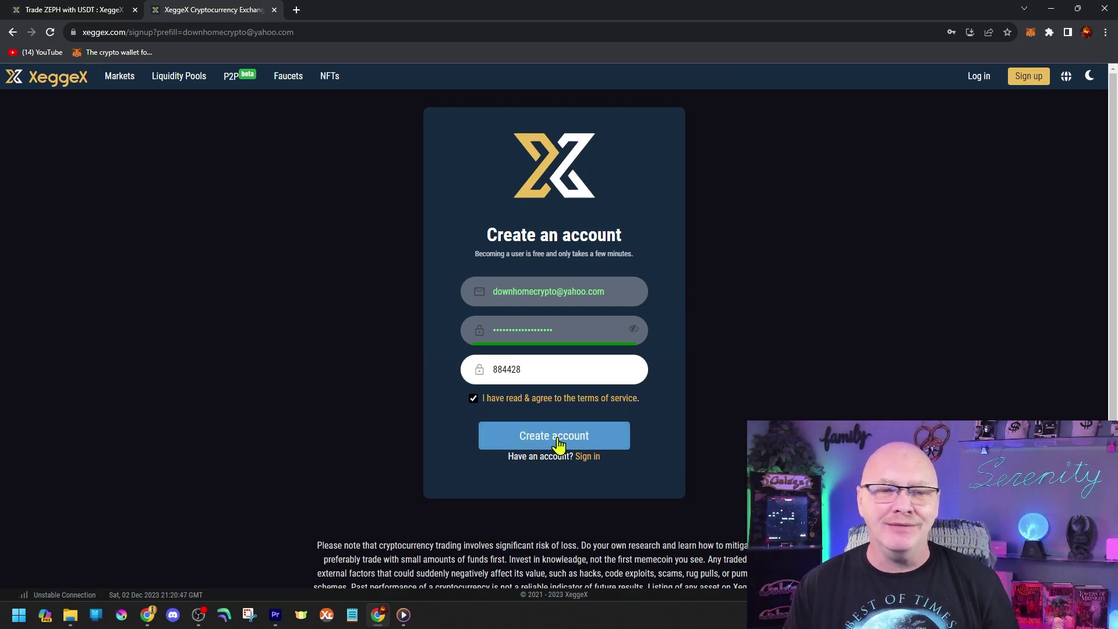
pyautogui.click(554, 436)
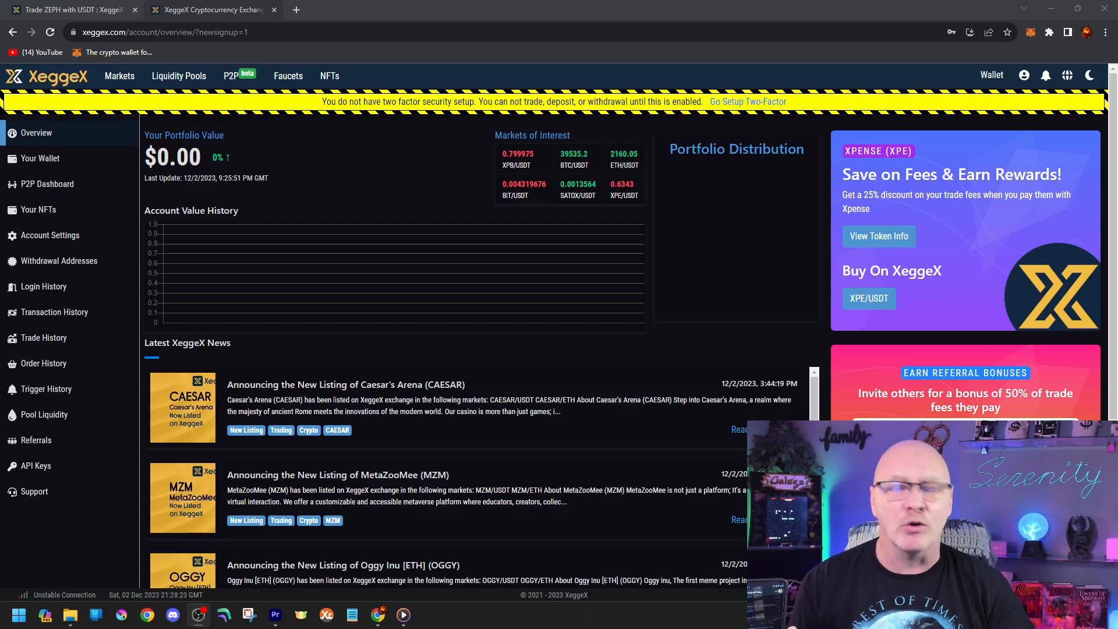
pyautogui.moveTo(738, 106)
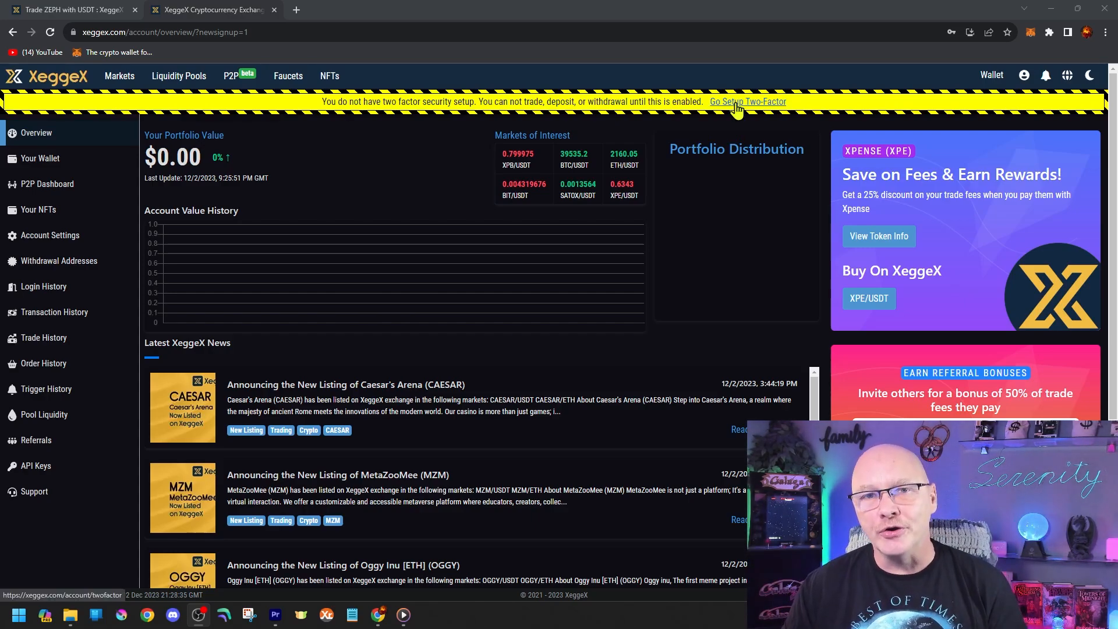
# - Enable two-factor security with the authenticator's 6-digit PIN and save the change
pyautogui.click(748, 101)
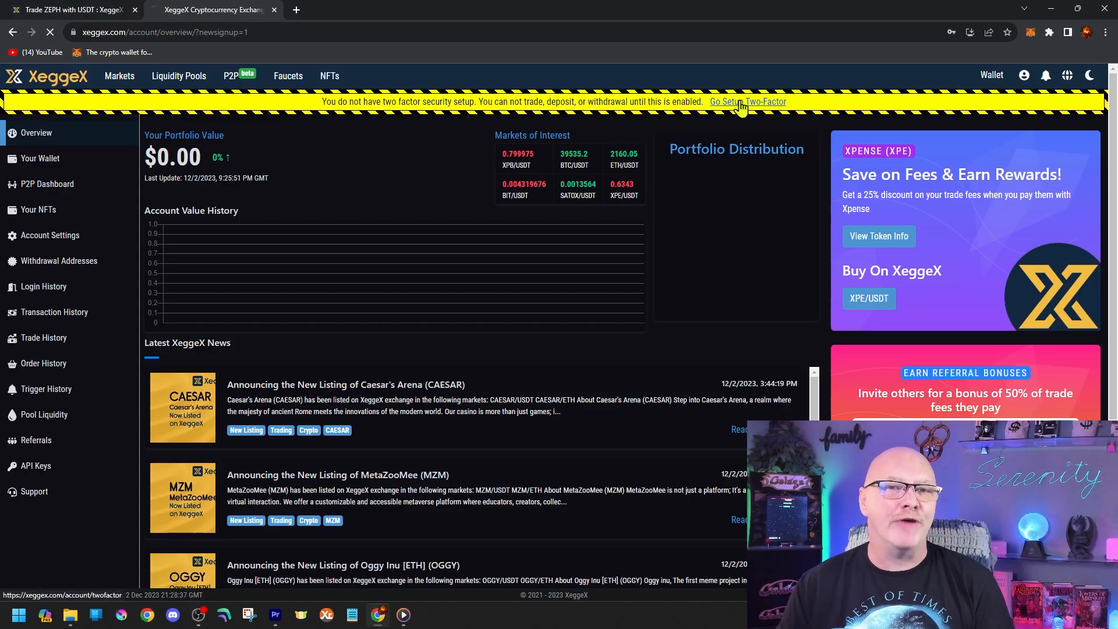
pyautogui.click(748, 102)
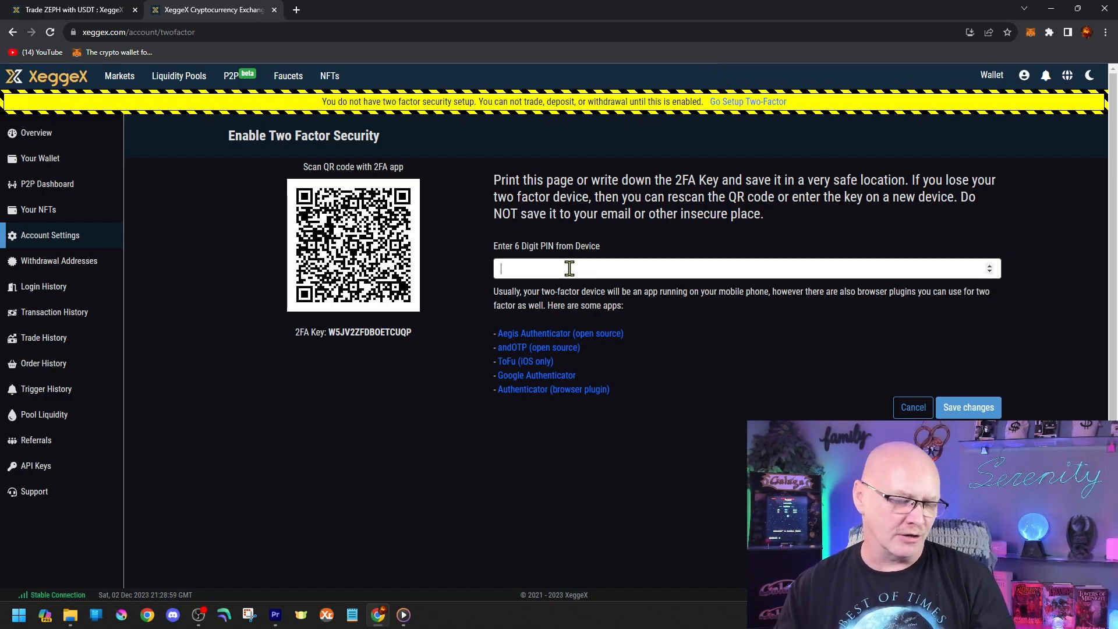
pyautogui.click(969, 408)
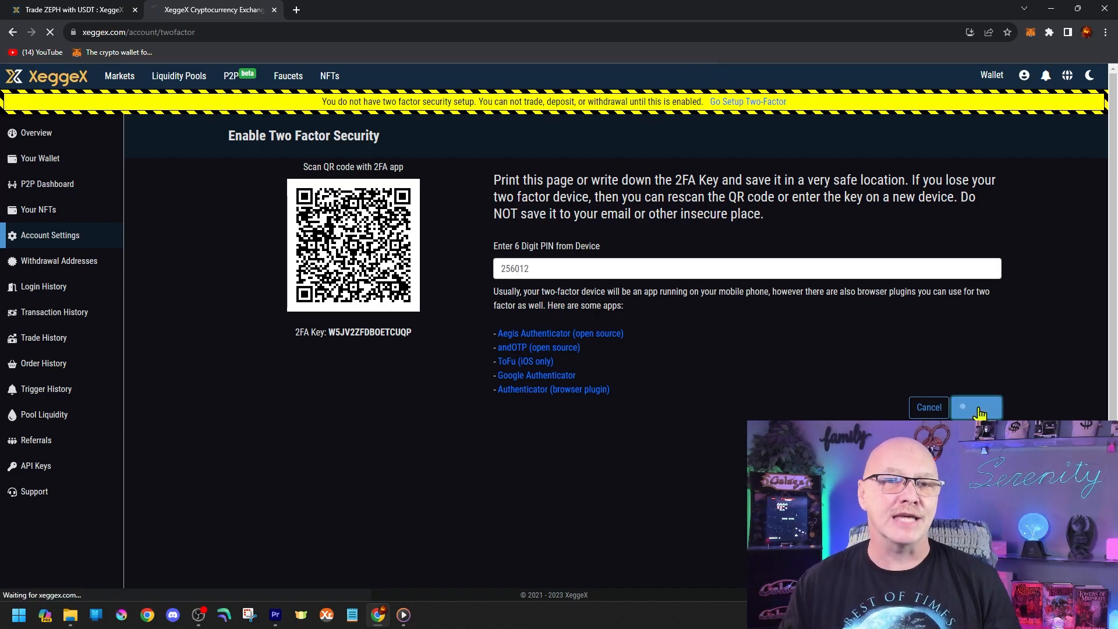
pyautogui.click(976, 407)
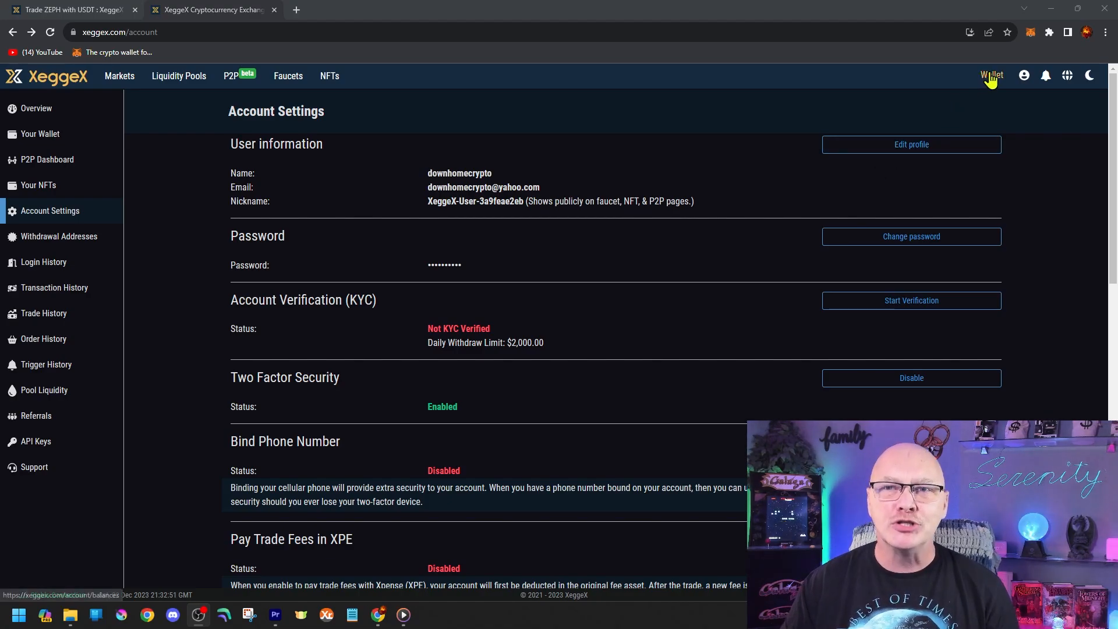
# - Search the wallet for 'zeph' and open the ZEPH deposit page
pyautogui.click(992, 74)
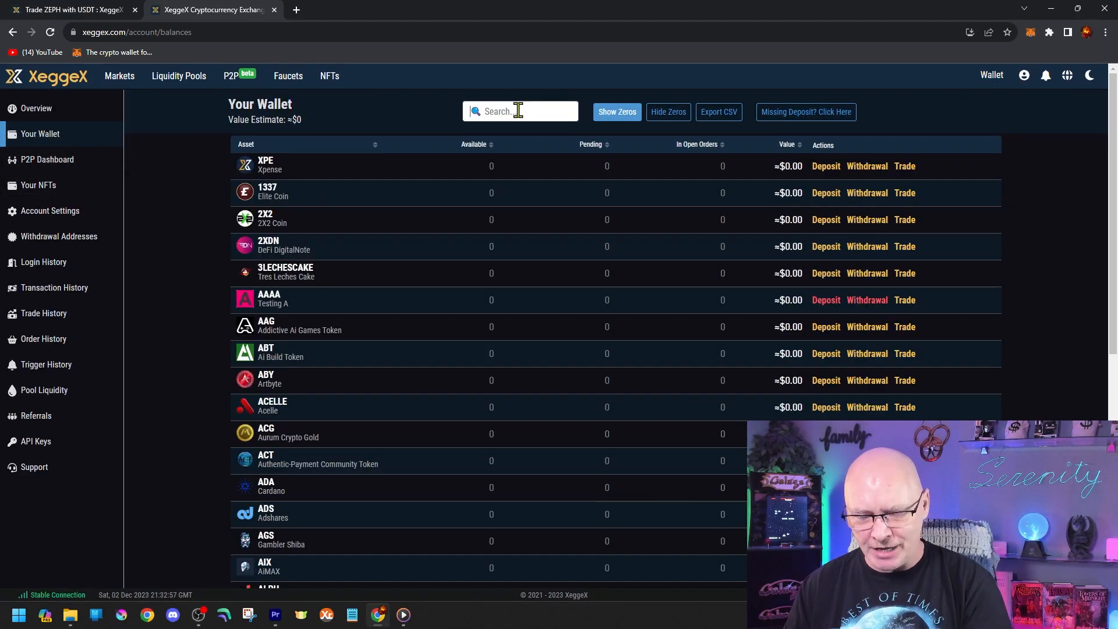
pyautogui.write('zeph')
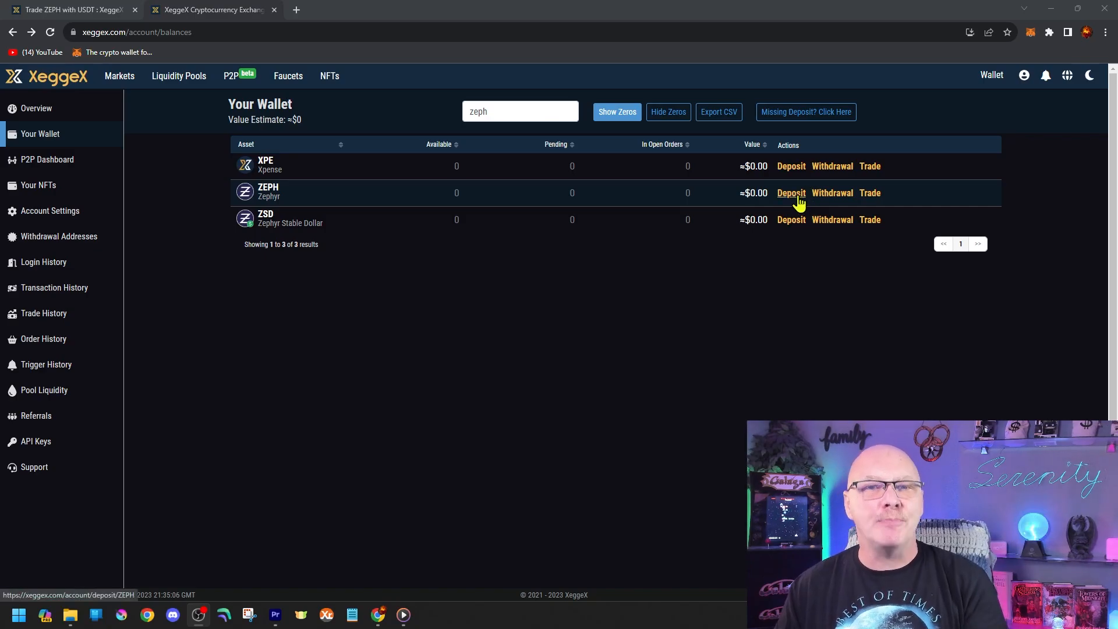
pyautogui.click(790, 193)
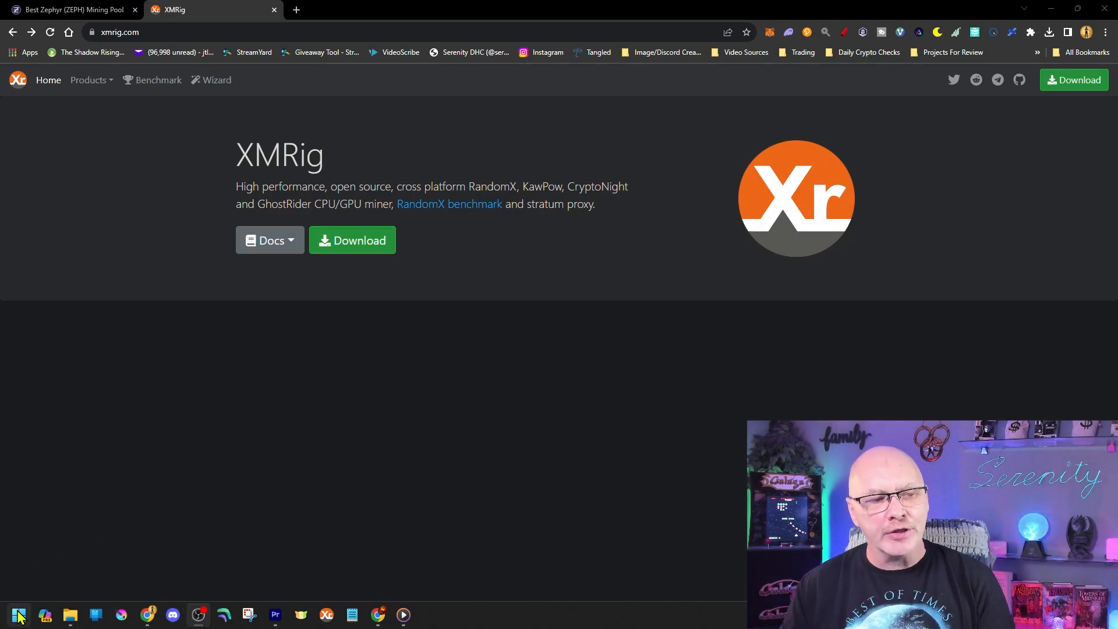
# - Launch Windows Security from the Start search for 'secur'
pyautogui.click(19, 615)
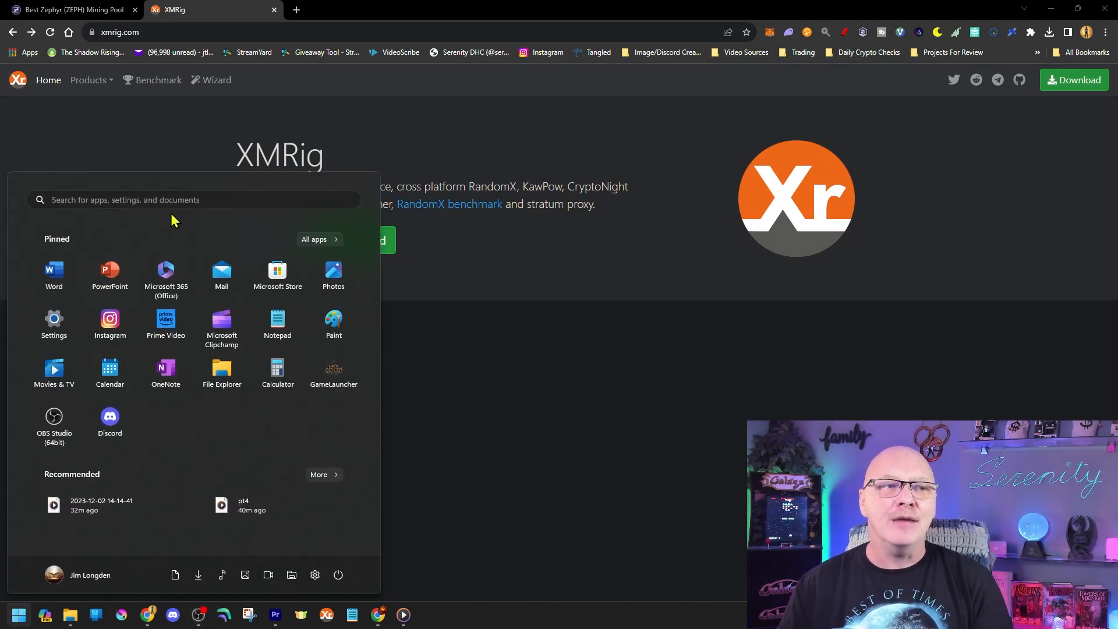
pyautogui.write('security')
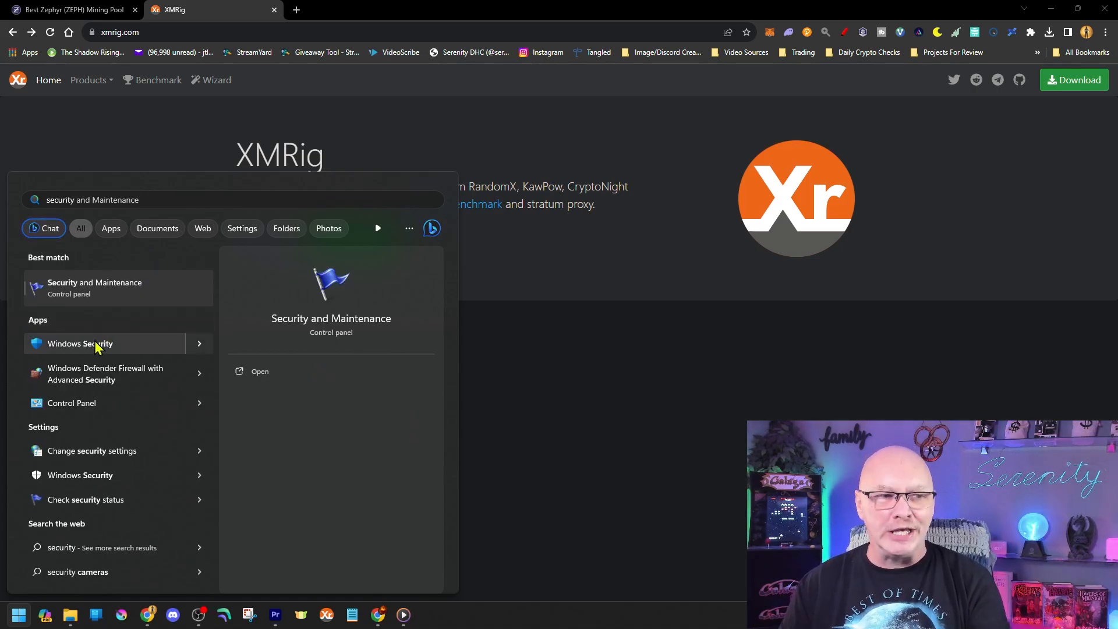
pyautogui.click(79, 344)
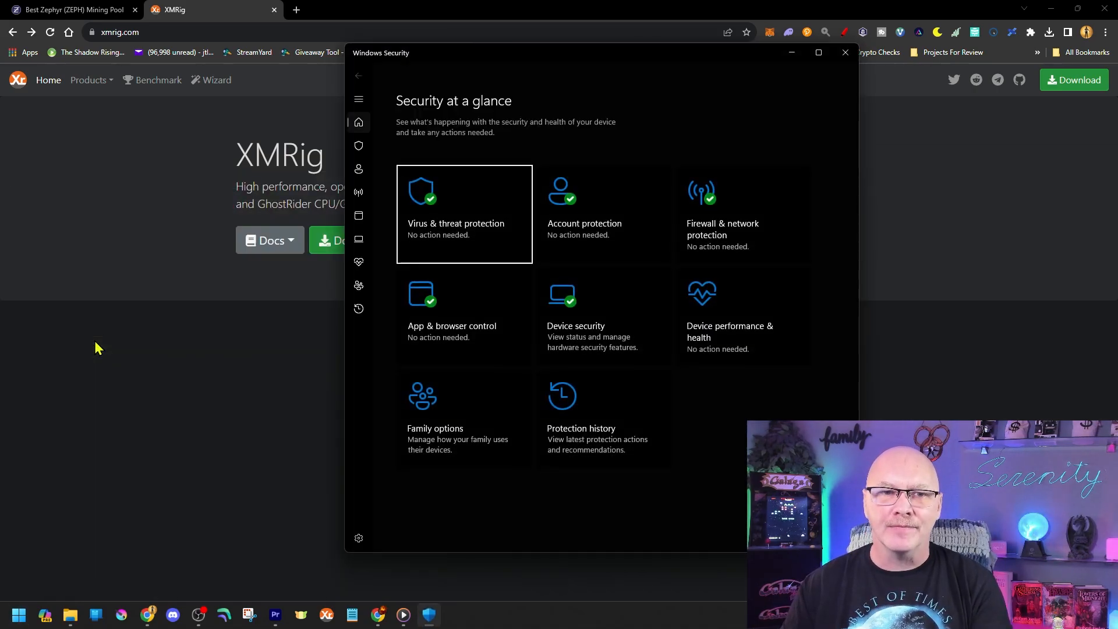
pyautogui.moveTo(447, 208)
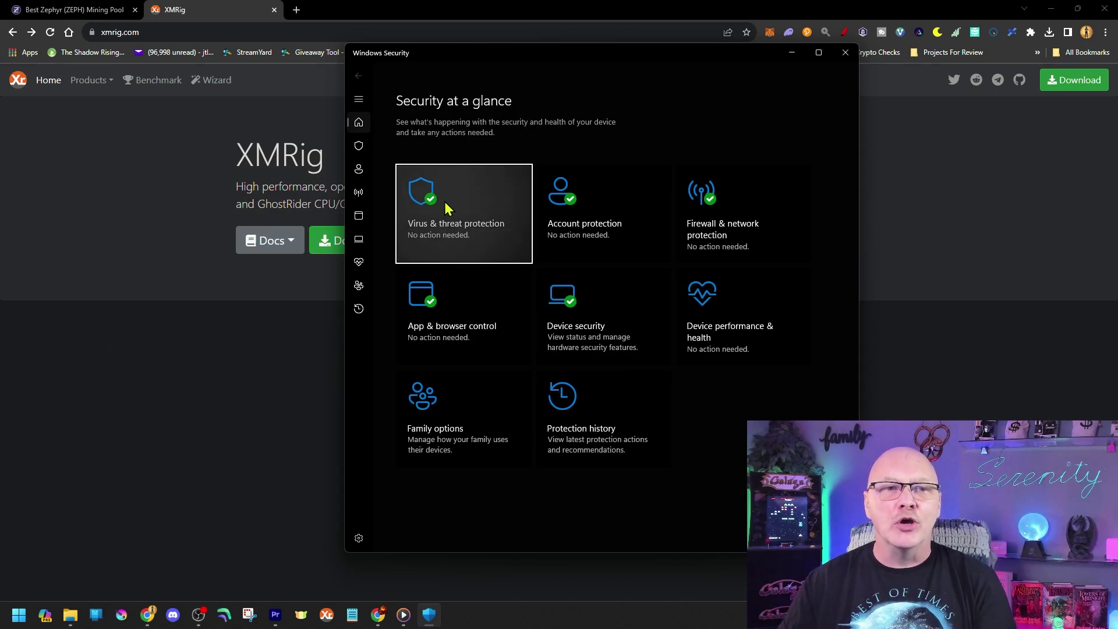
# - Turn off real-time protection in the virus and threat protection settings
pyautogui.click(455, 214)
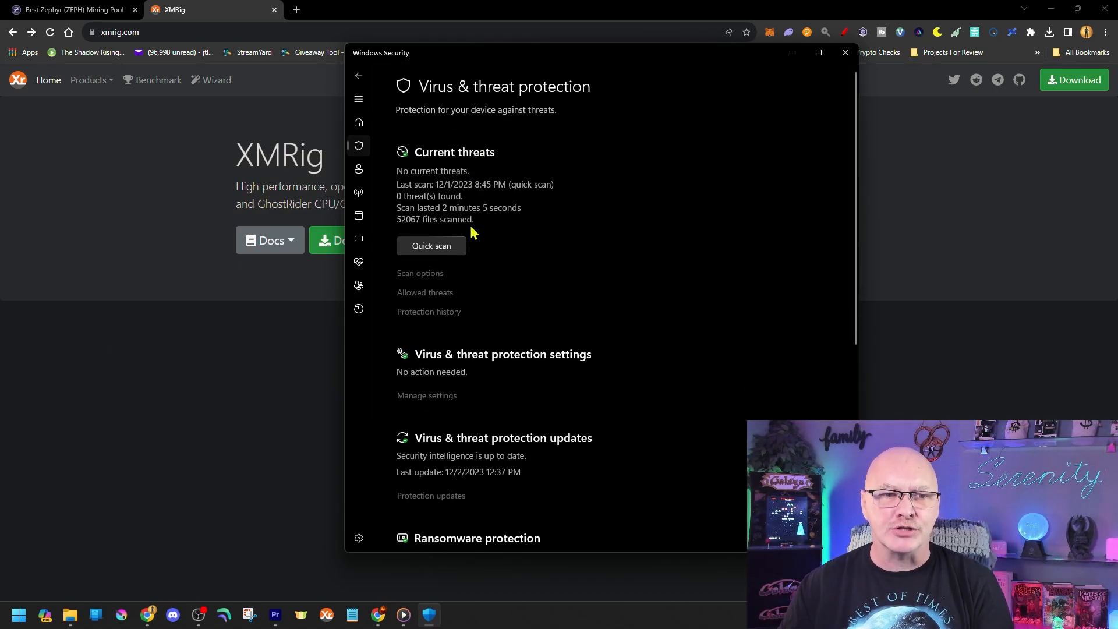
pyautogui.moveTo(429, 364)
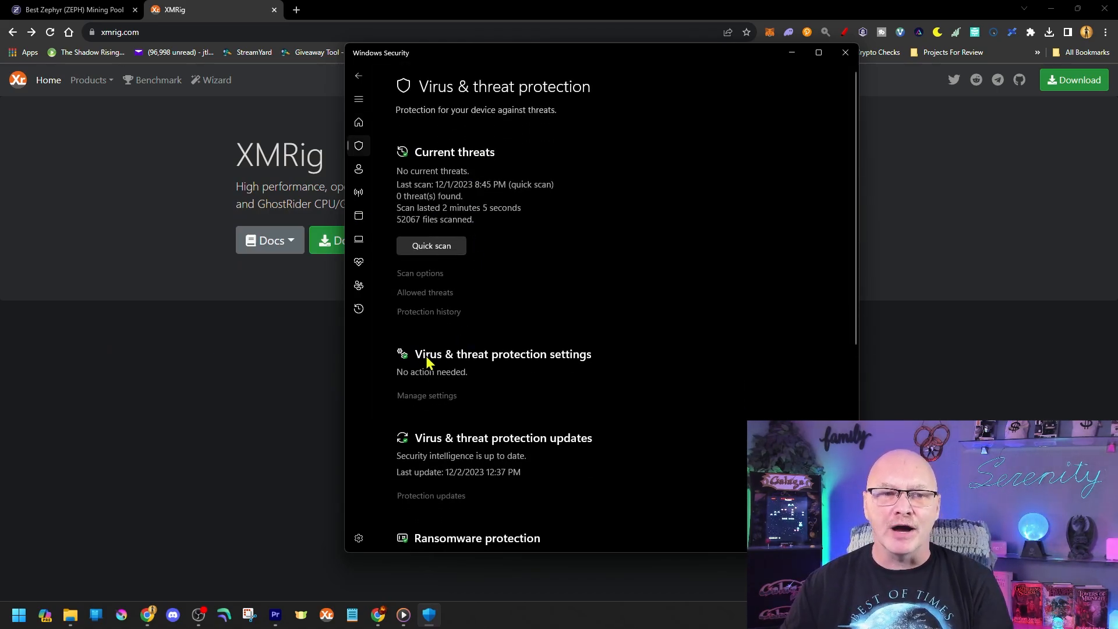
pyautogui.moveTo(420, 398)
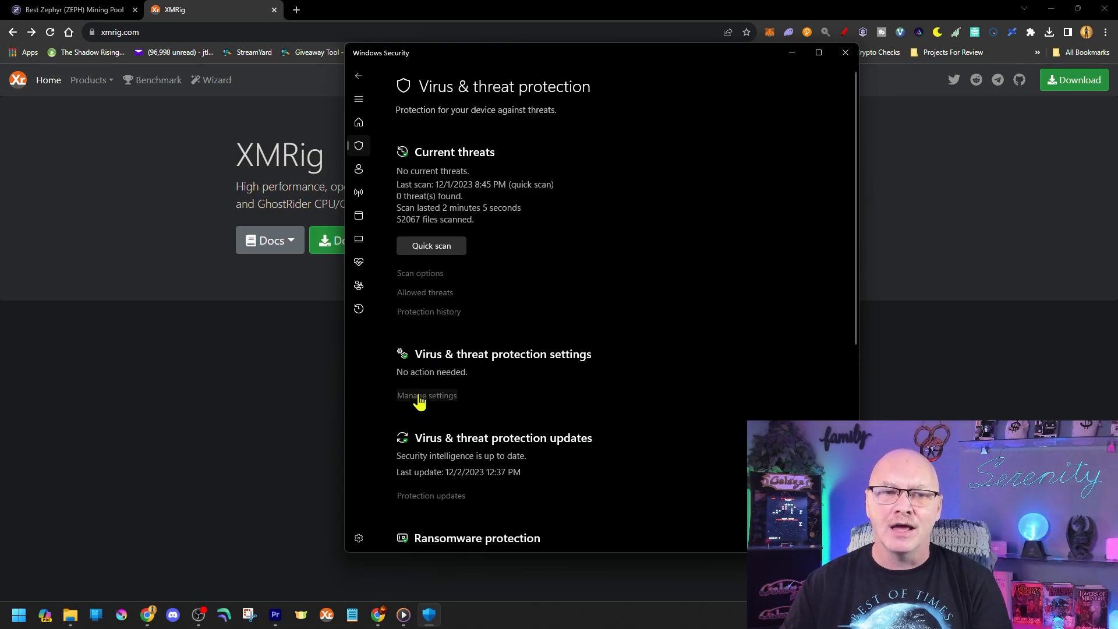
pyautogui.click(426, 396)
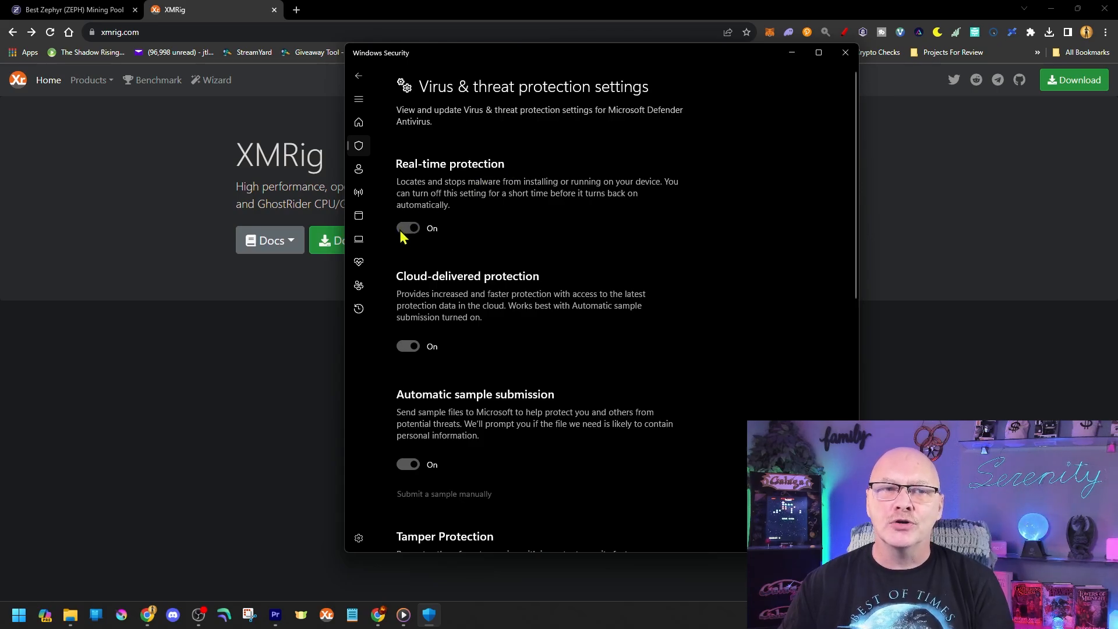
pyautogui.click(408, 228)
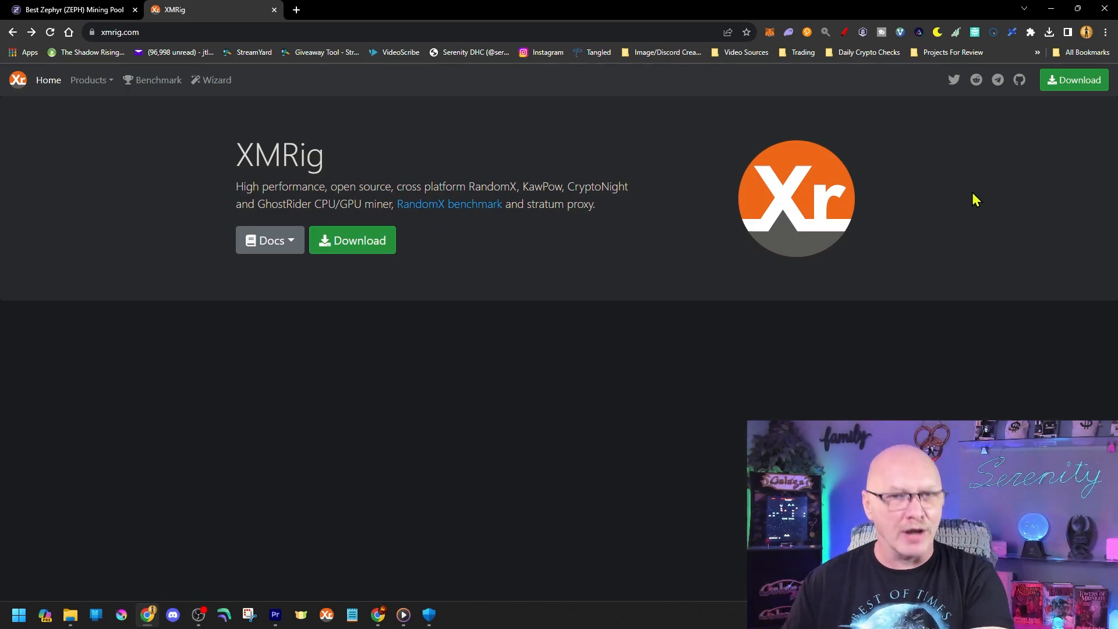
# - Download xmrig-6.21.0-gcc-win64.zip, accepting the antivirus warning to reveal the link
pyautogui.click(1074, 80)
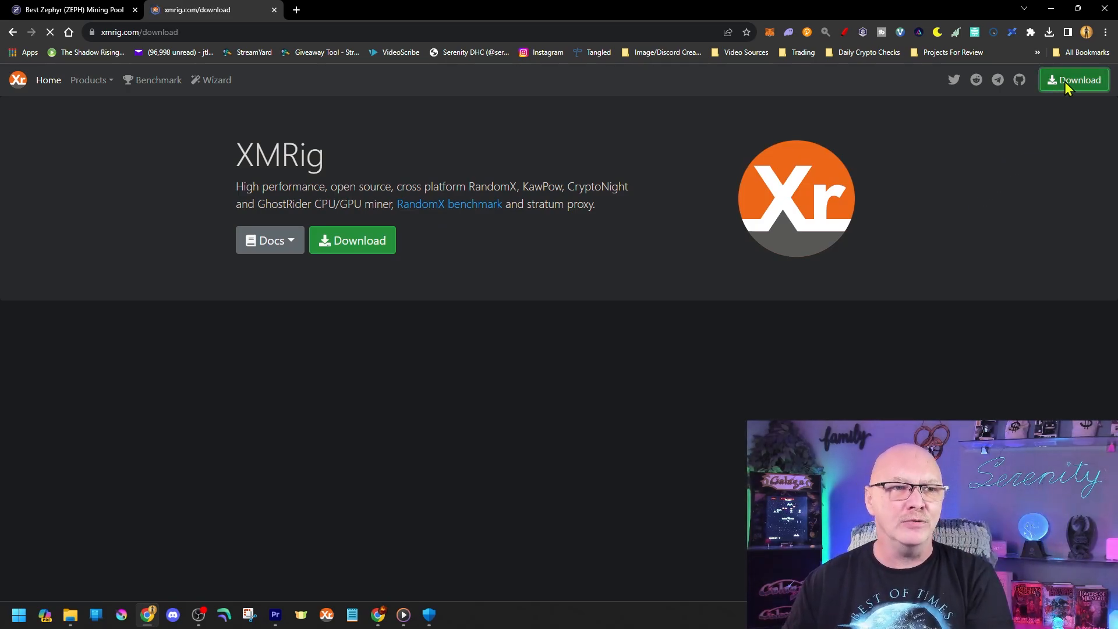
pyautogui.click(1073, 79)
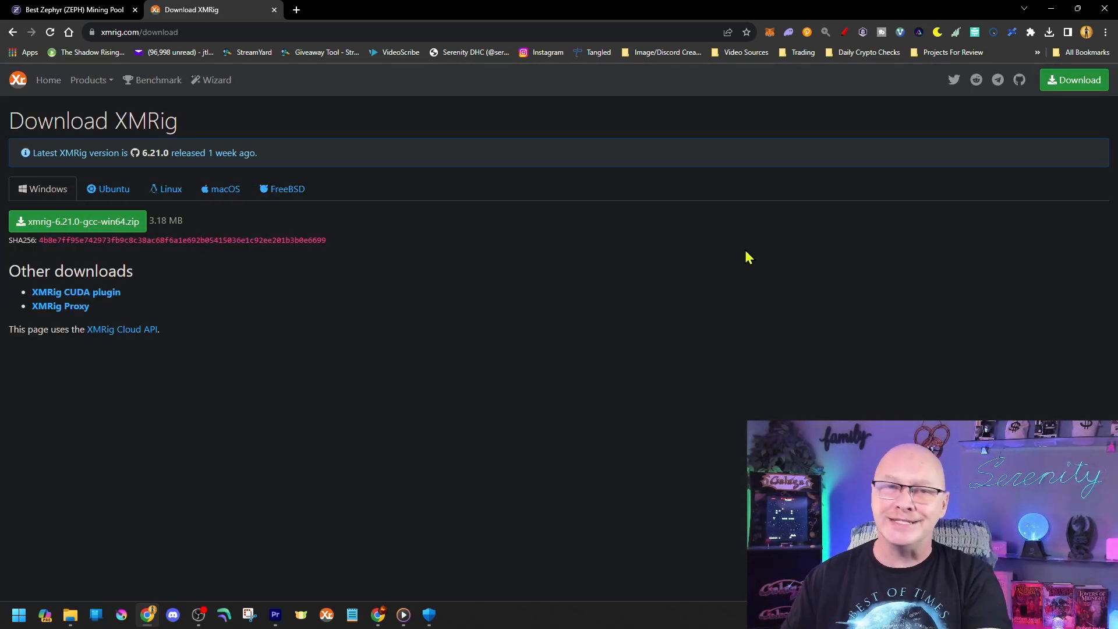
pyautogui.moveTo(655, 258)
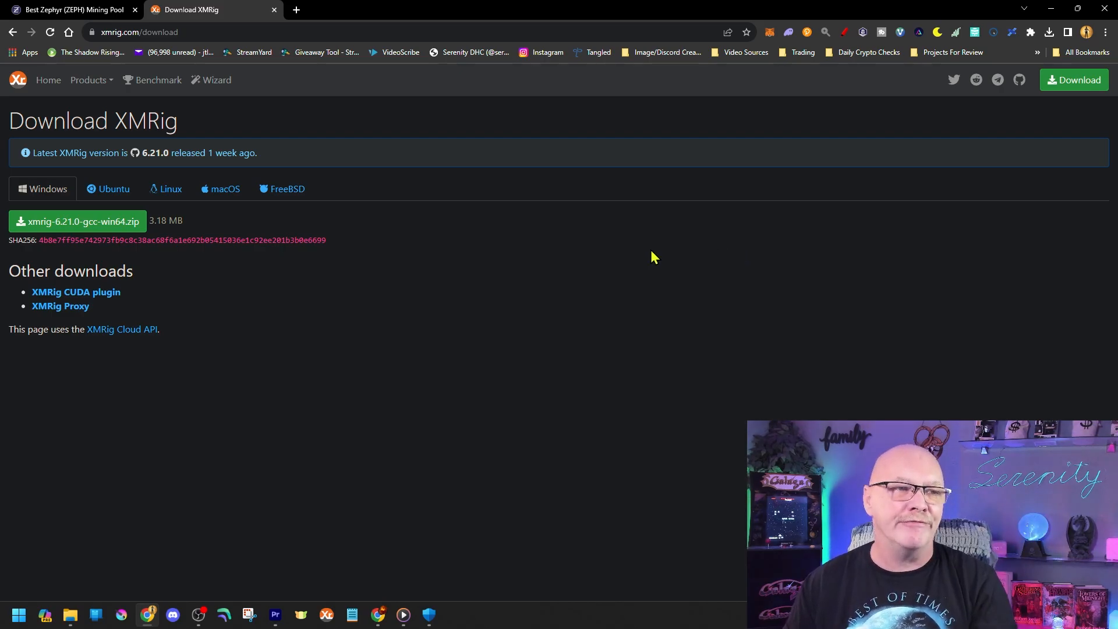
pyautogui.click(77, 222)
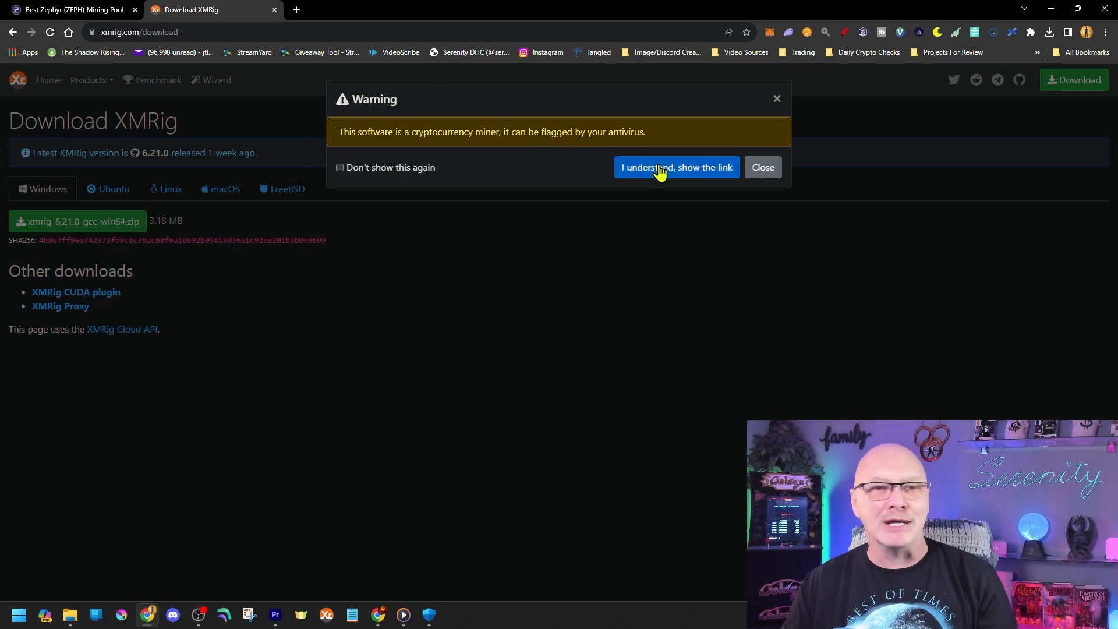
pyautogui.click(676, 168)
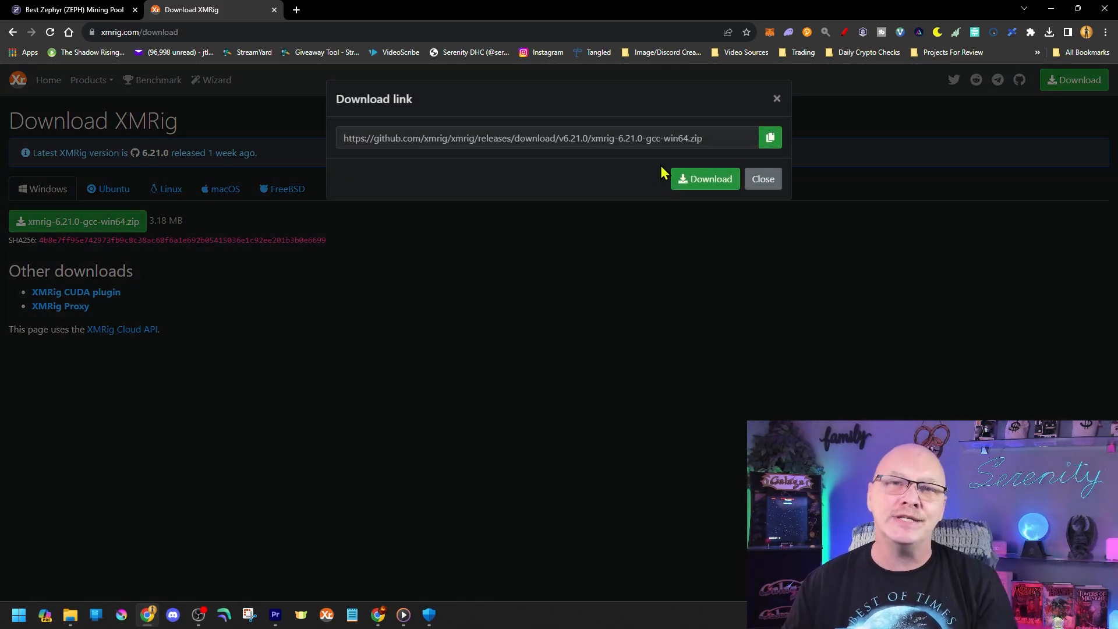
pyautogui.moveTo(692, 182)
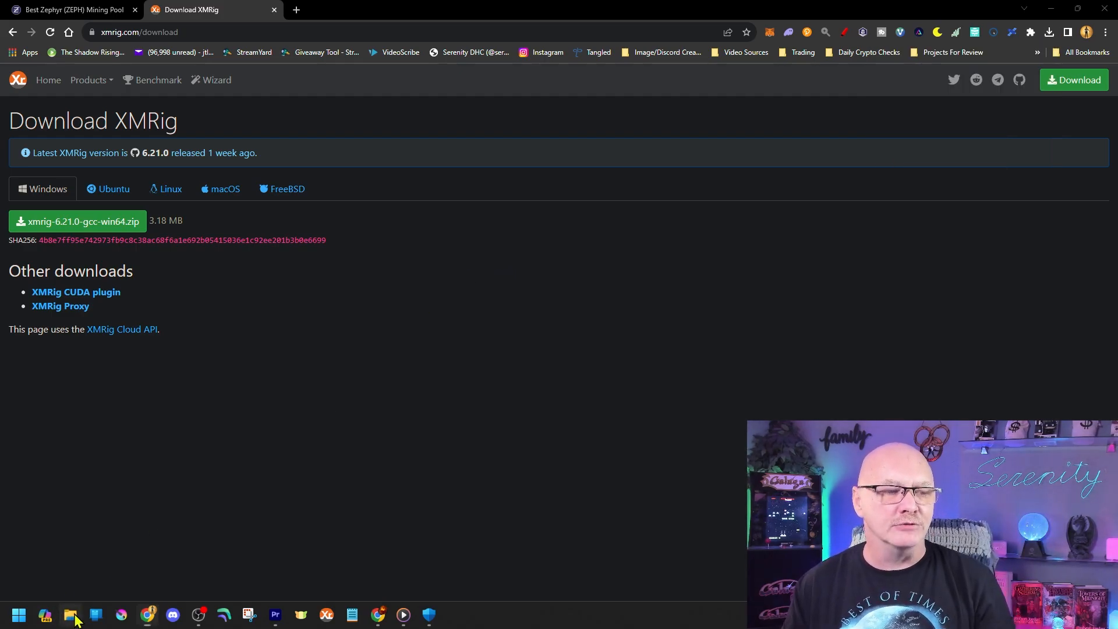
# - Extract the downloaded XMRig zip in Downloads into an xmrig-6.21.0-gcc-win64 folder
pyautogui.click(71, 615)
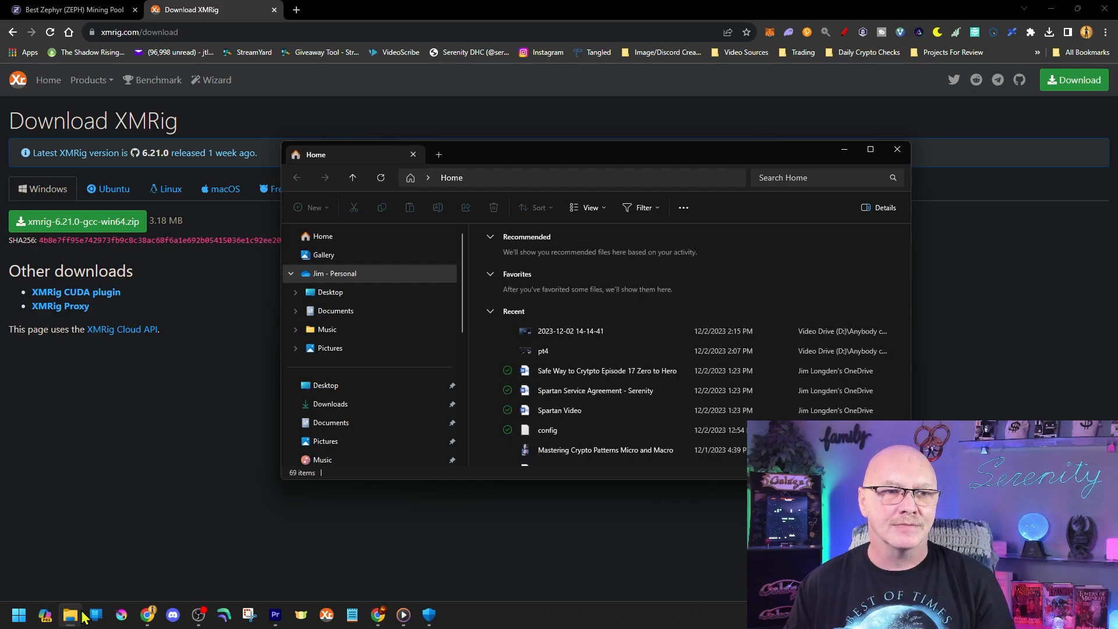
pyautogui.click(330, 404)
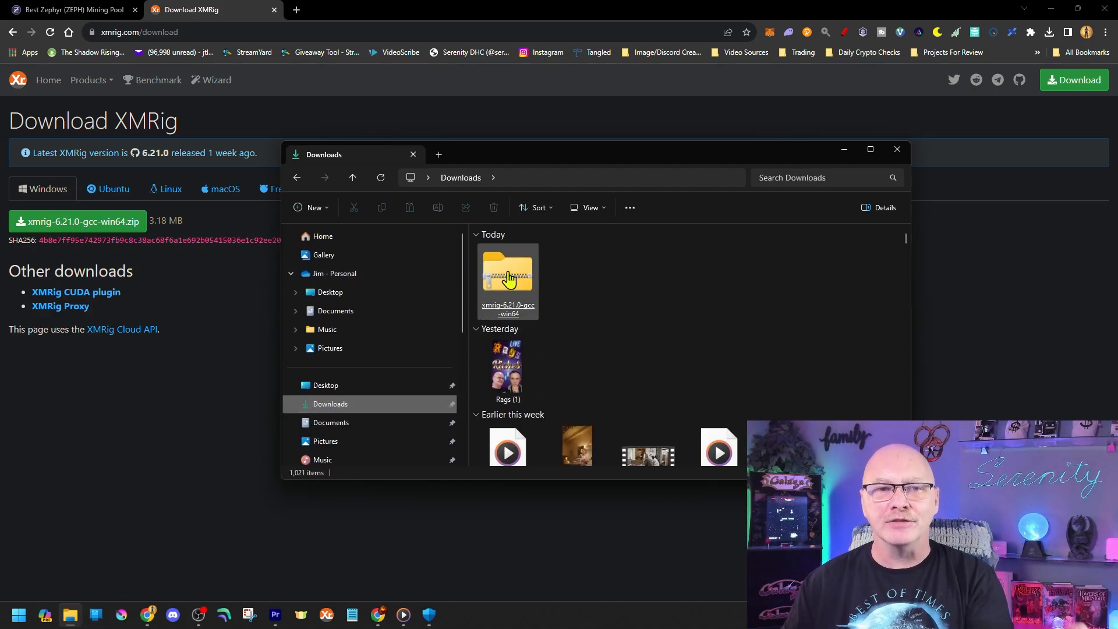
pyautogui.click(508, 274)
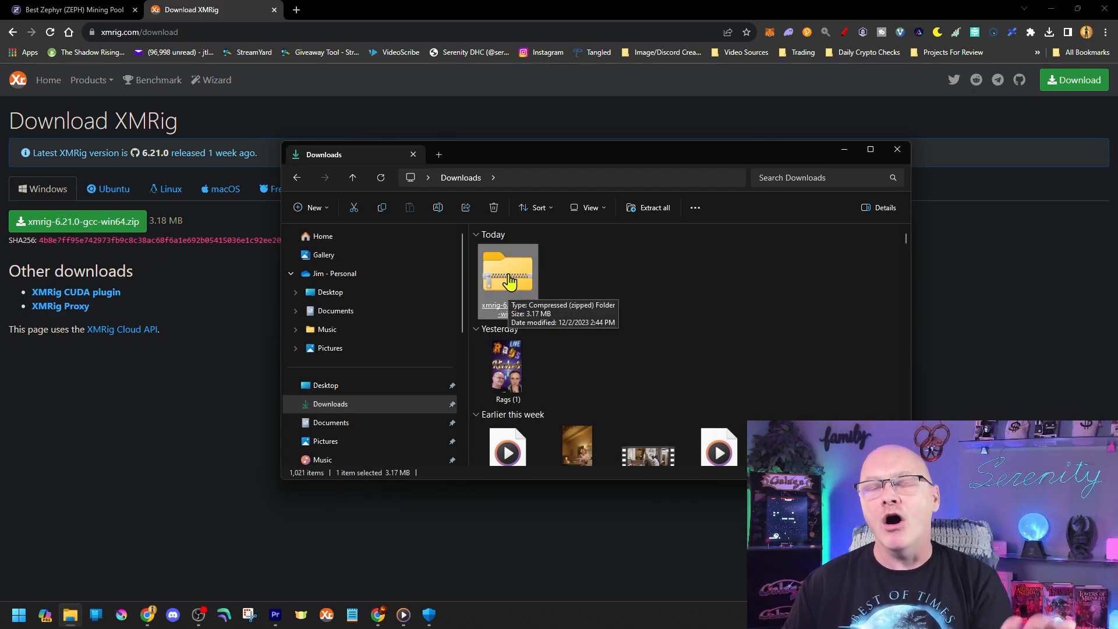
pyautogui.rightClick(508, 274)
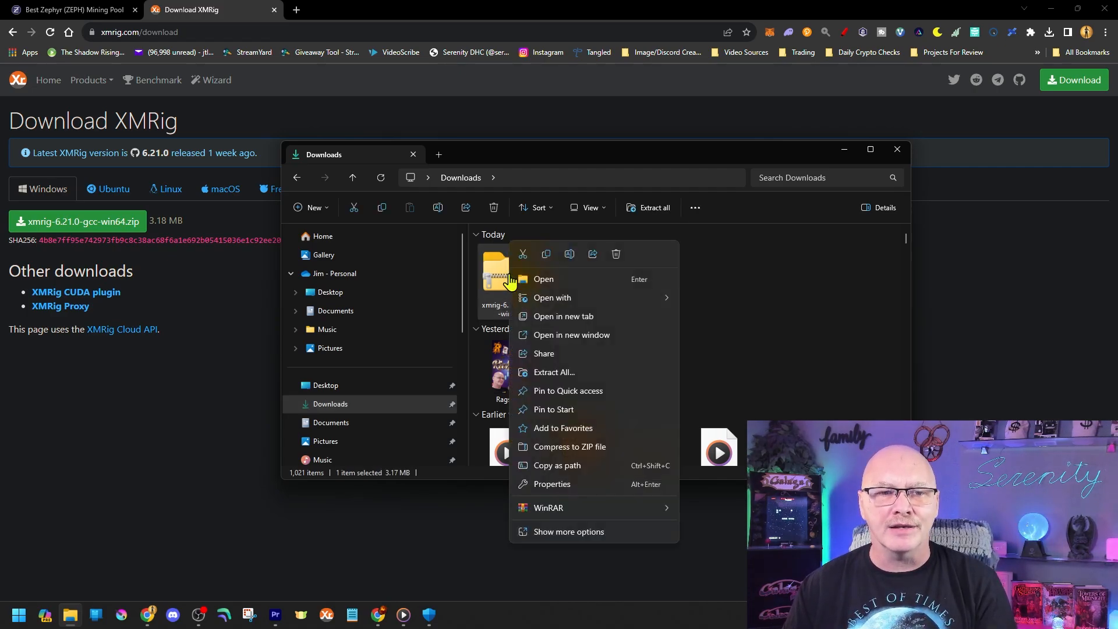
pyautogui.click(562, 374)
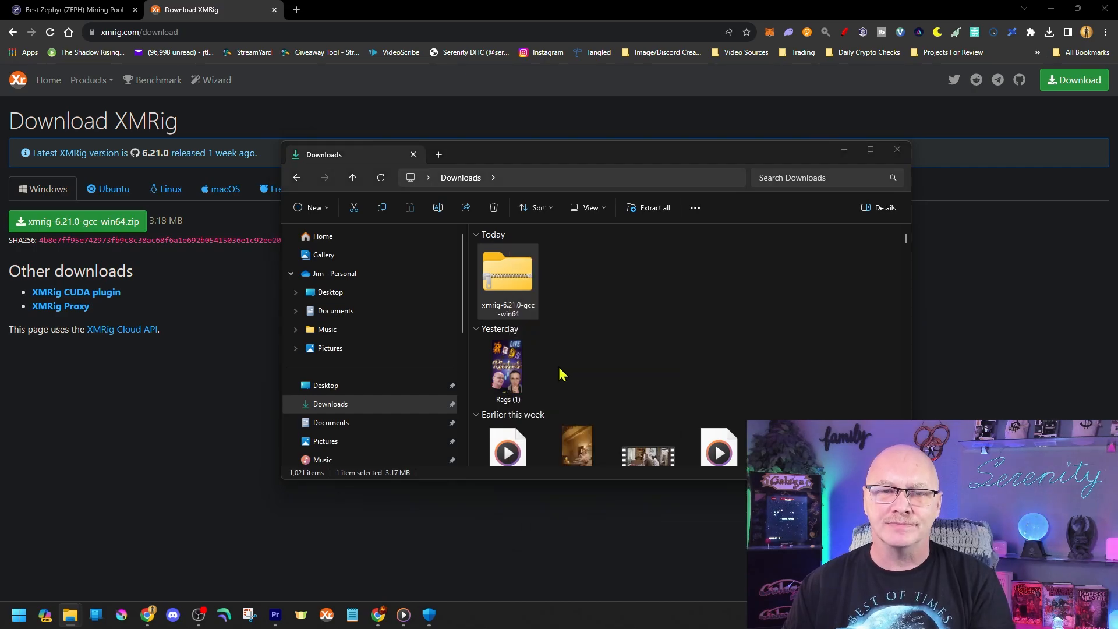
pyautogui.click(647, 208)
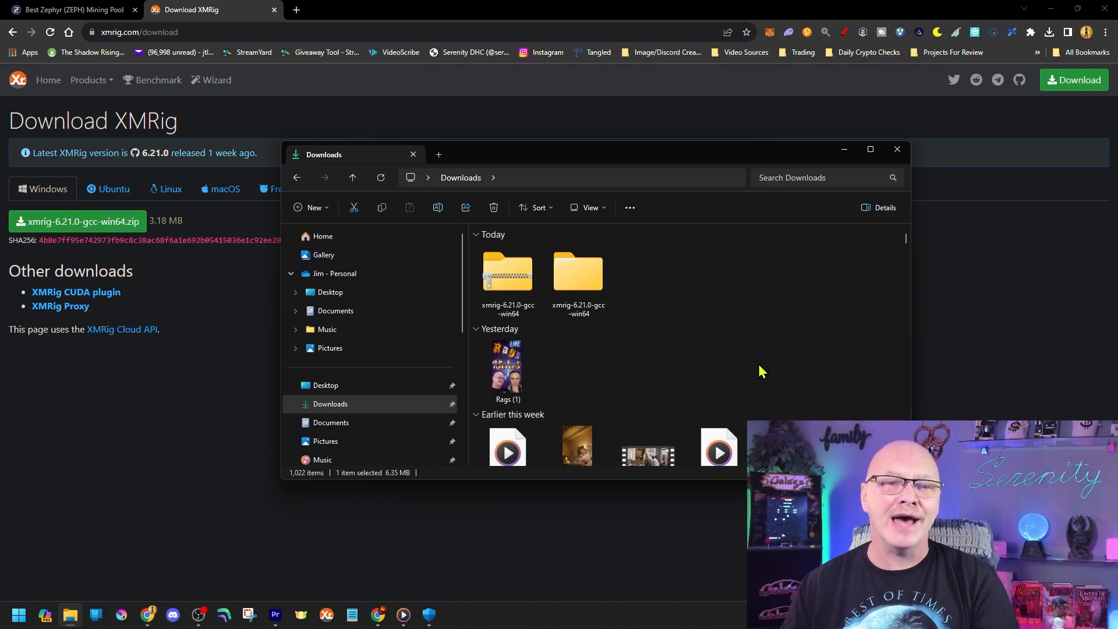
pyautogui.moveTo(747, 361)
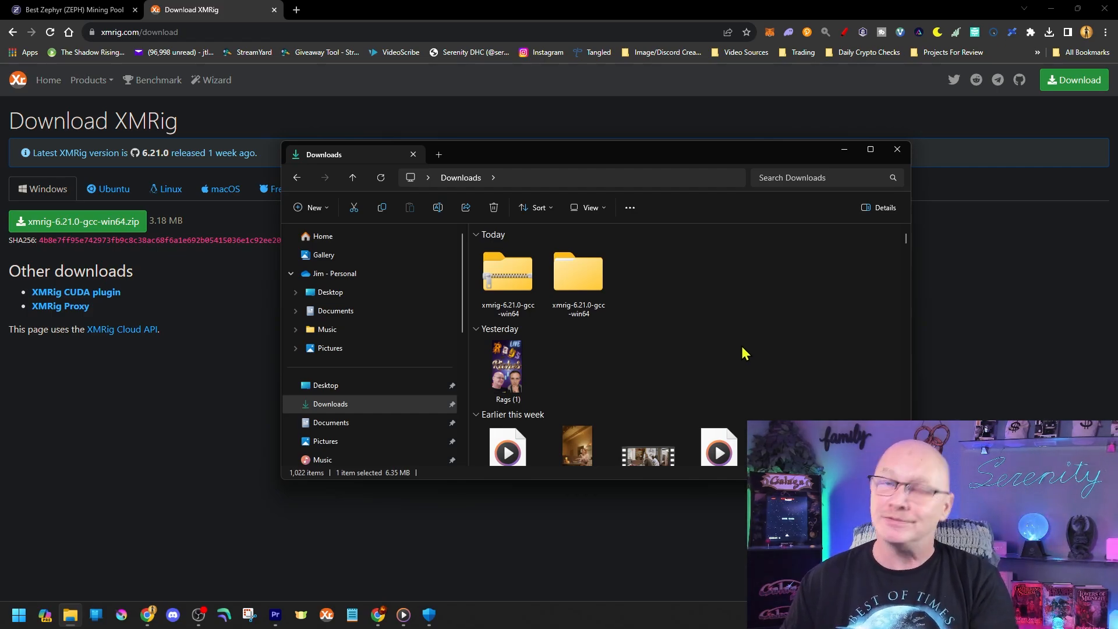
# - Bring up the antivirus exclusions list showing the two xmrig-6.20.0 folder exclusions
pyautogui.click(429, 615)
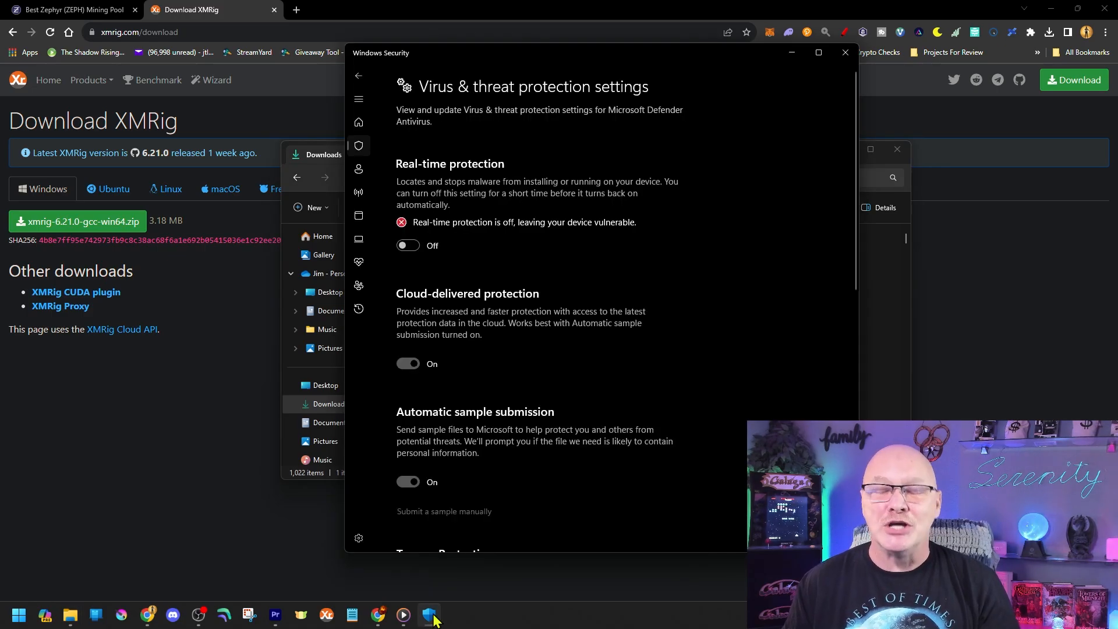
pyautogui.moveTo(442, 615)
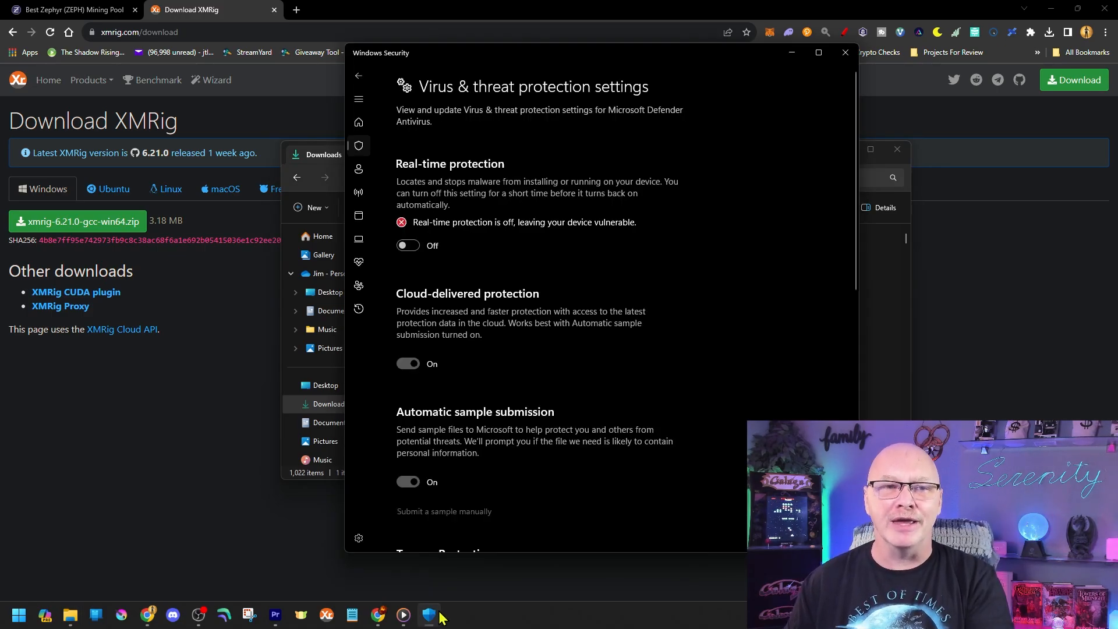
pyautogui.moveTo(461, 247)
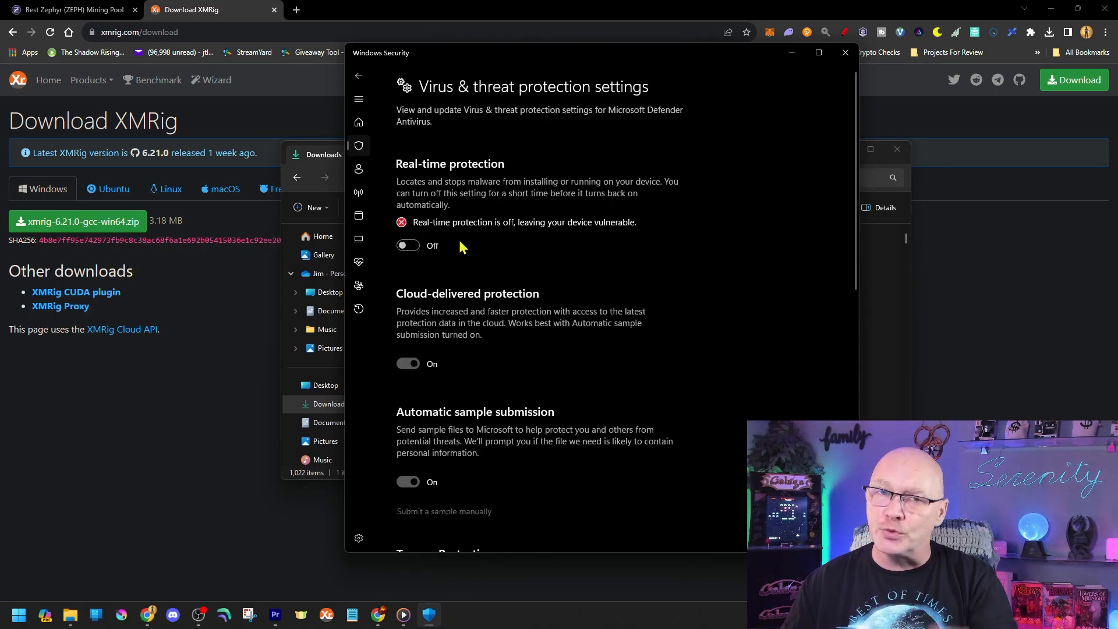
pyautogui.moveTo(538, 263)
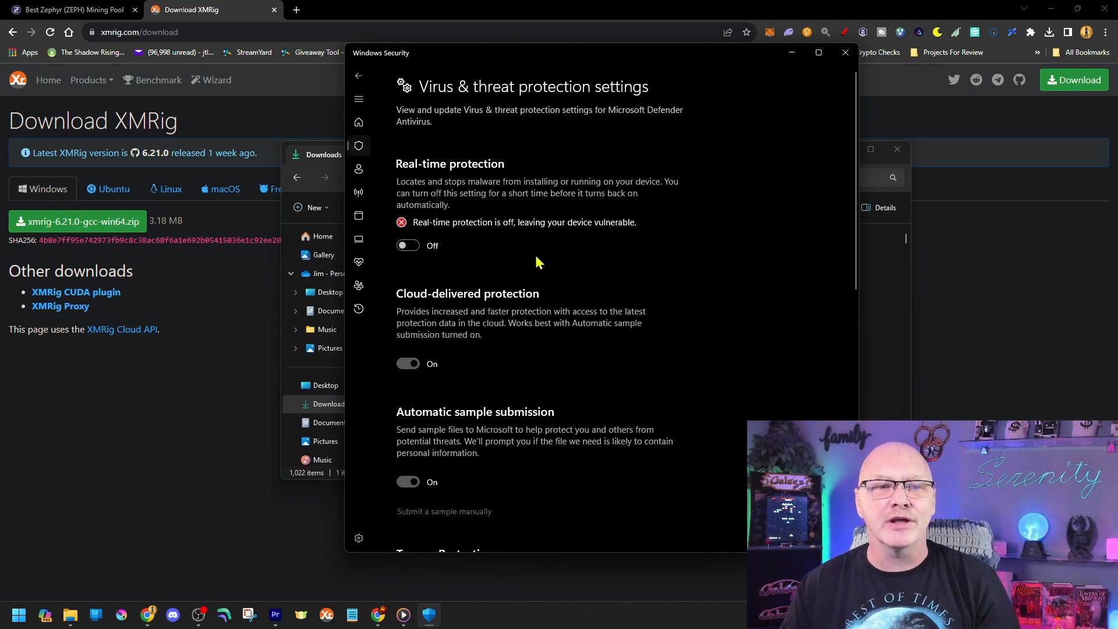
pyautogui.scroll(-3)
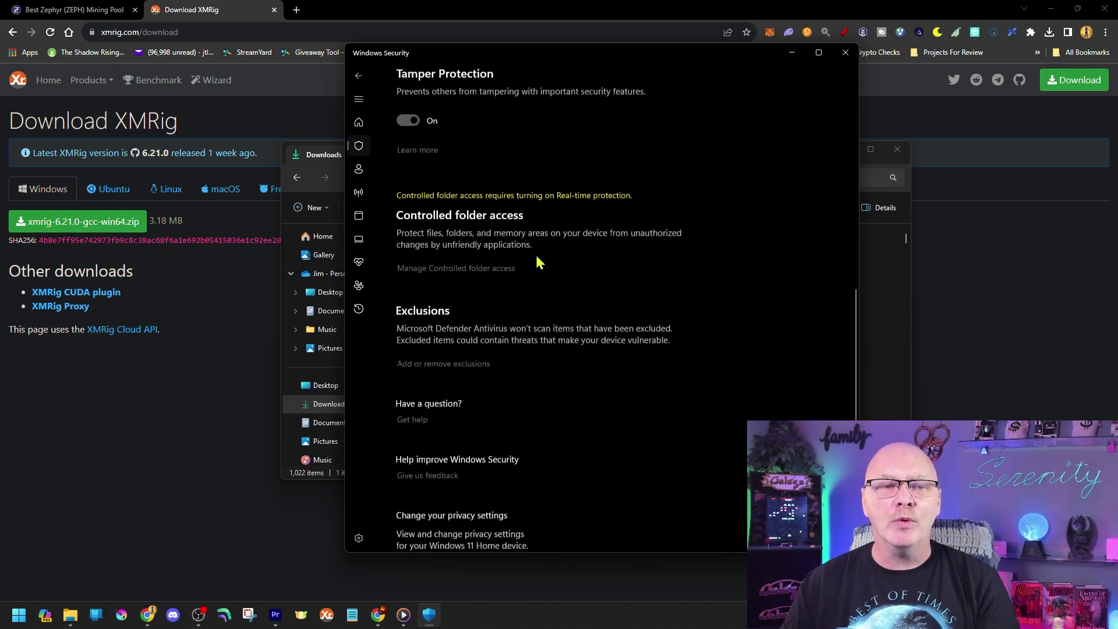
pyautogui.scroll(-3)
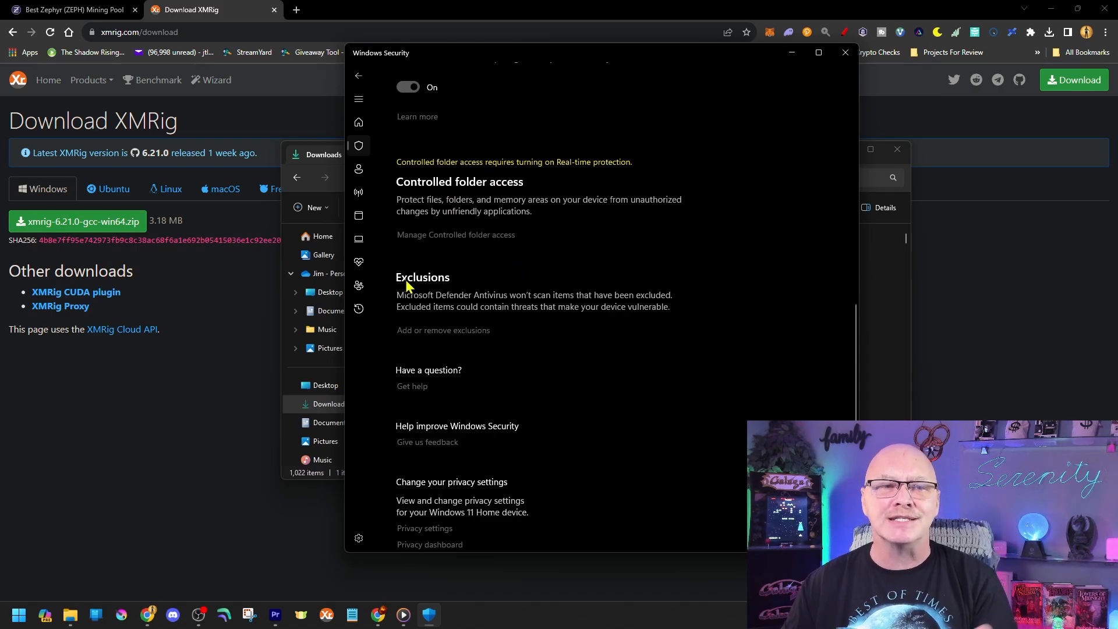
pyautogui.moveTo(447, 340)
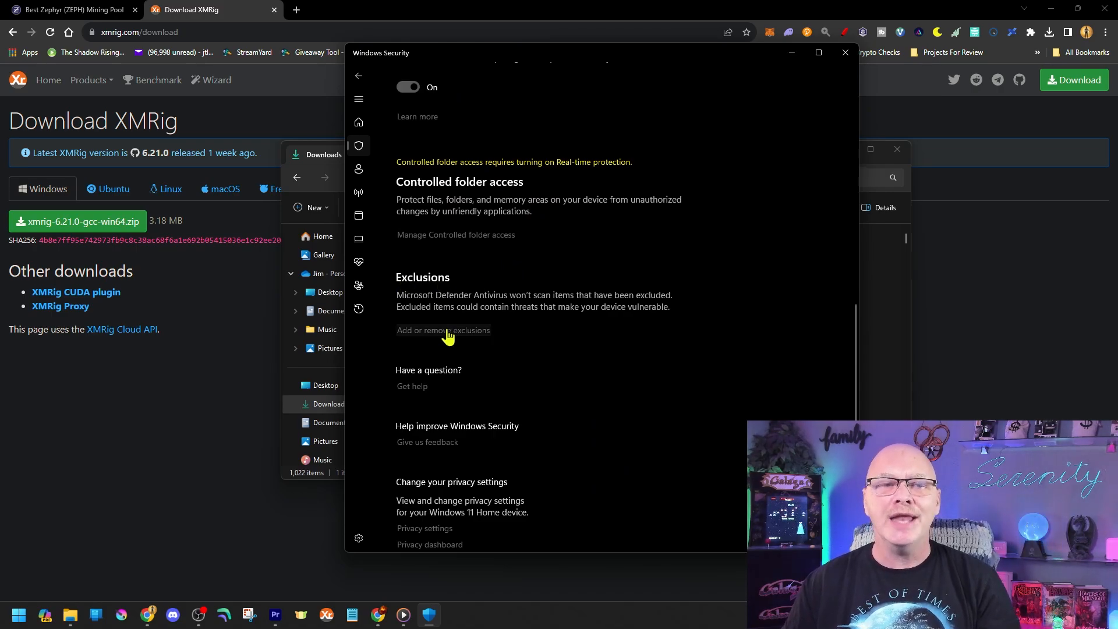
pyautogui.click(443, 331)
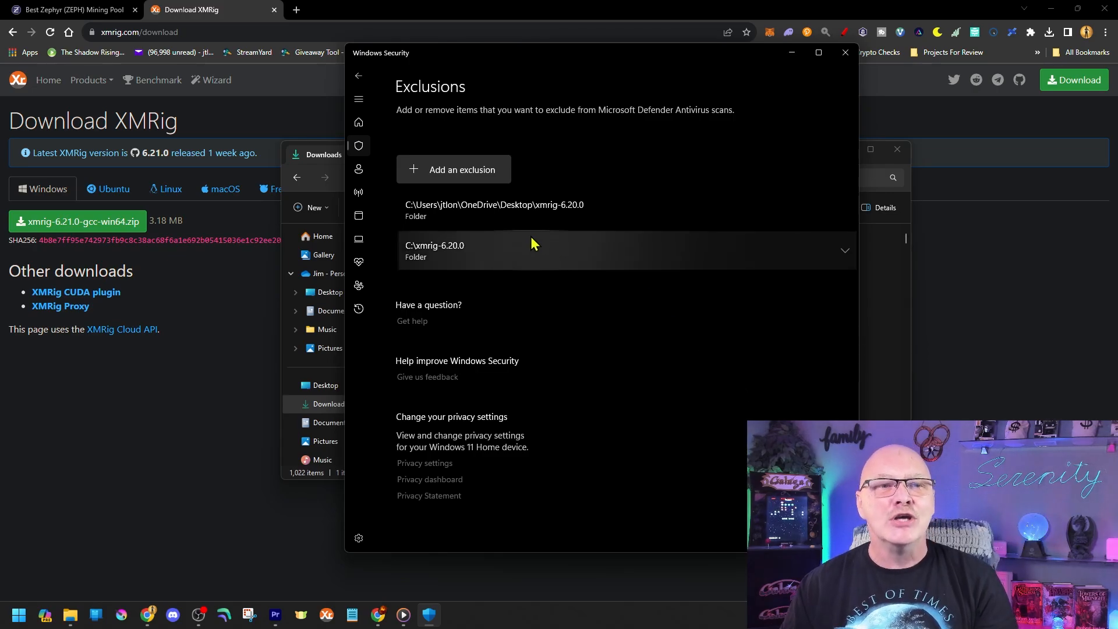
# - Add a folder exclusion for the extracted xmrig-6.21.0 folder inside Downloads
pyautogui.click(461, 170)
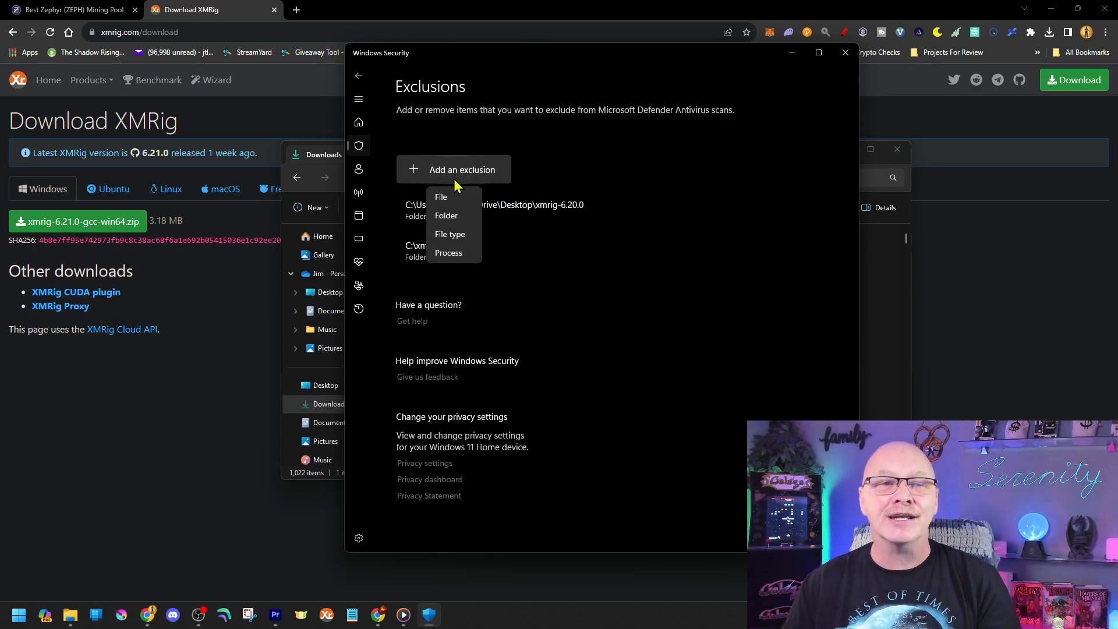
pyautogui.click(446, 216)
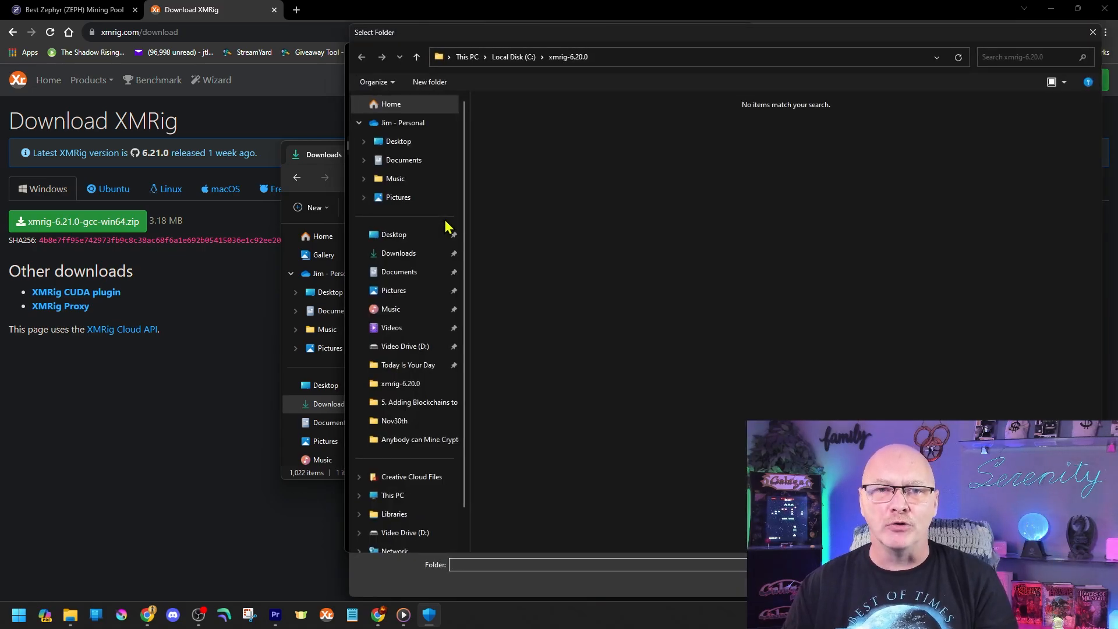
pyautogui.click(399, 254)
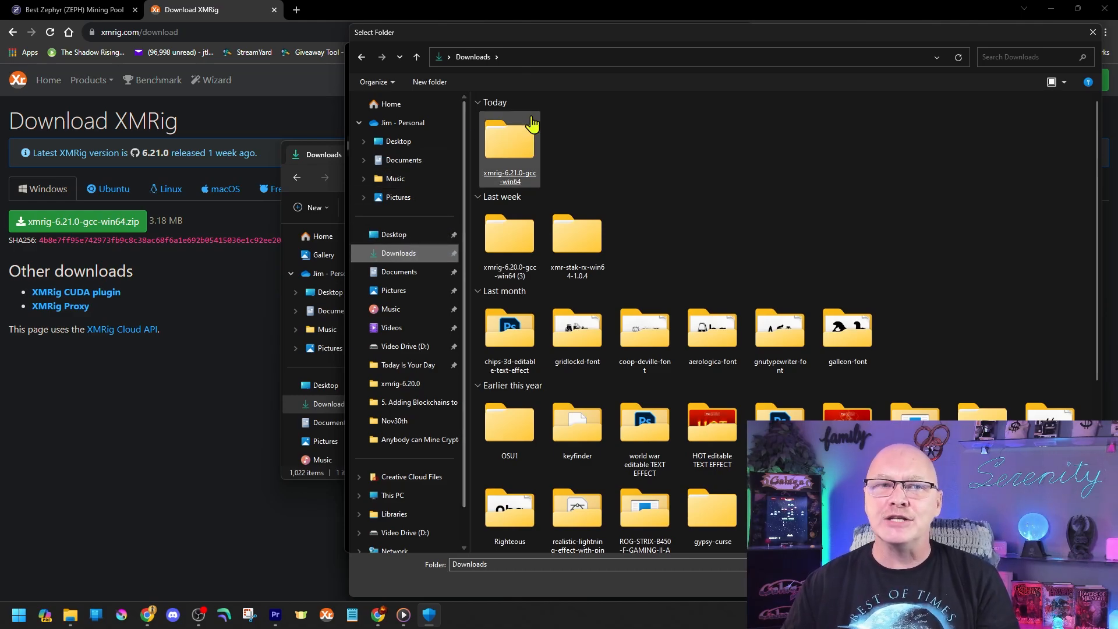
pyautogui.click(509, 145)
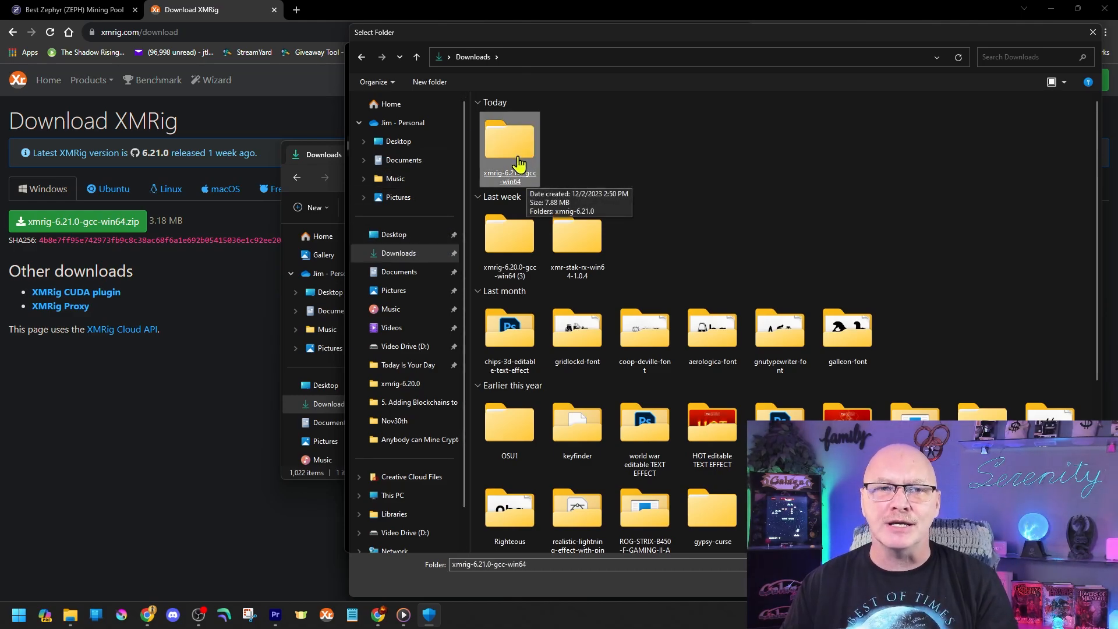
pyautogui.doubleClick(509, 139)
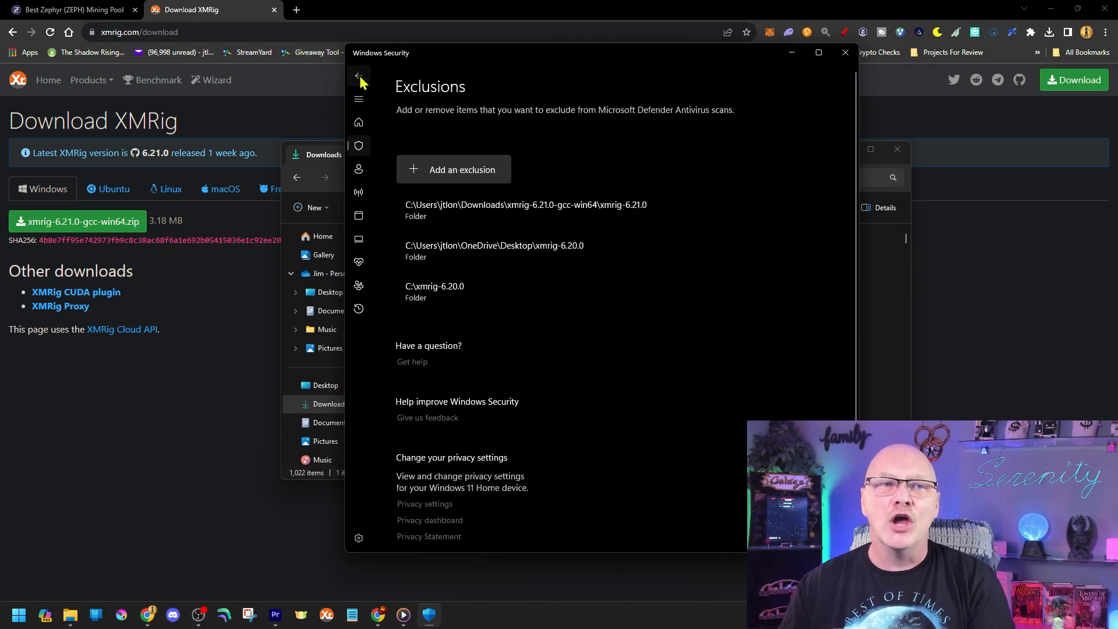
# - Leave real-time protection off and close the Windows Security settings
pyautogui.click(359, 76)
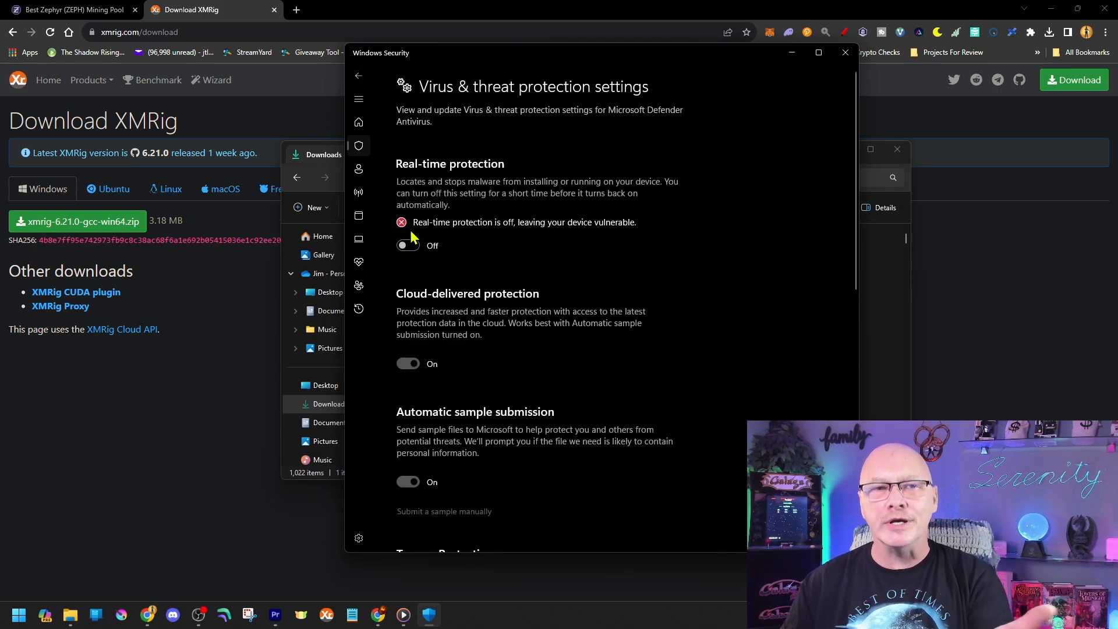
pyautogui.click(407, 245)
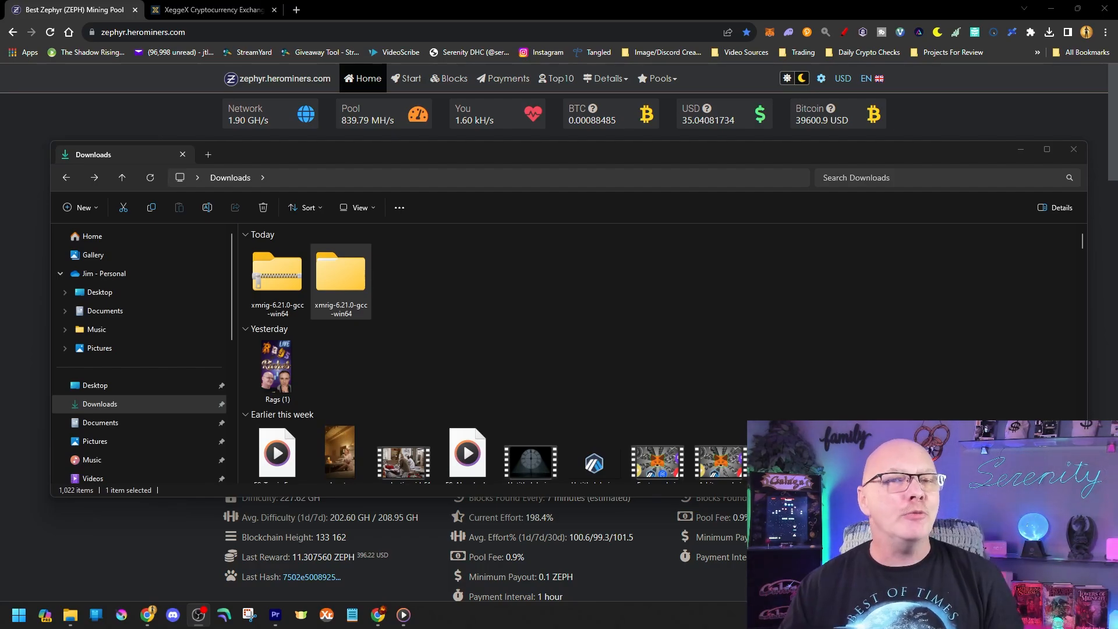
# - Go into xmrig-6.21.0-gcc-win64 > xmrig-6.21.0 and select the pool_mine_example batch file
pyautogui.click(340, 274)
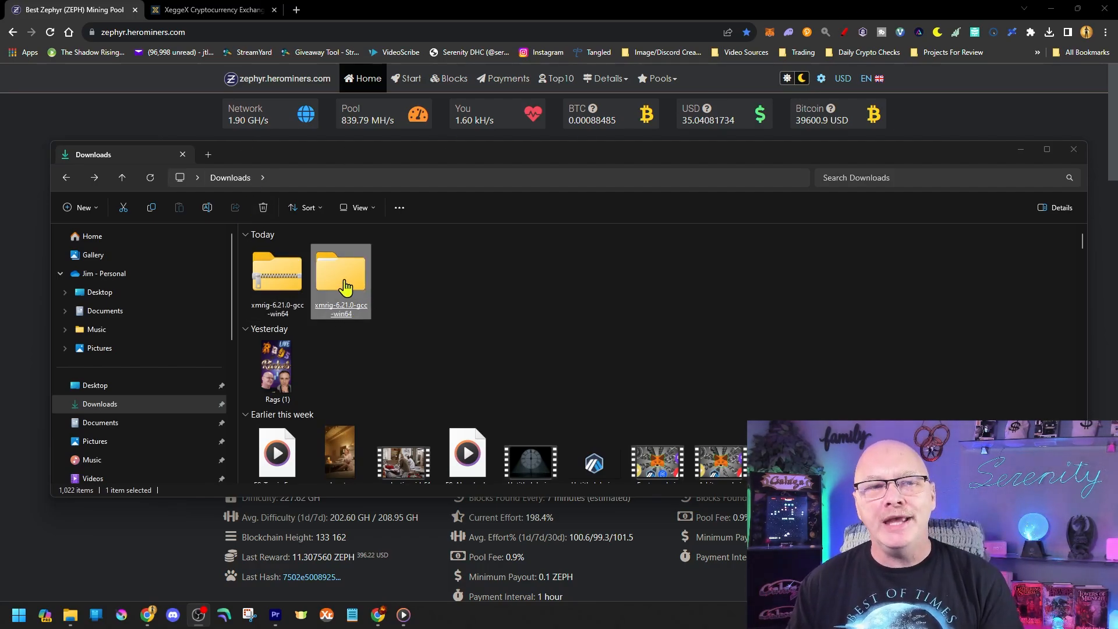
pyautogui.doubleClick(340, 277)
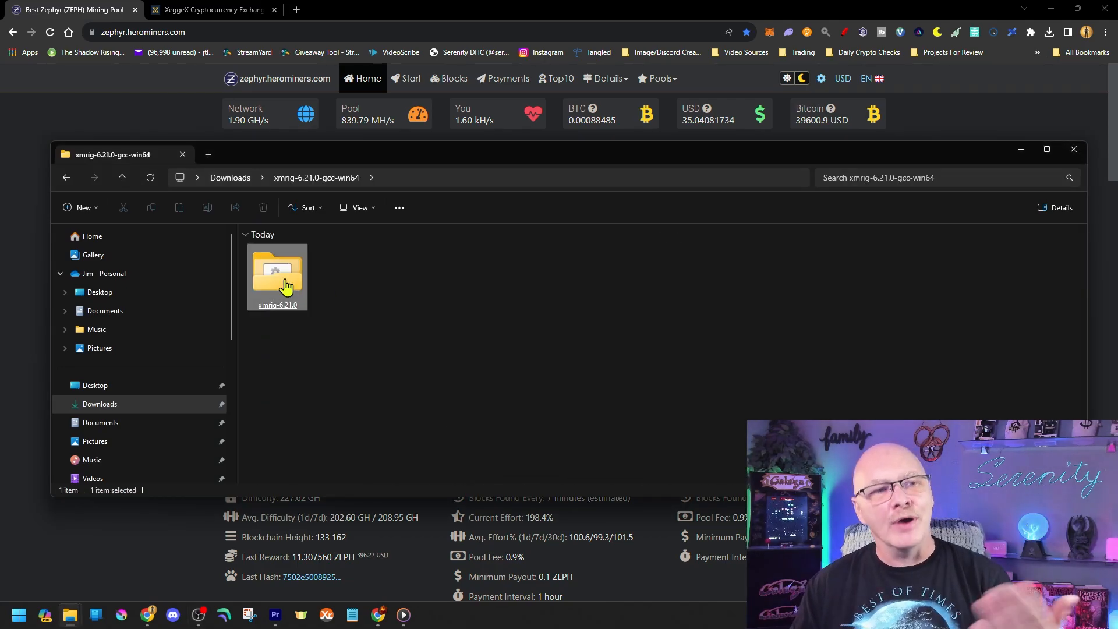
pyautogui.doubleClick(278, 277)
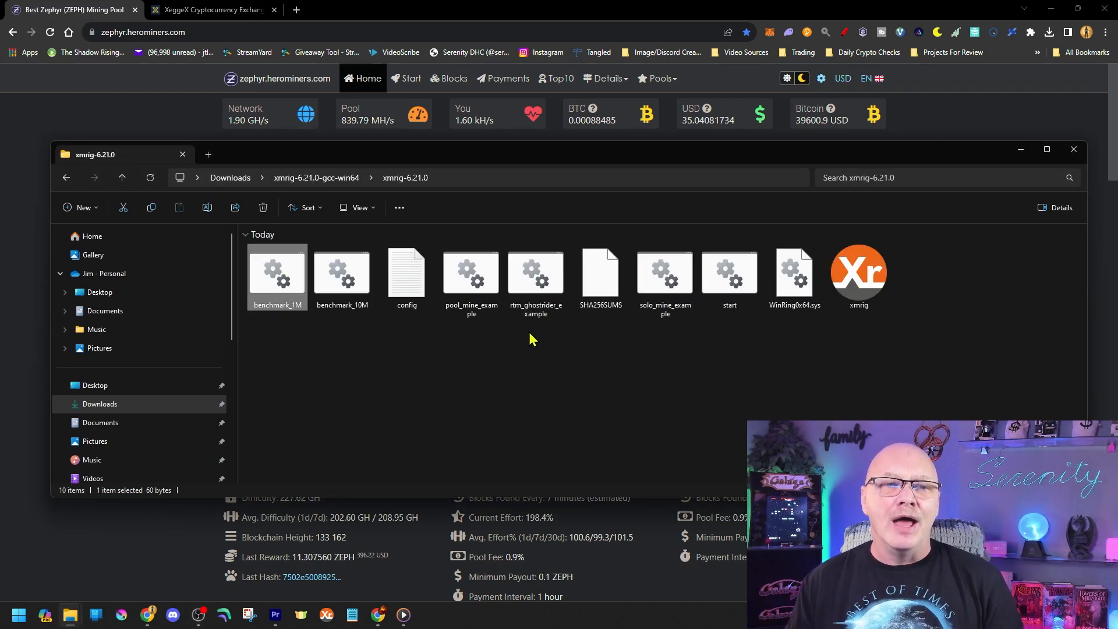
pyautogui.moveTo(559, 349)
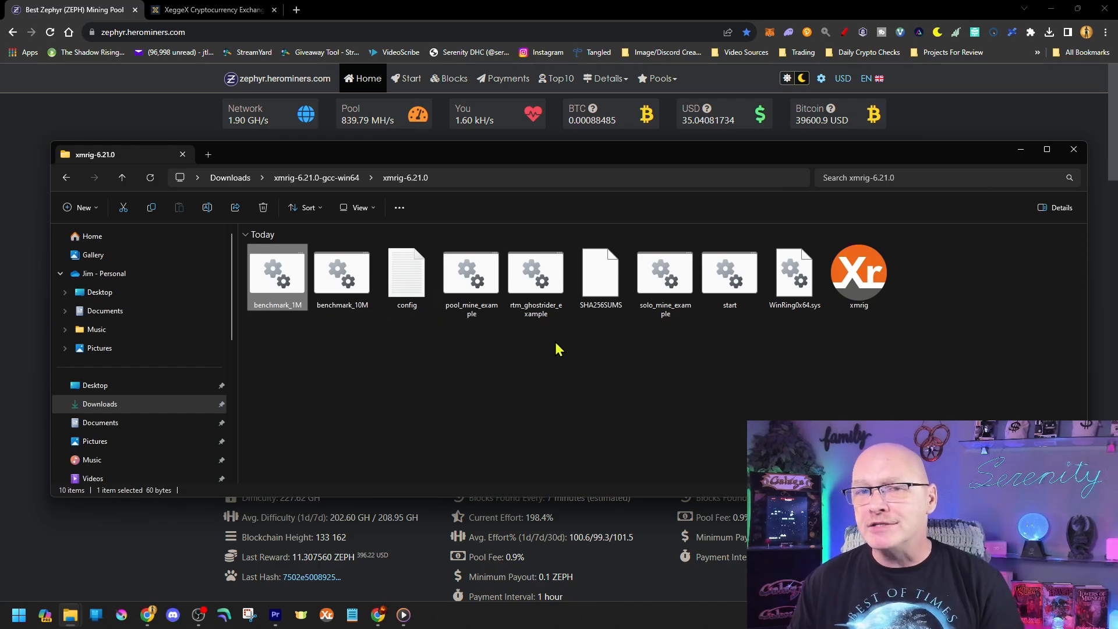
pyautogui.click(470, 274)
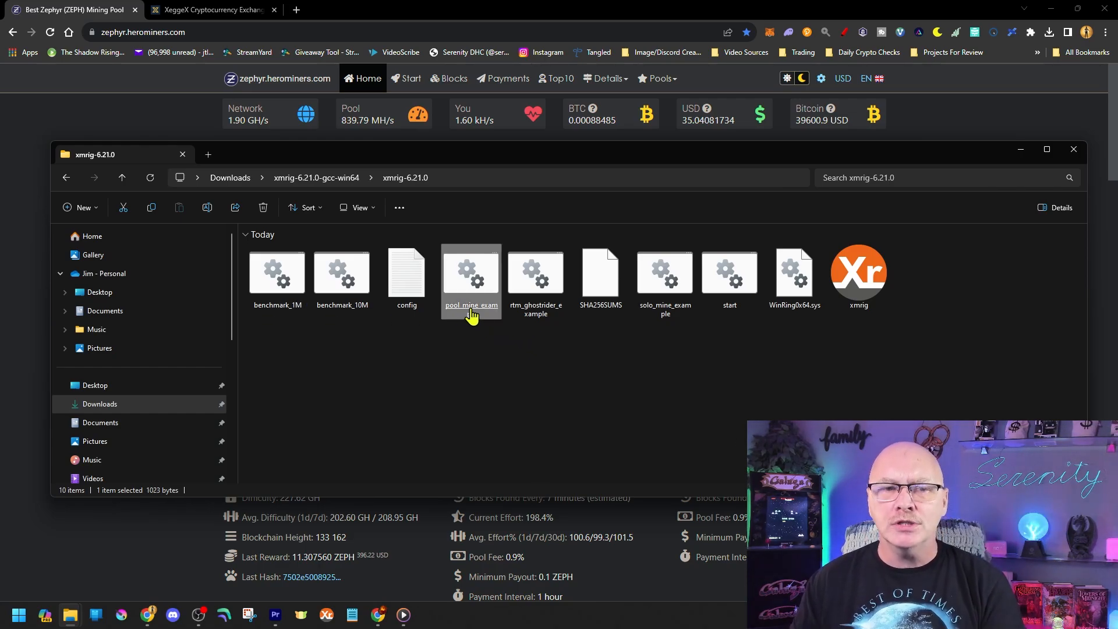
pyautogui.moveTo(486, 316)
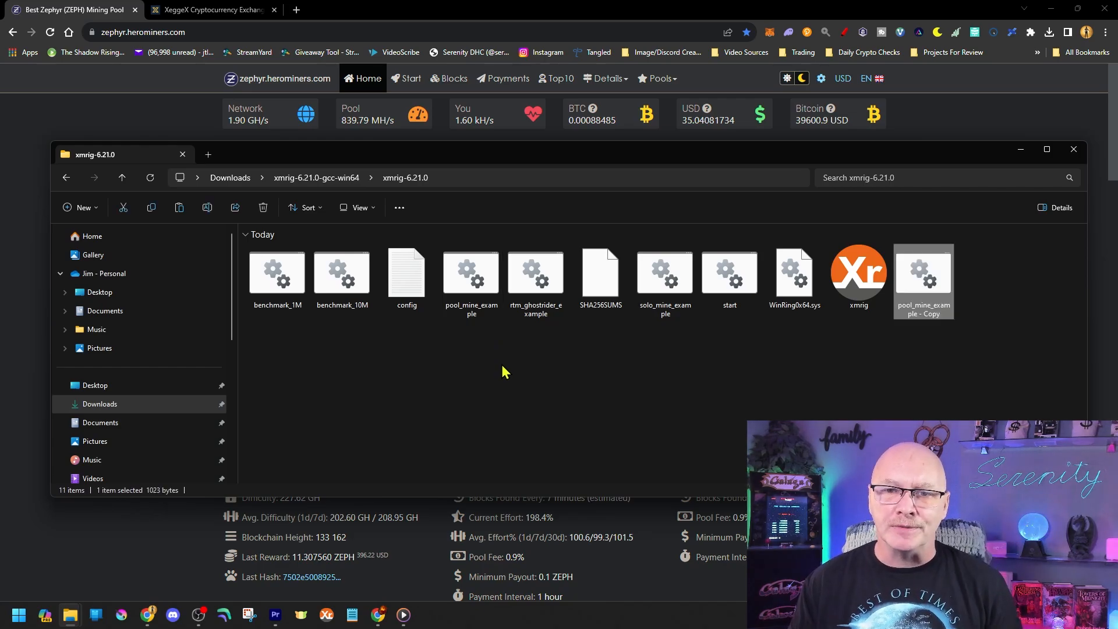
pyautogui.moveTo(914, 312)
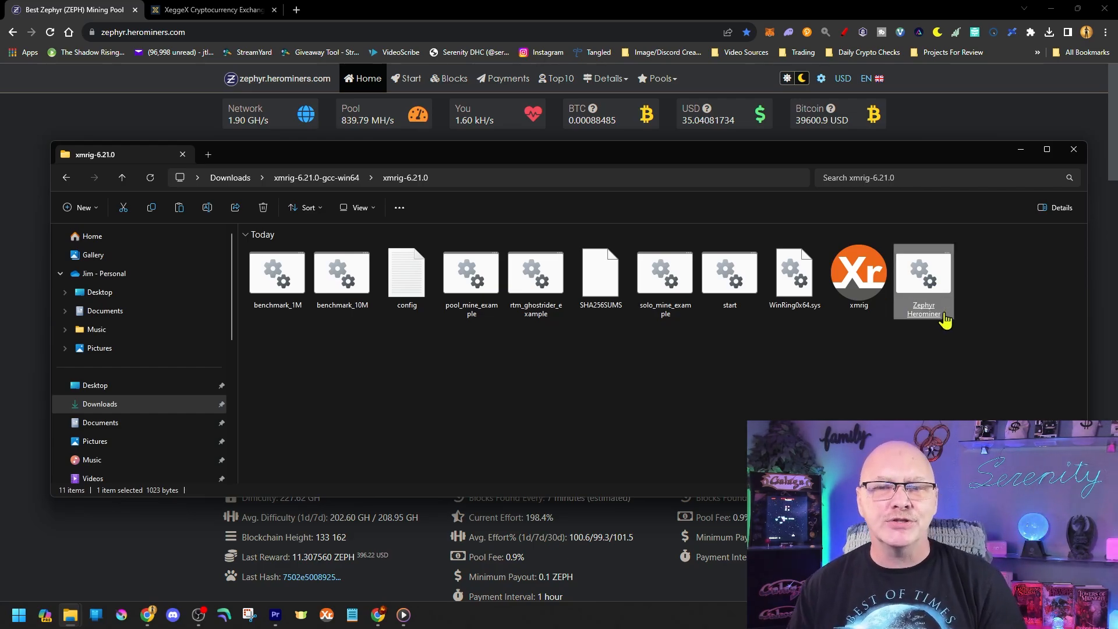
pyautogui.moveTo(943, 313)
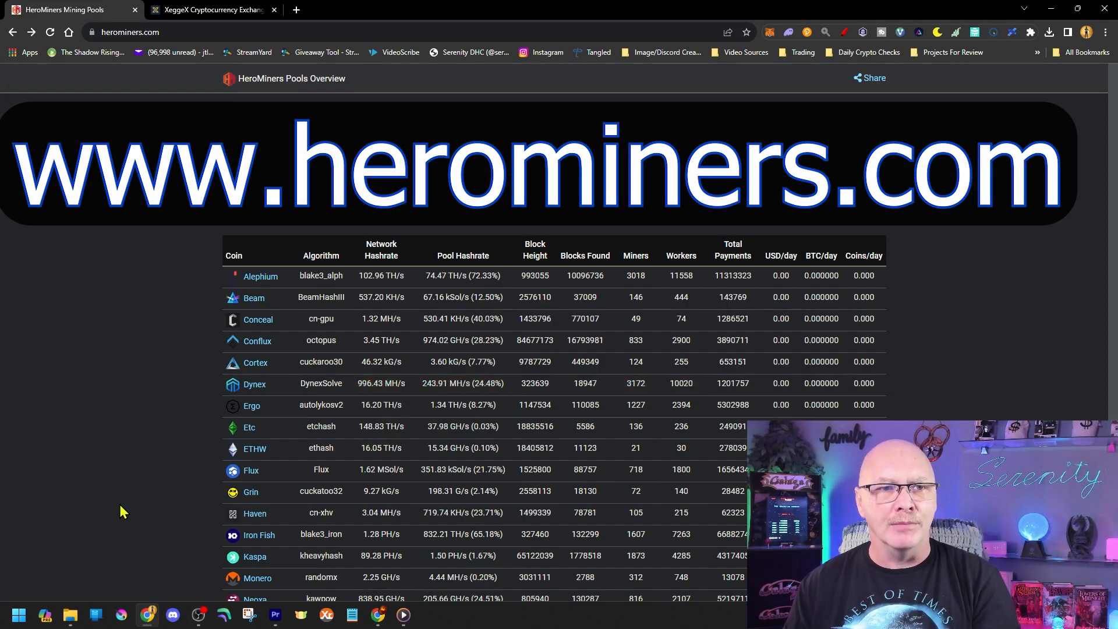
pyautogui.moveTo(266, 340)
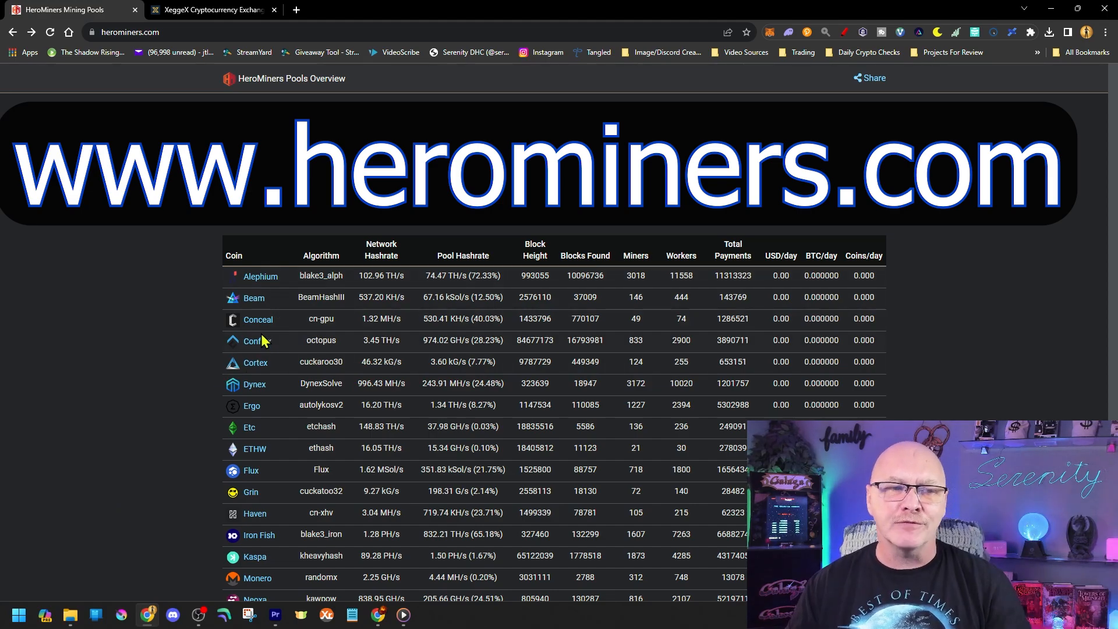
# - Reach the Zephyr pool page from the coin list and copy the North America West server address
pyautogui.scroll(-3)
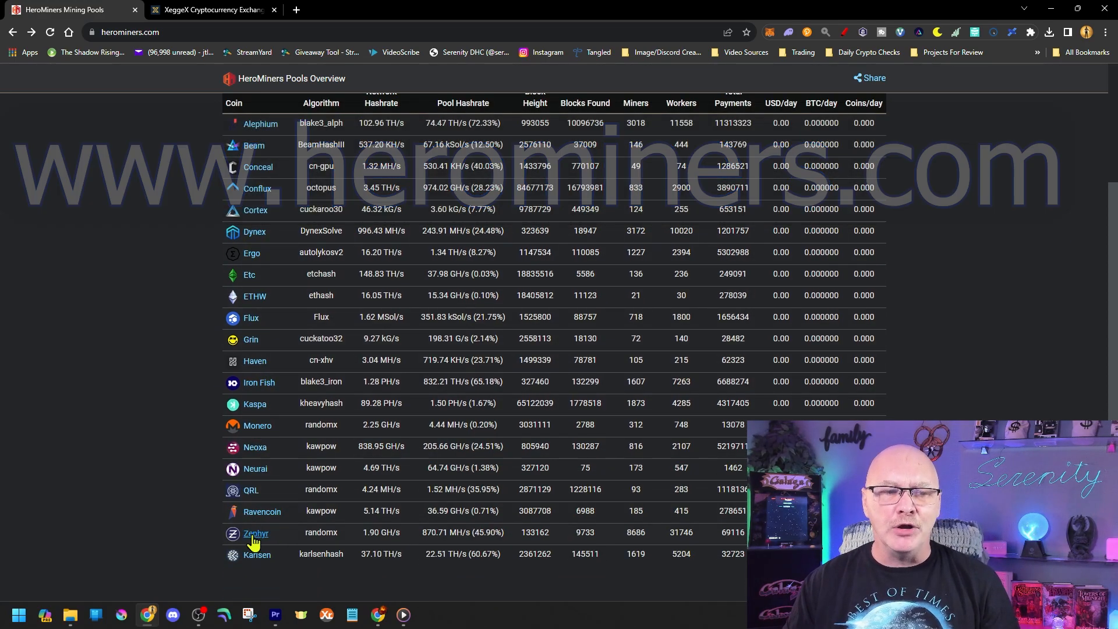
pyautogui.click(256, 534)
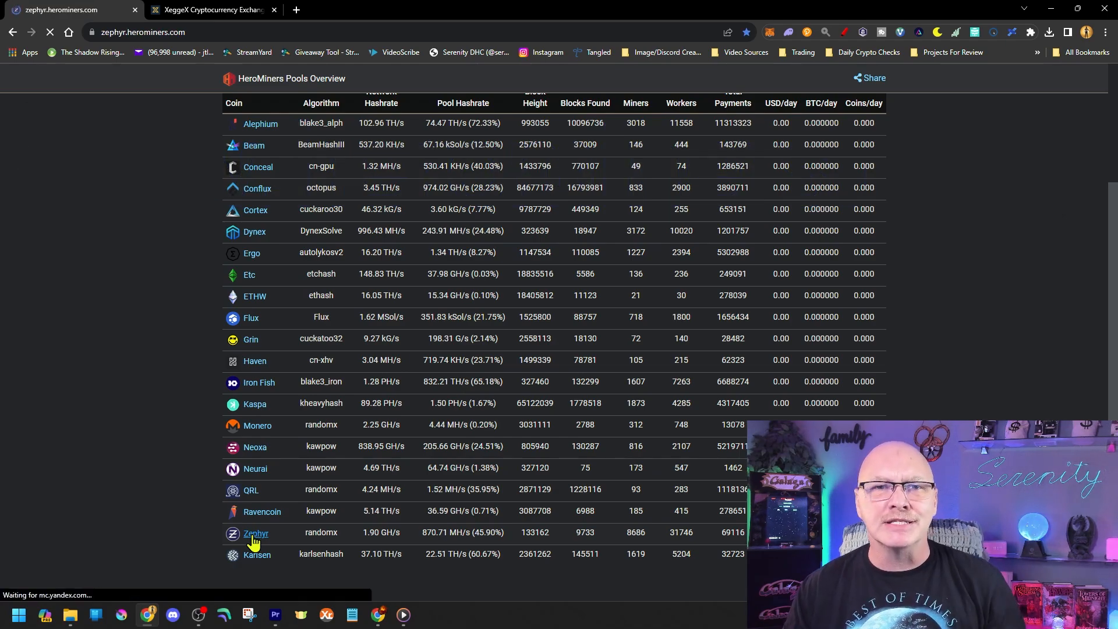
pyautogui.click(256, 534)
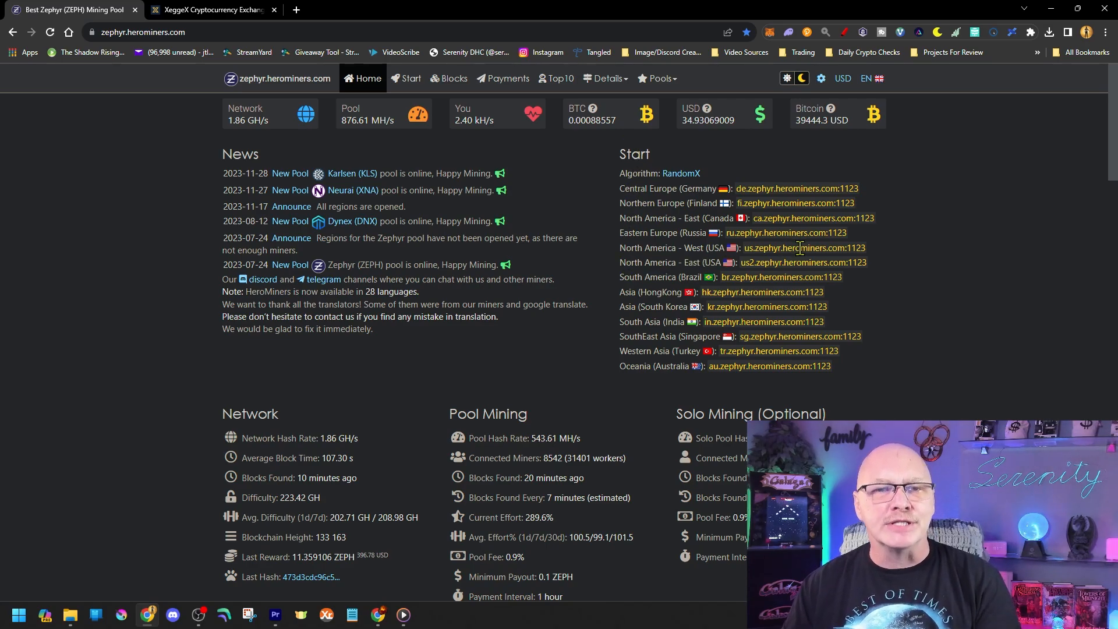
pyautogui.rightClick(802, 247)
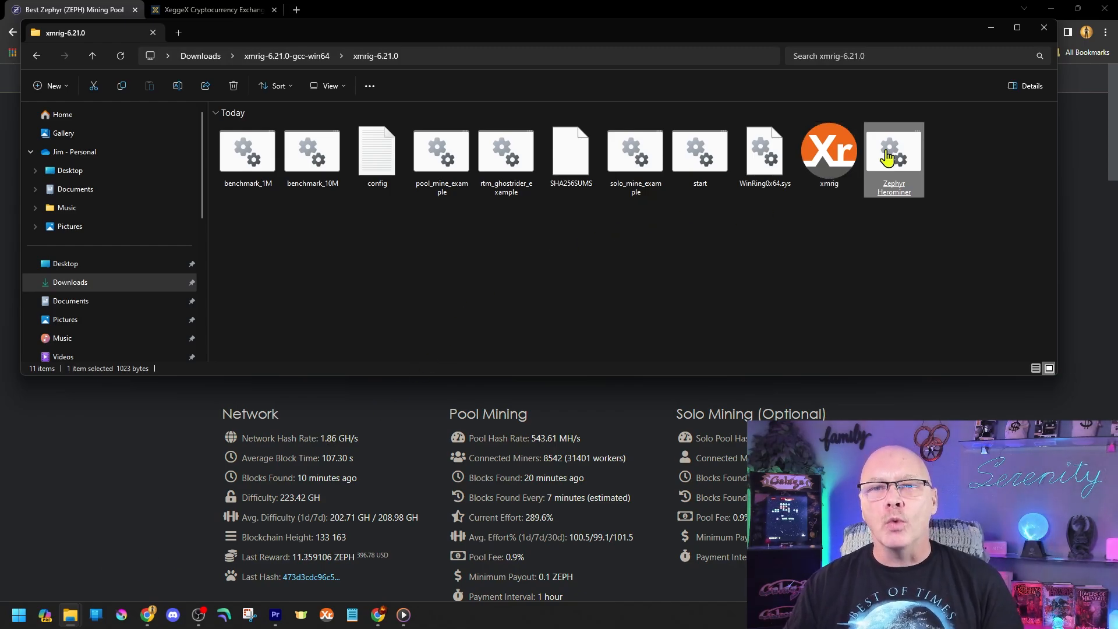
pyautogui.rightClick(888, 157)
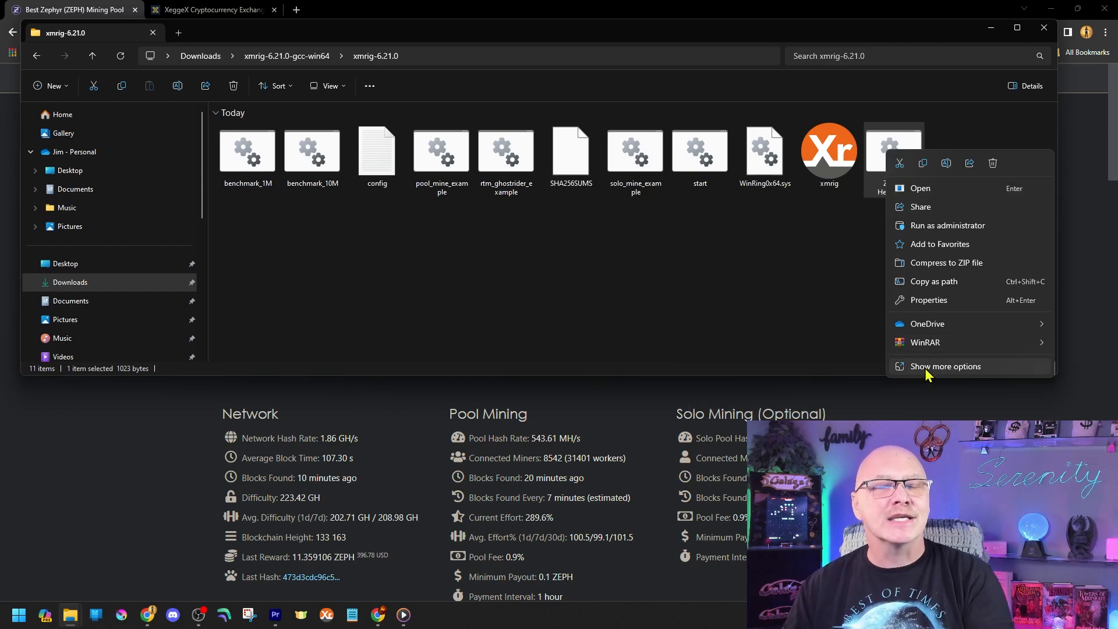
pyautogui.click(946, 366)
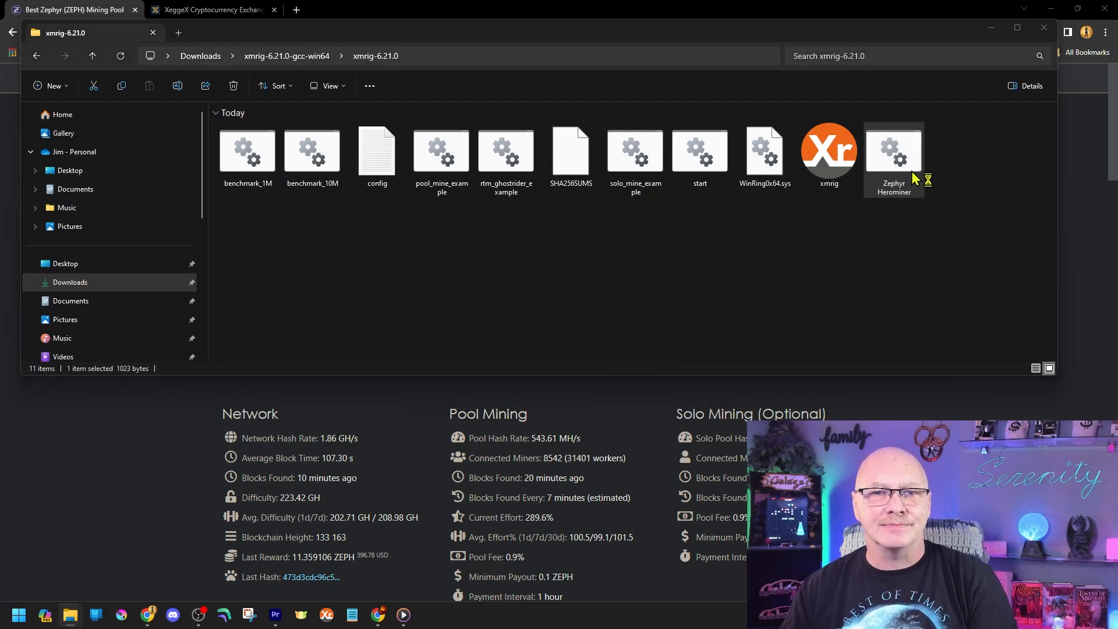
pyautogui.doubleClick(895, 149)
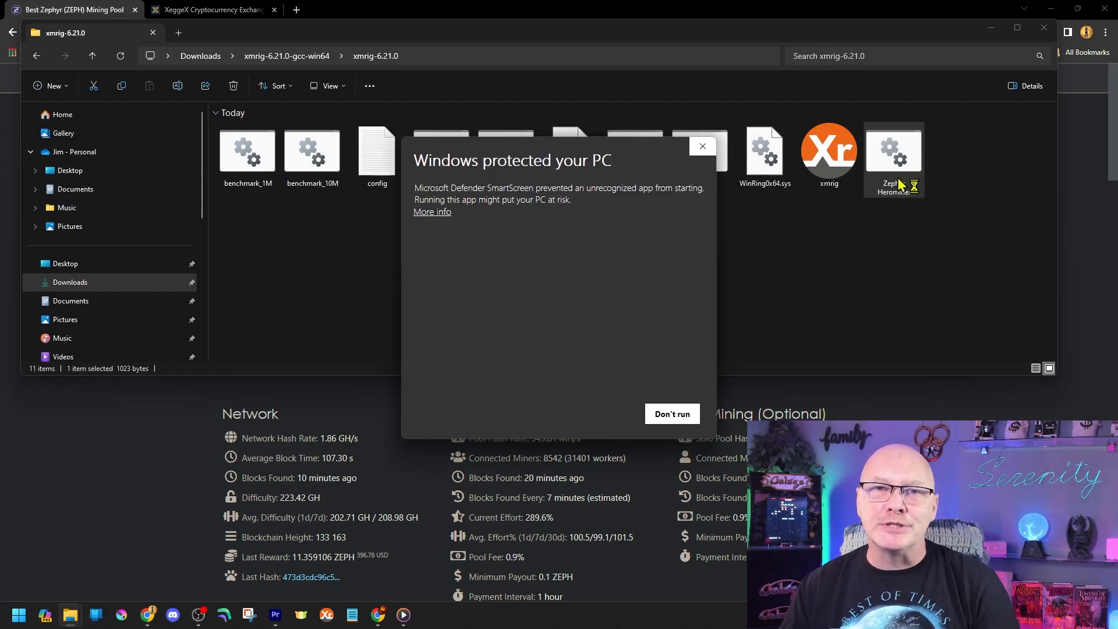
pyautogui.click(431, 211)
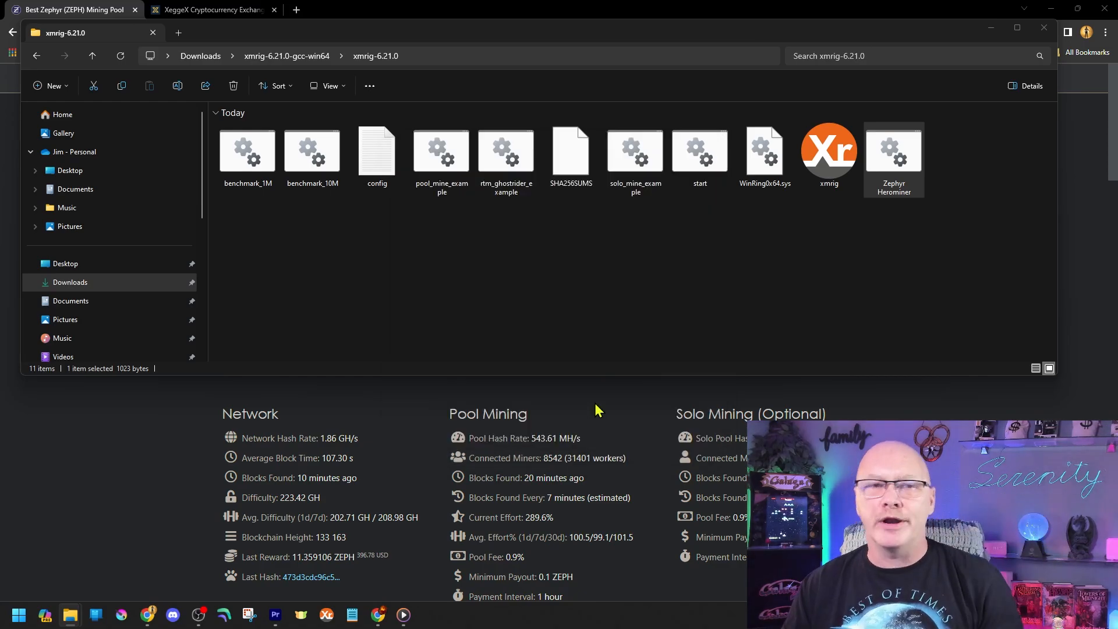
# - Edit Zephyr Herominer so the -o pool reads us.zephyr.herominers.com:1123 instead of xmrpool.eu:3333
pyautogui.doubleClick(893, 151)
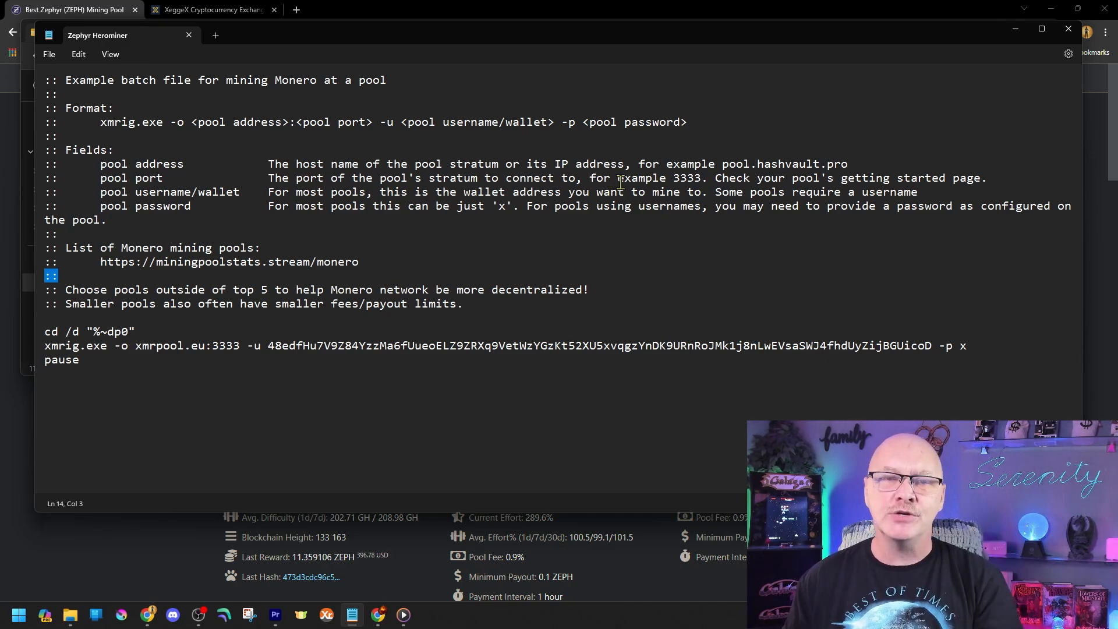
pyautogui.moveTo(471, 122)
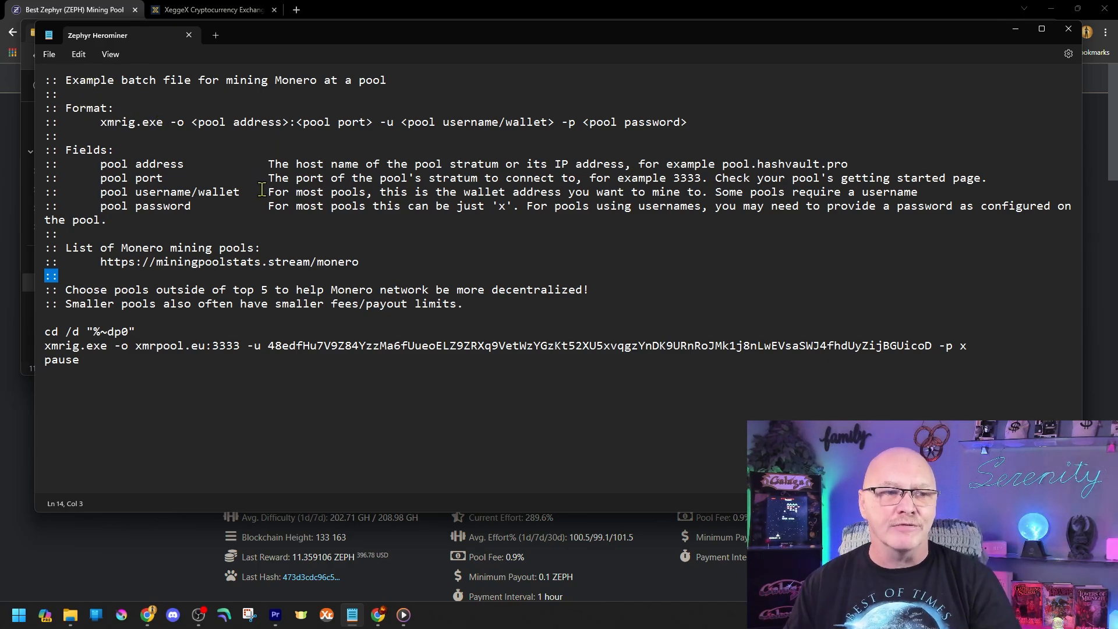
pyautogui.tripleClick(499, 345)
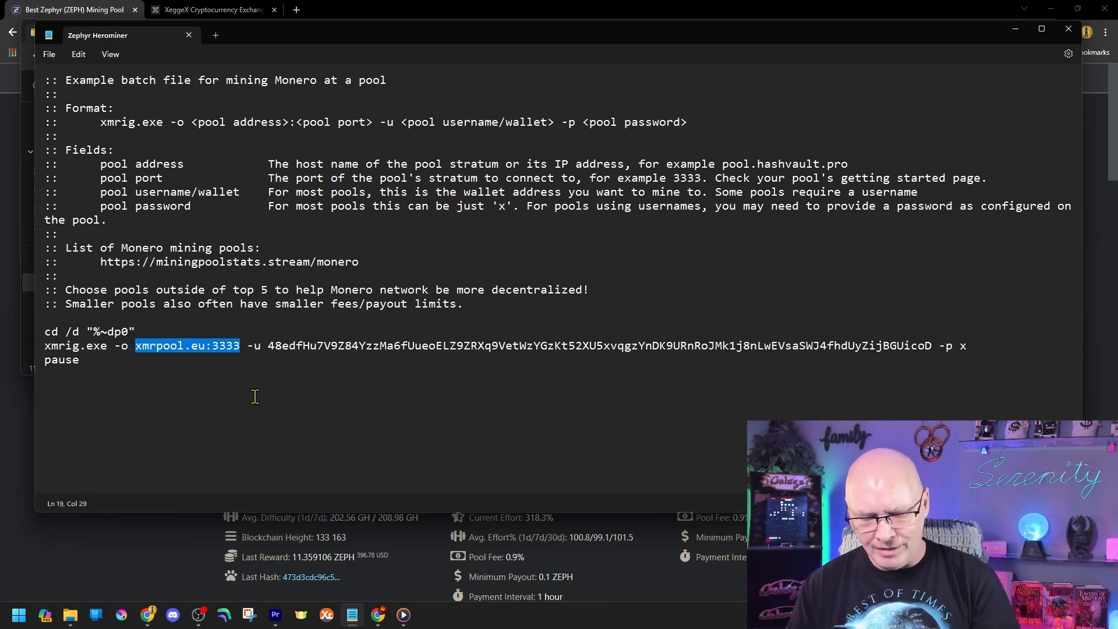
pyautogui.write('us.zephyr.herominers.com:1123')
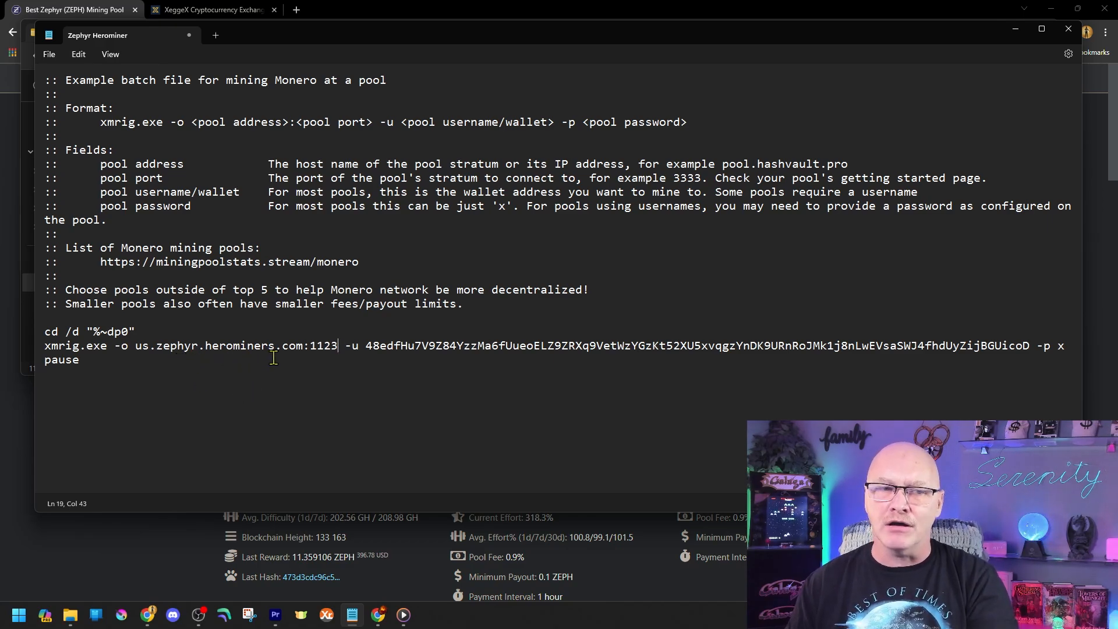
pyautogui.moveTo(310, 361)
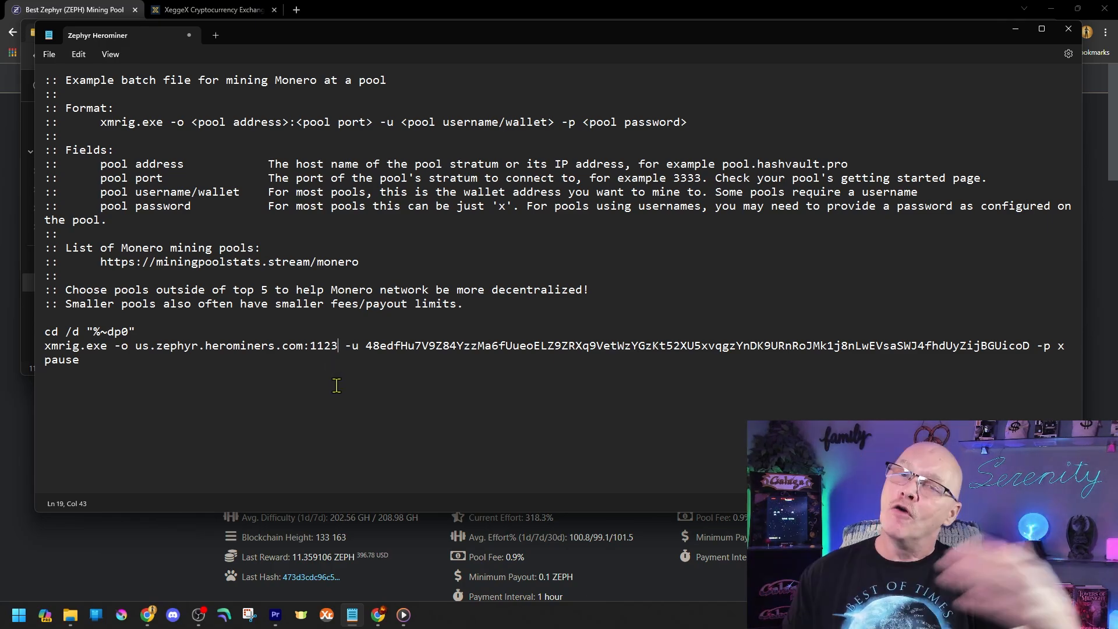
pyautogui.moveTo(137, 615)
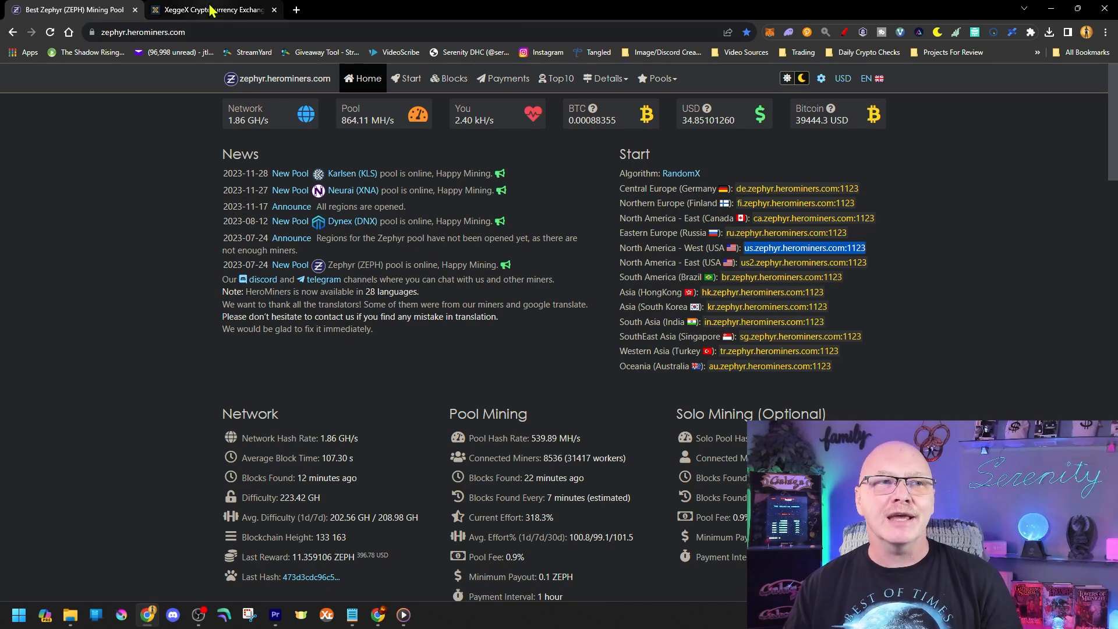
# - Copy the ZEPH deposit address from XeggeX and bring the batch file back to the front
pyautogui.click(217, 9)
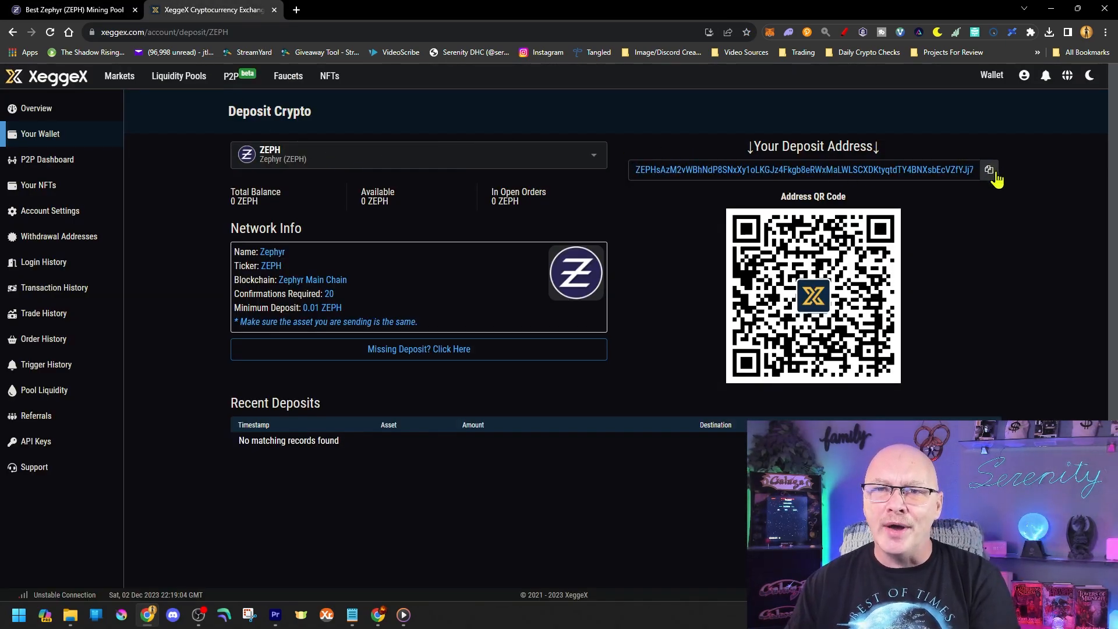
pyautogui.click(989, 170)
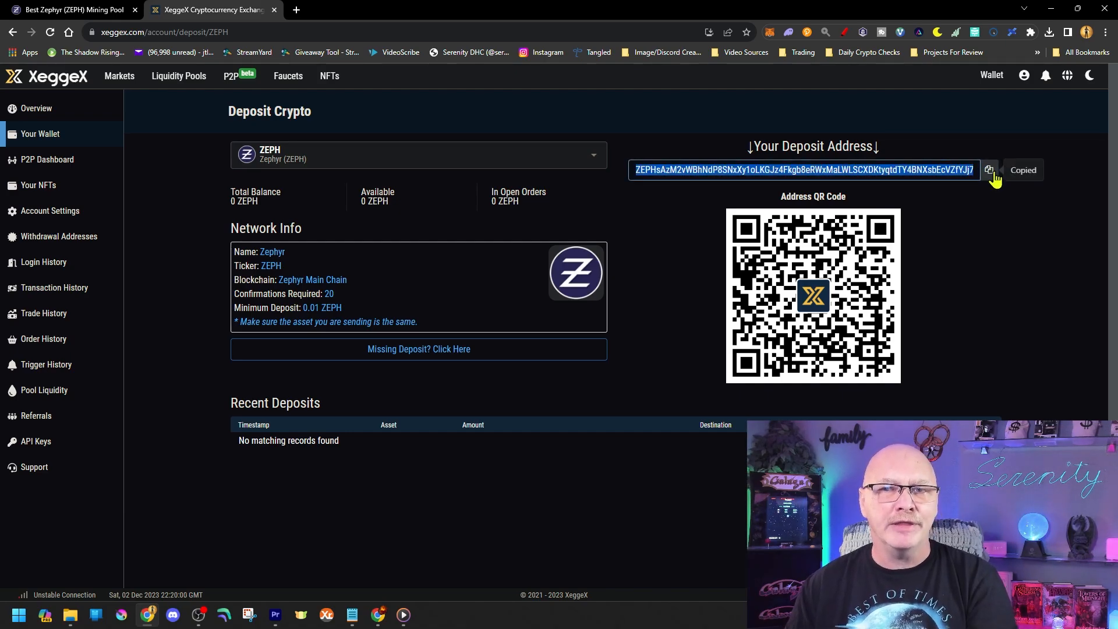
pyautogui.click(352, 615)
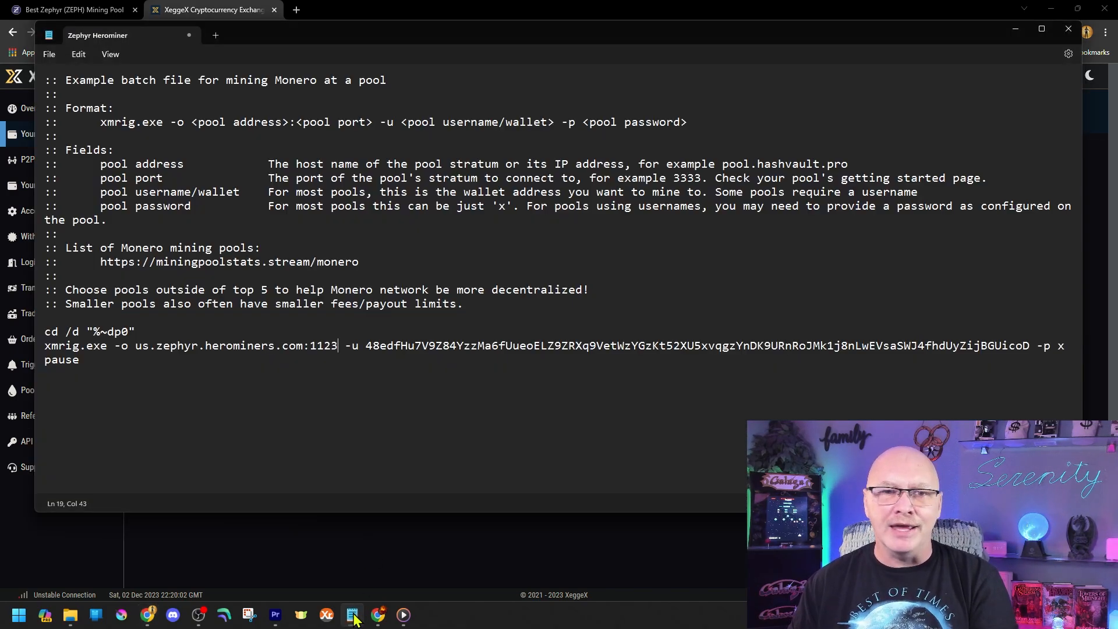
# - Replace the -u wallet address with the XeggeX ZEPH deposit address and save the file
pyautogui.doubleClick(371, 345)
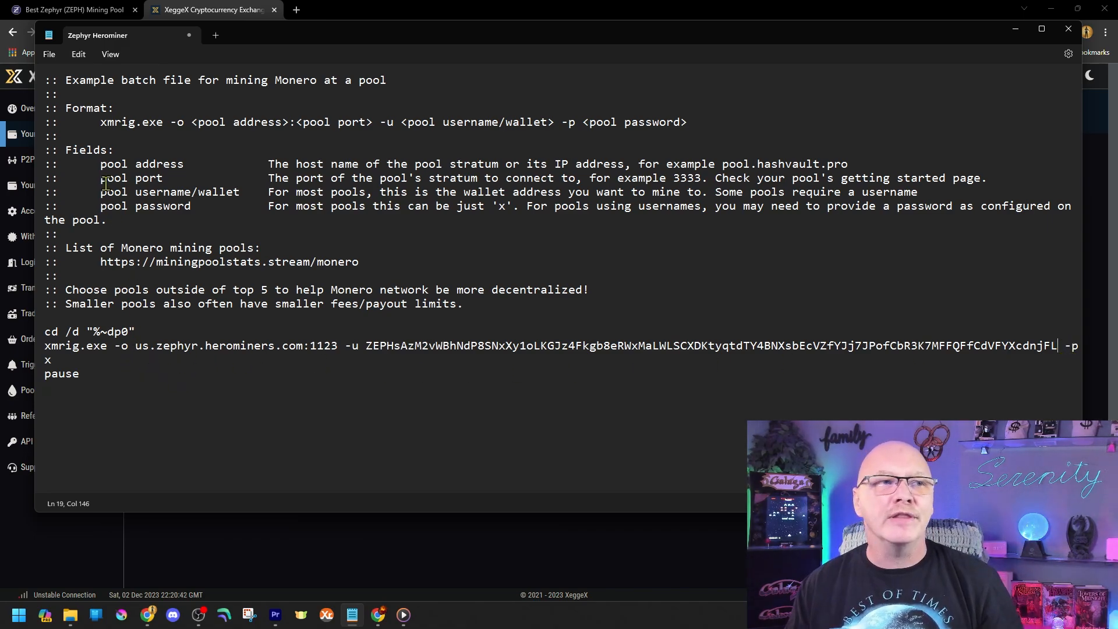
pyautogui.click(49, 54)
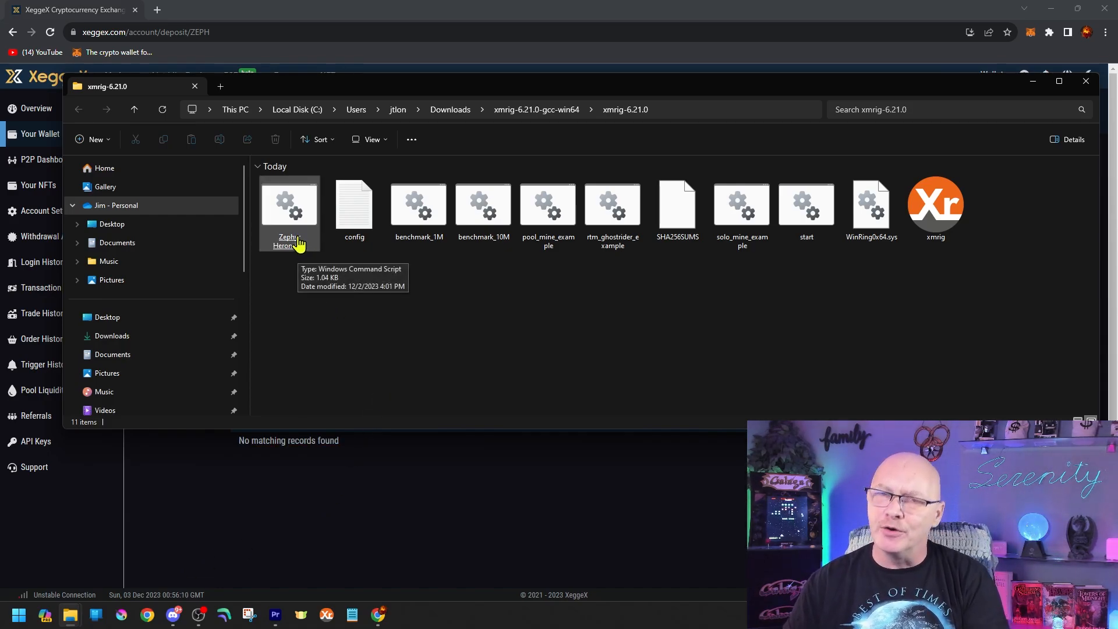
# - Run Zephyr Herominer as administrator, past the malware warning and UAC prompt, starting XMRig 6.21.0
pyautogui.rightClick(289, 207)
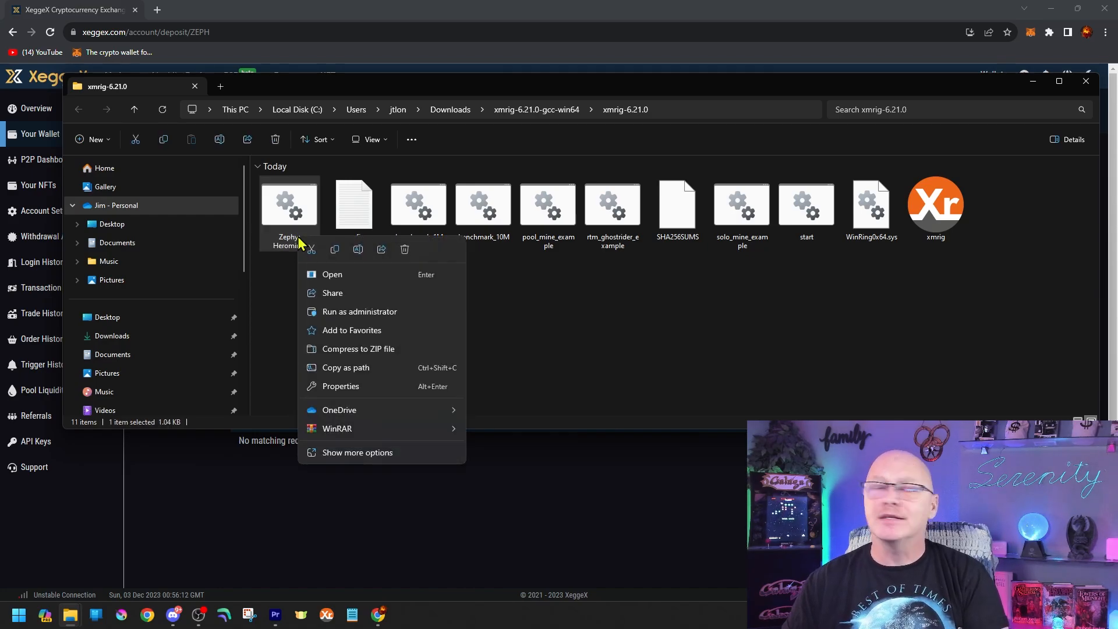
pyautogui.moveTo(340, 312)
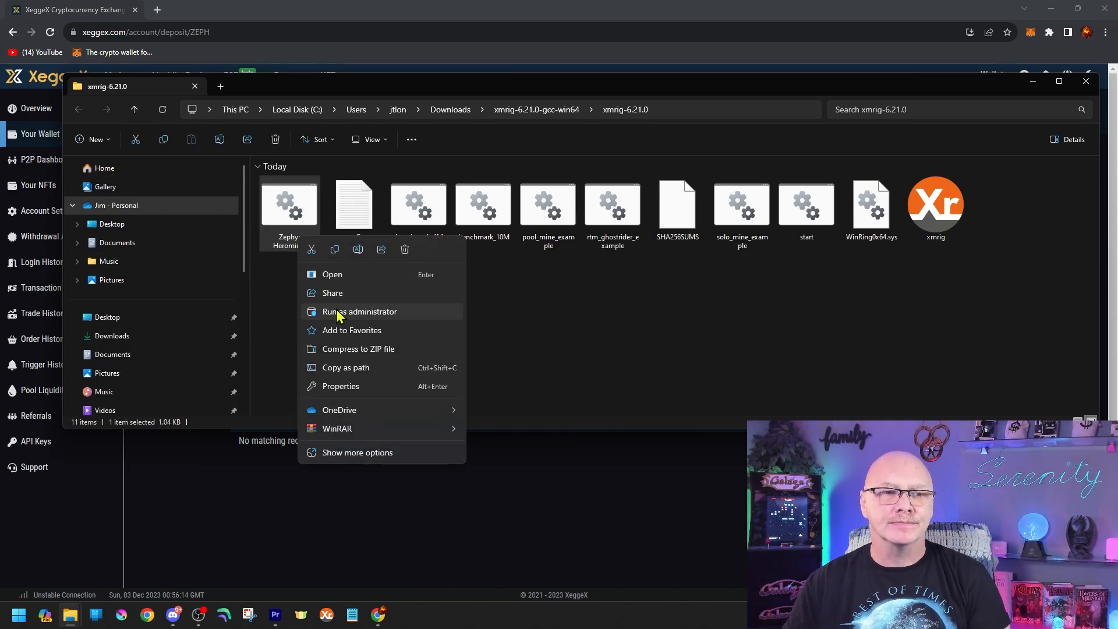
pyautogui.click(359, 313)
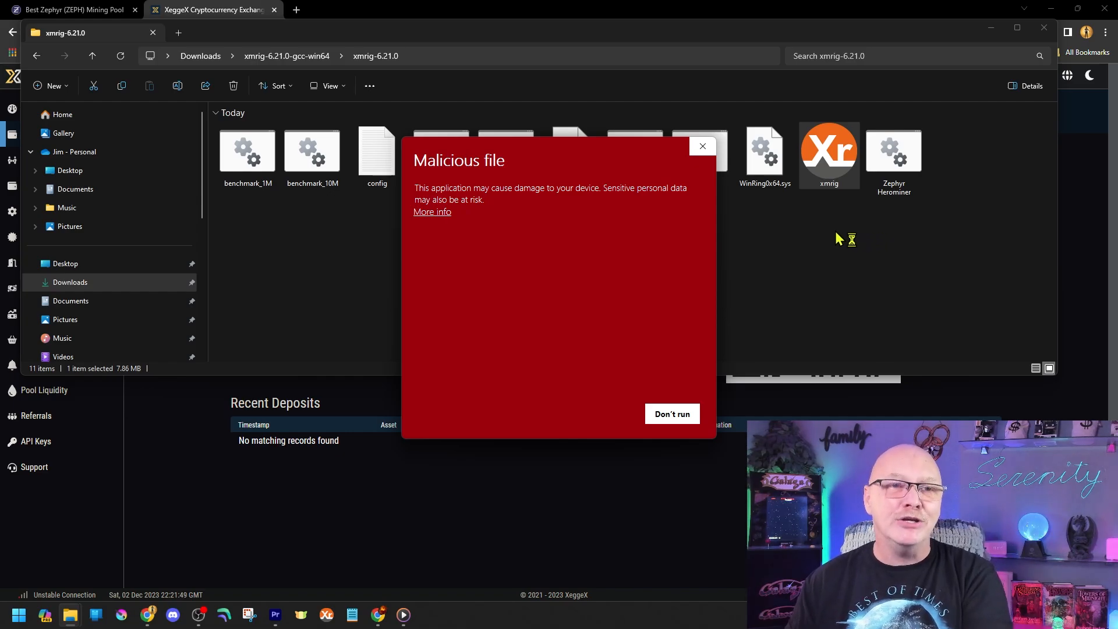
pyautogui.moveTo(762, 234)
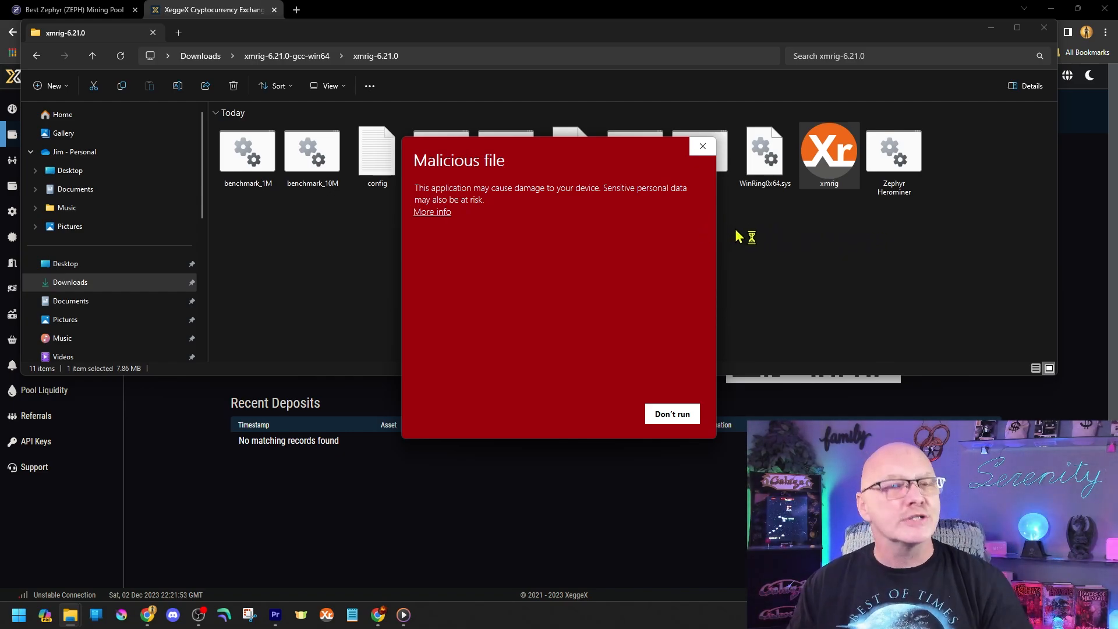
pyautogui.moveTo(731, 236)
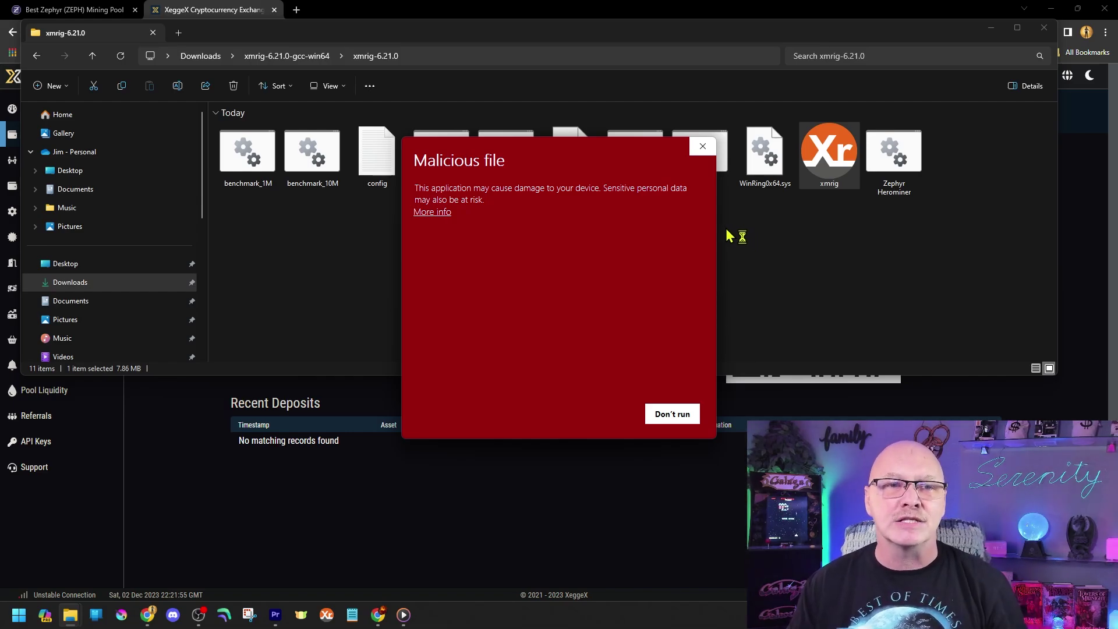
pyautogui.click(431, 211)
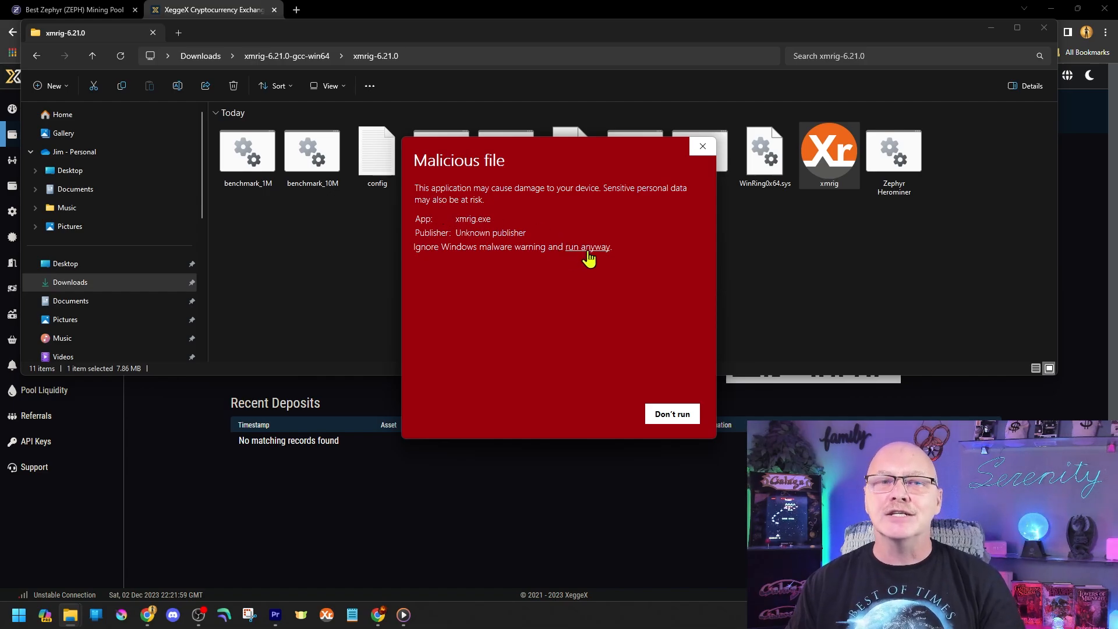
pyautogui.click(587, 246)
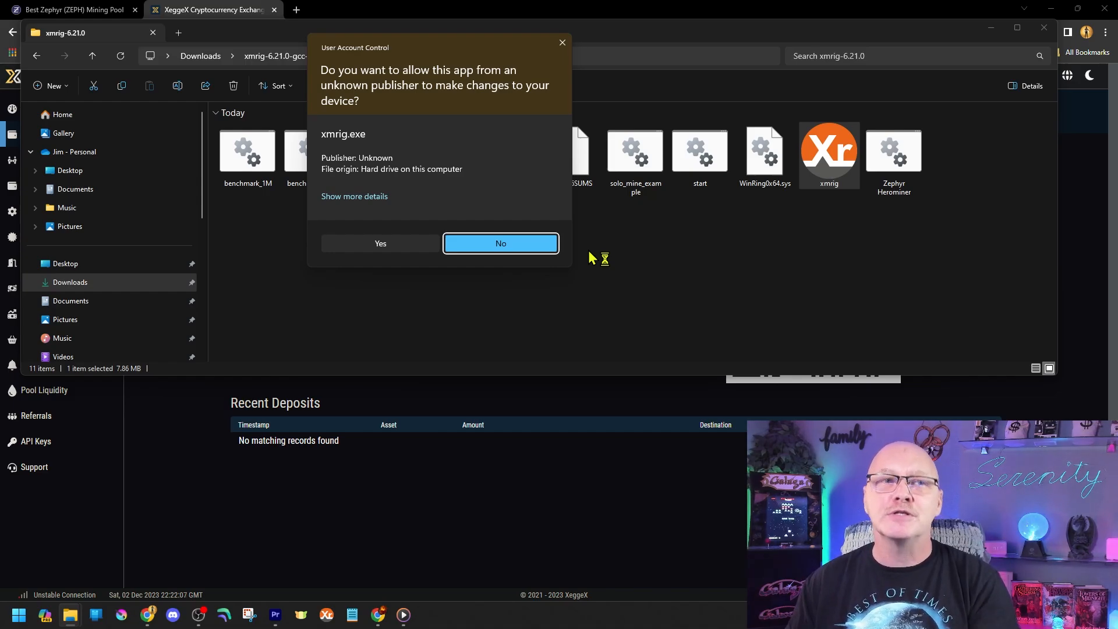
pyautogui.click(501, 244)
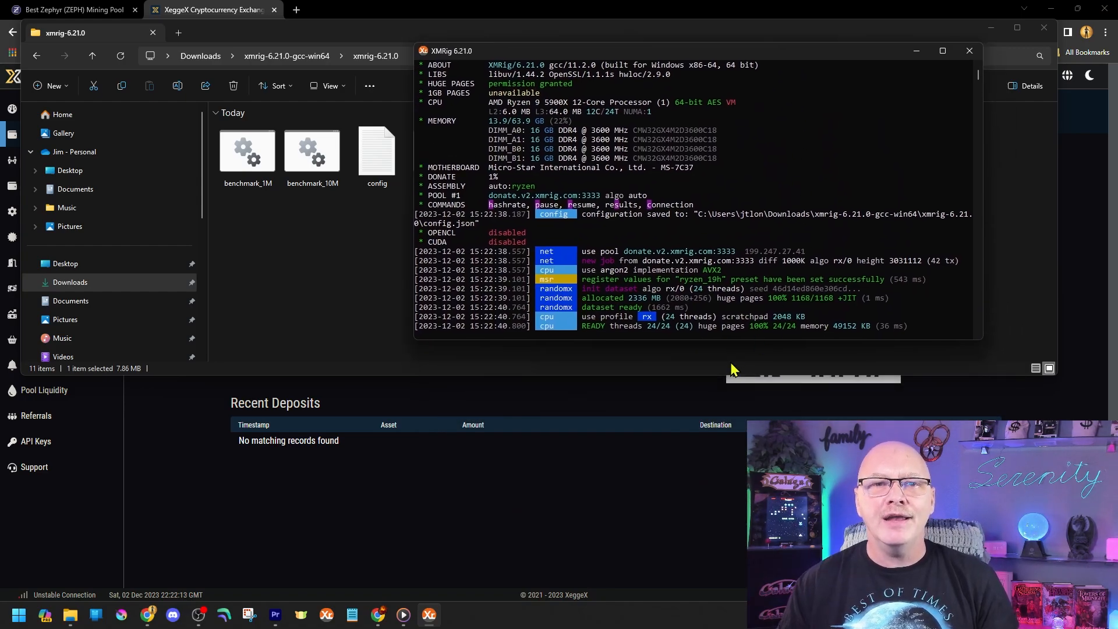
pyautogui.moveTo(721, 407)
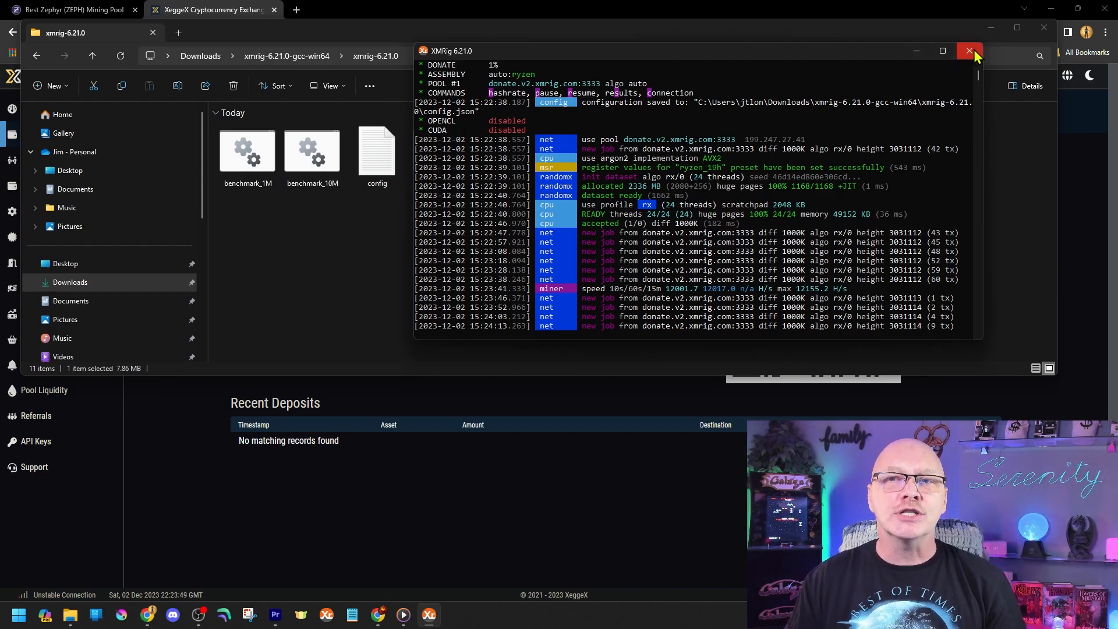
# - Let XMRig mine at about 12,000 H/s until shares are accepted, then close the console
pyautogui.click(969, 50)
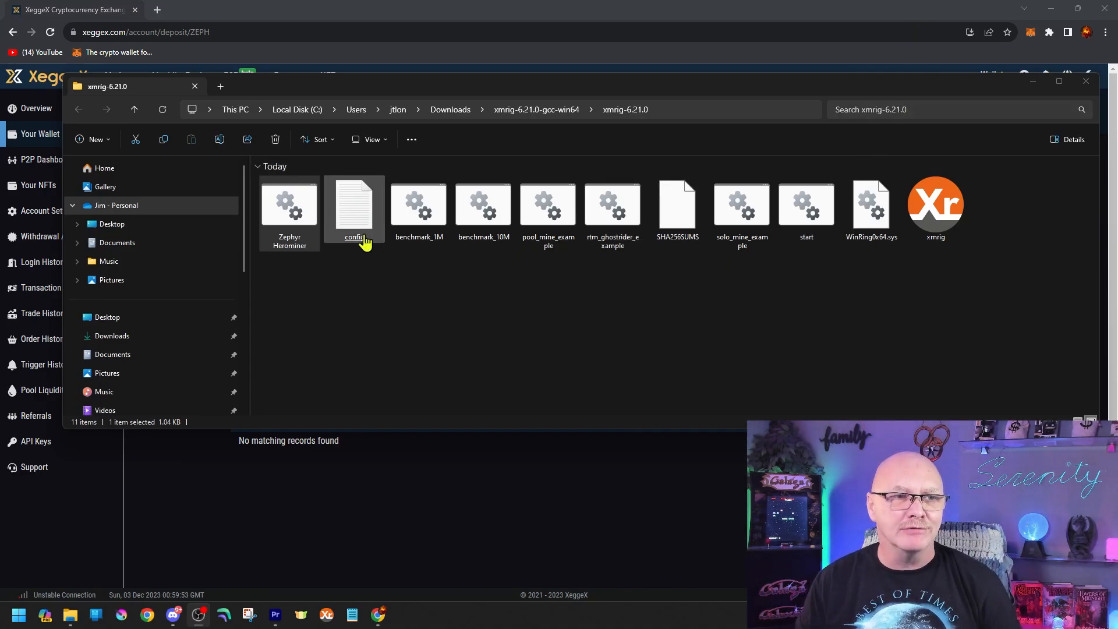
# - Relaunch Zephyr Herominer as administrator so XMRig mines on HeroMiners, then hide the console behind the pool homepage
pyautogui.rightClick(289, 204)
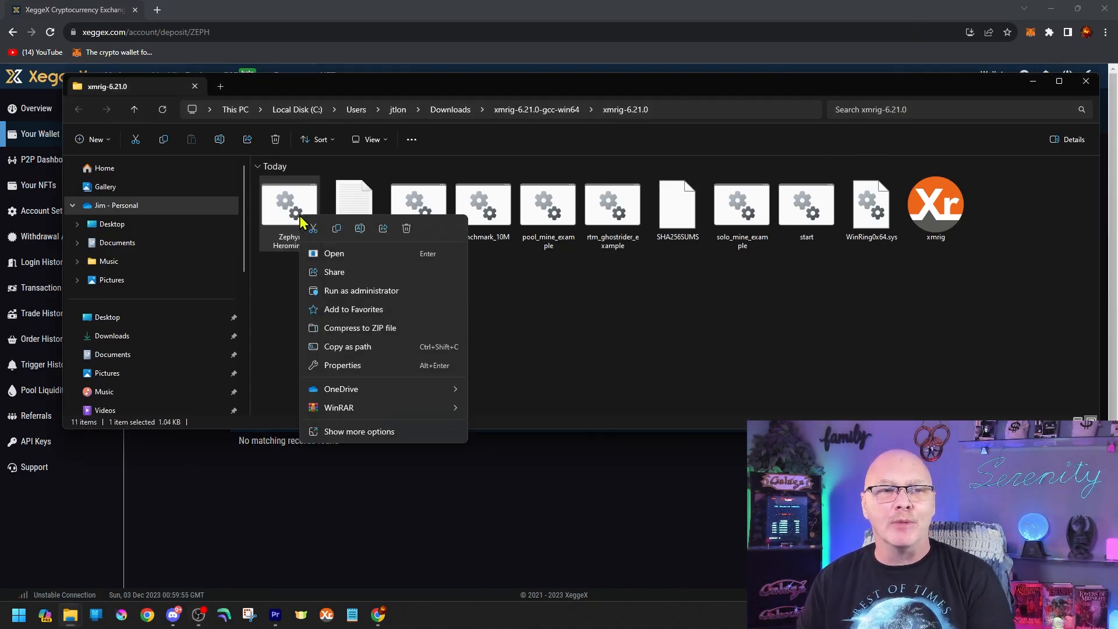
pyautogui.click(361, 291)
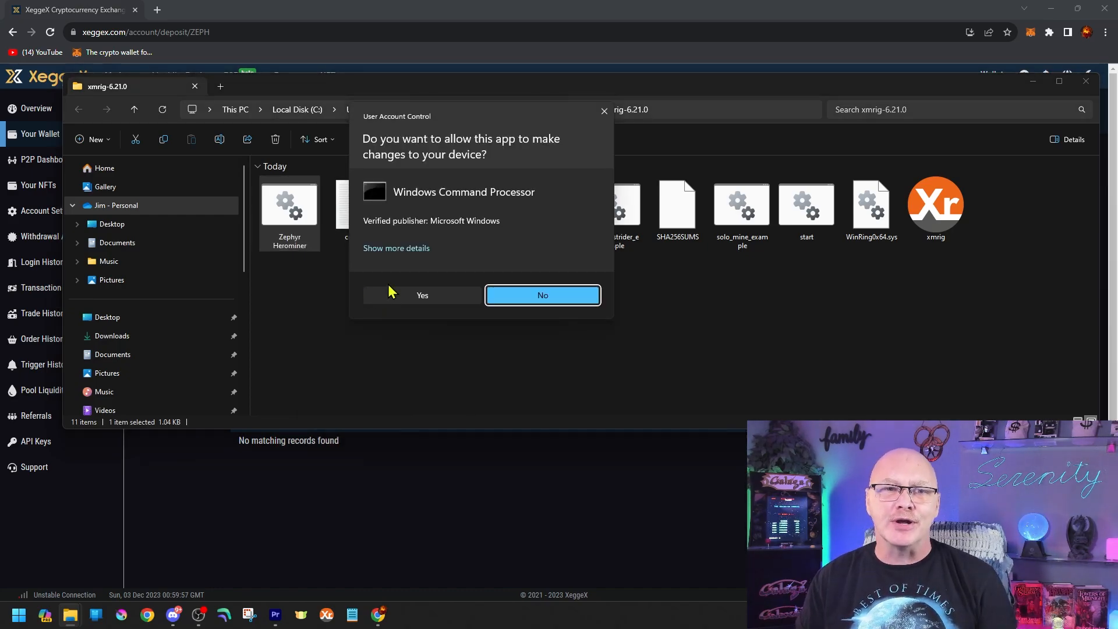
pyautogui.moveTo(431, 292)
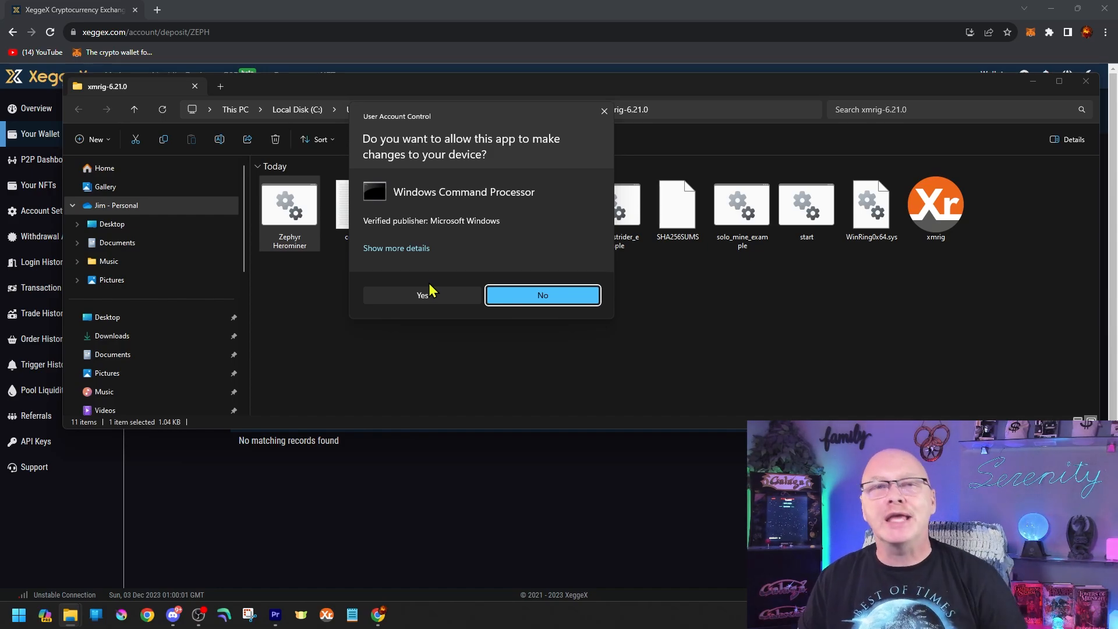
pyautogui.click(543, 296)
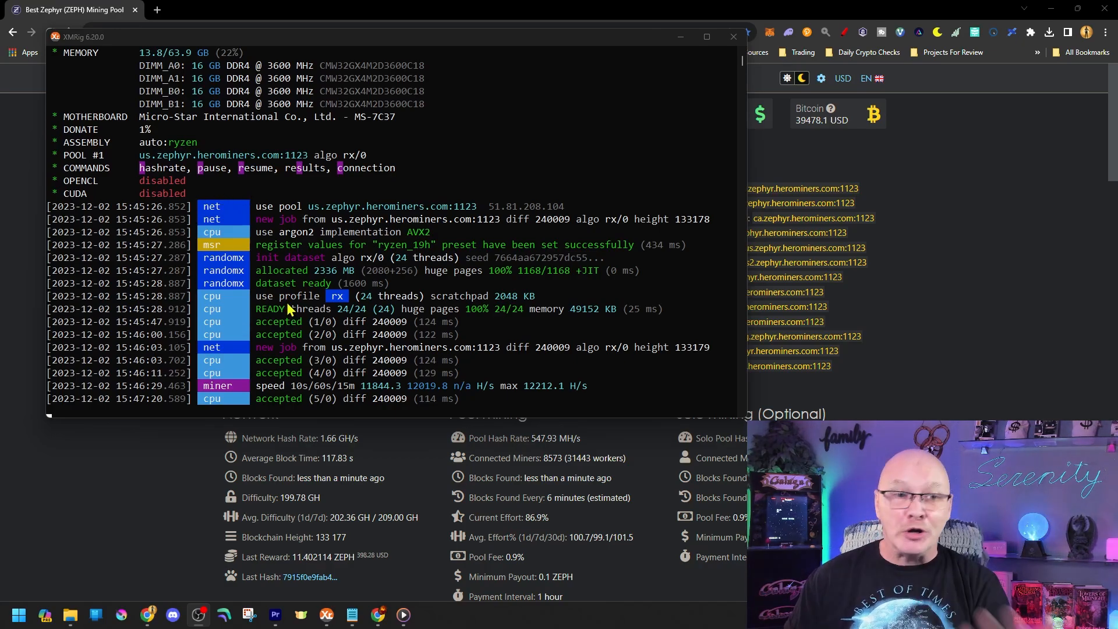
pyautogui.moveTo(209, 394)
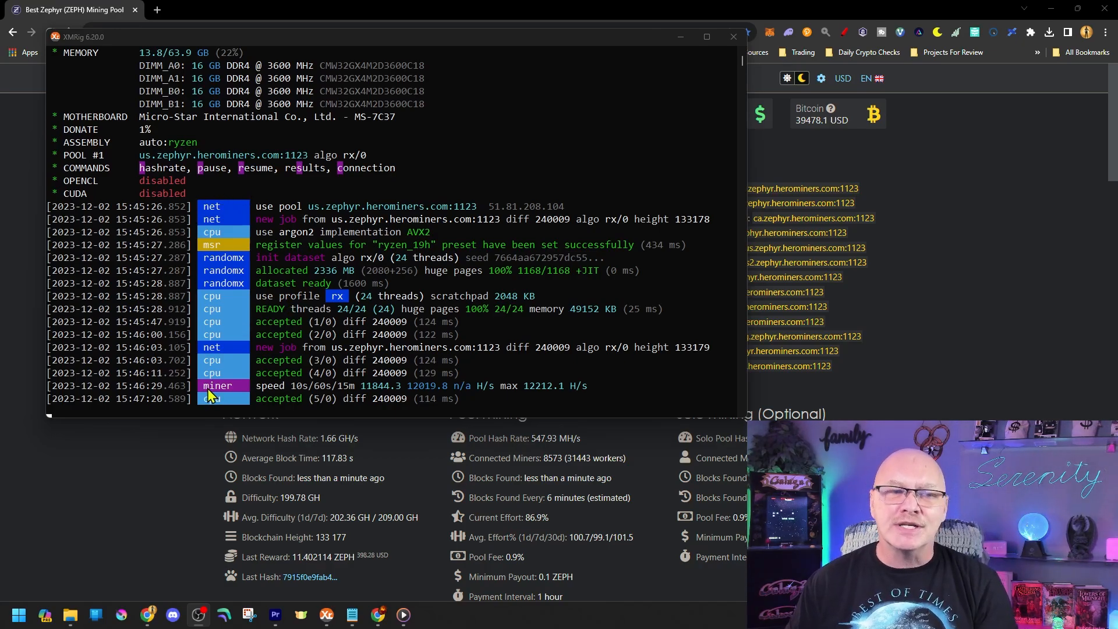
pyautogui.scroll(-3)
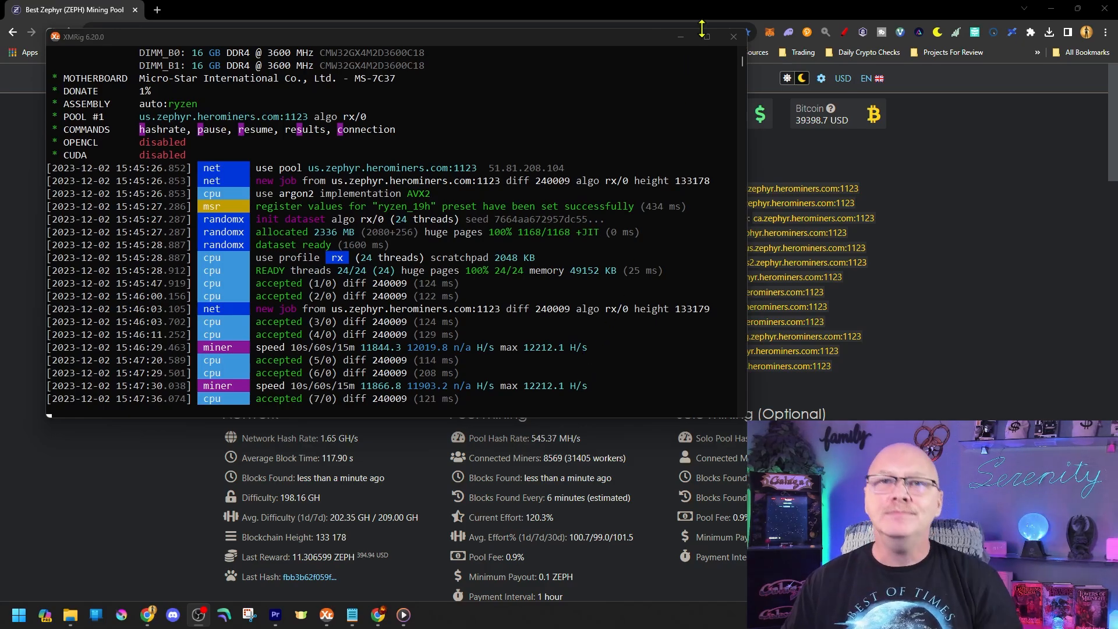
pyautogui.click(734, 36)
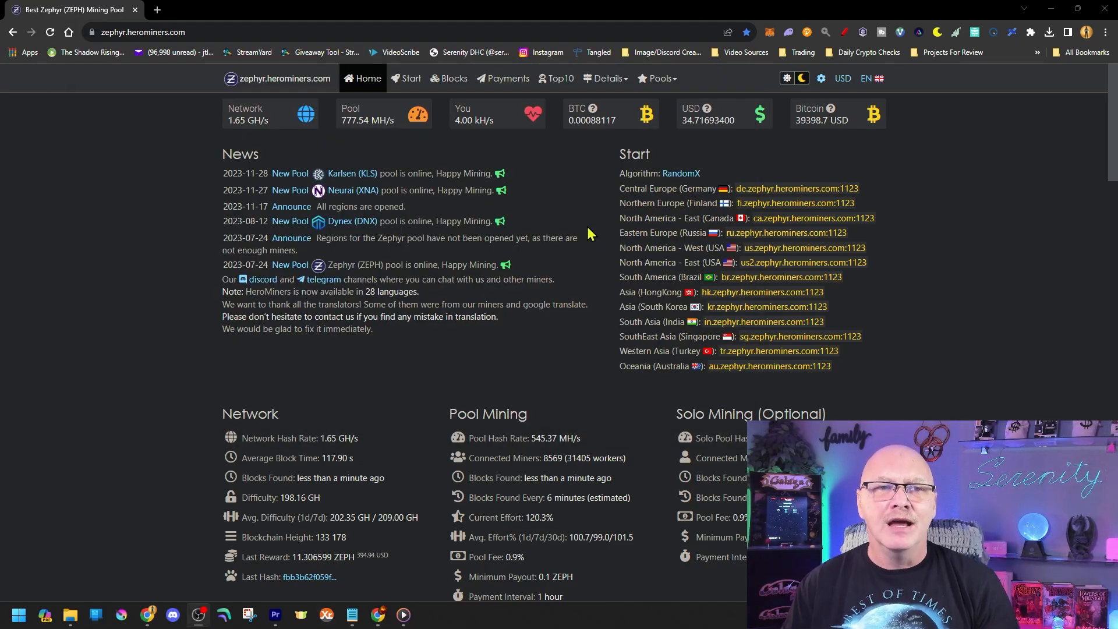
pyautogui.moveTo(581, 226)
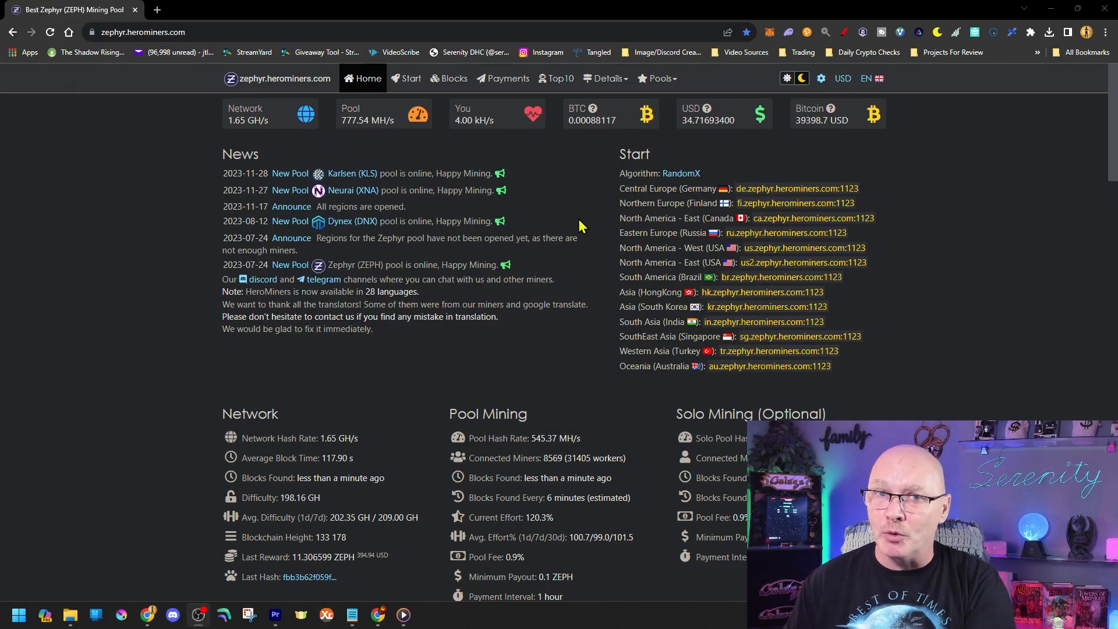
# - Enter a 12 KH/s hash rate in Estimate Mining Profits, reading about 2.05 USD daily and 61.78 USD monthly
pyautogui.scroll(-3)
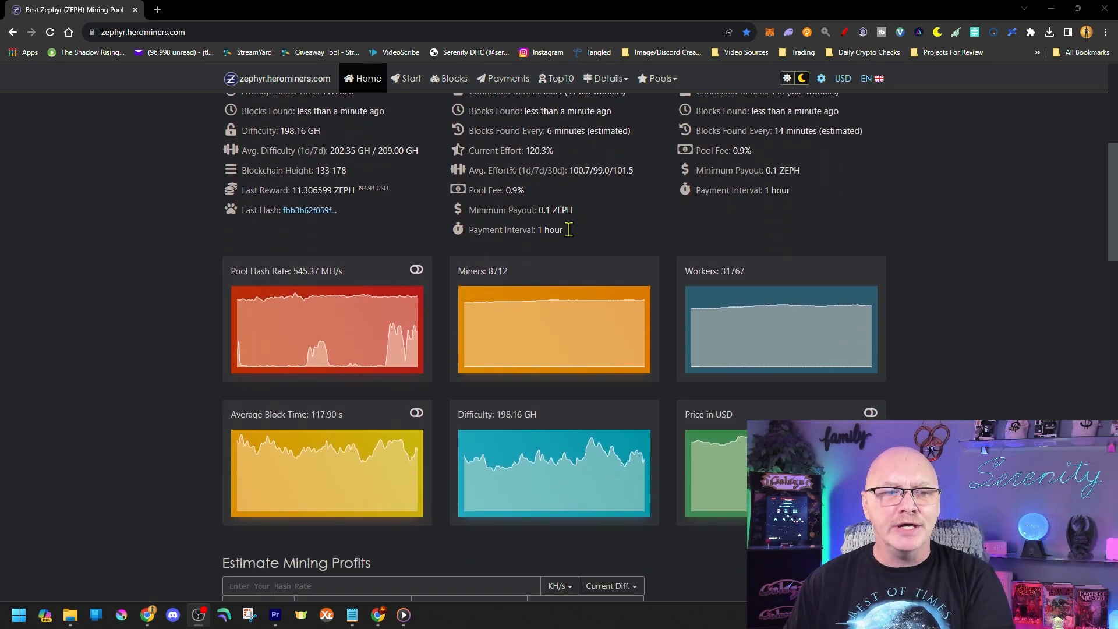
pyautogui.scroll(-3)
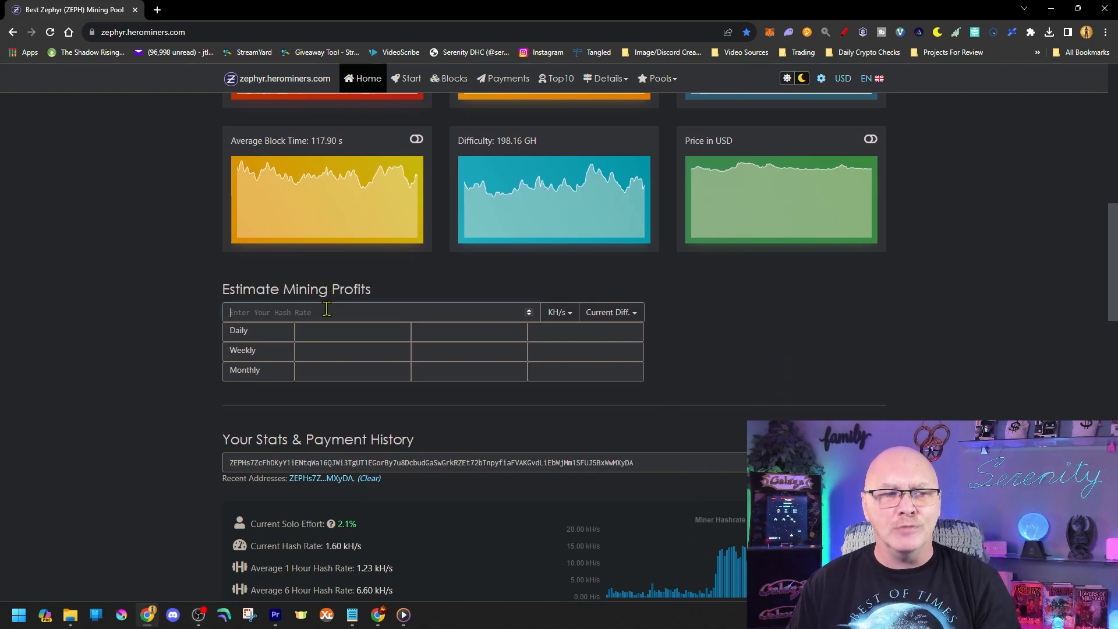
pyautogui.write('12')
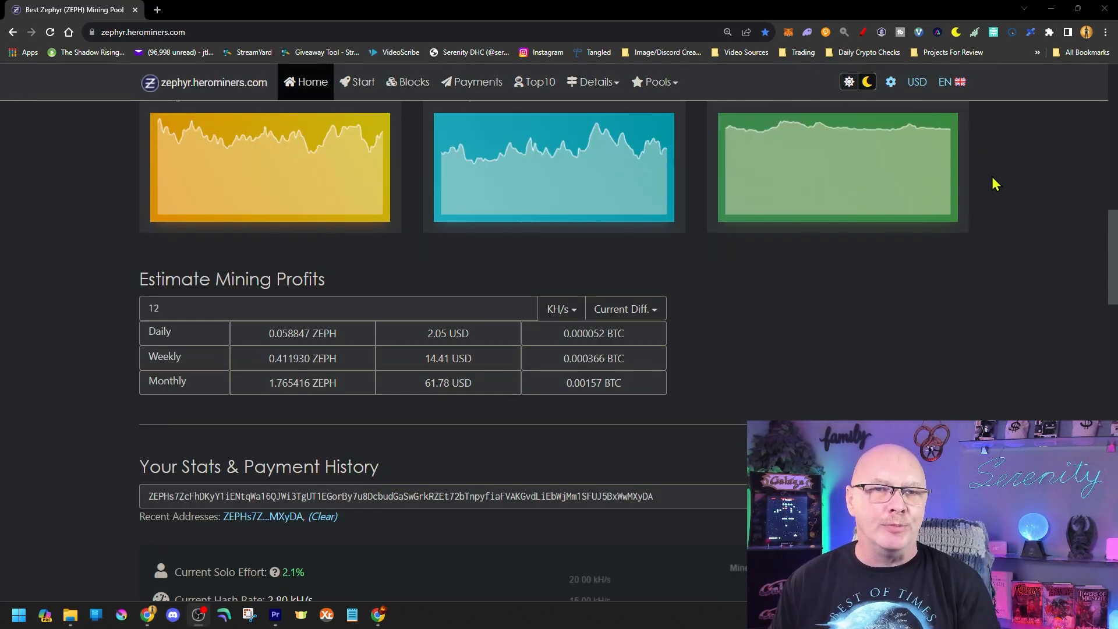
pyautogui.moveTo(1016, 197)
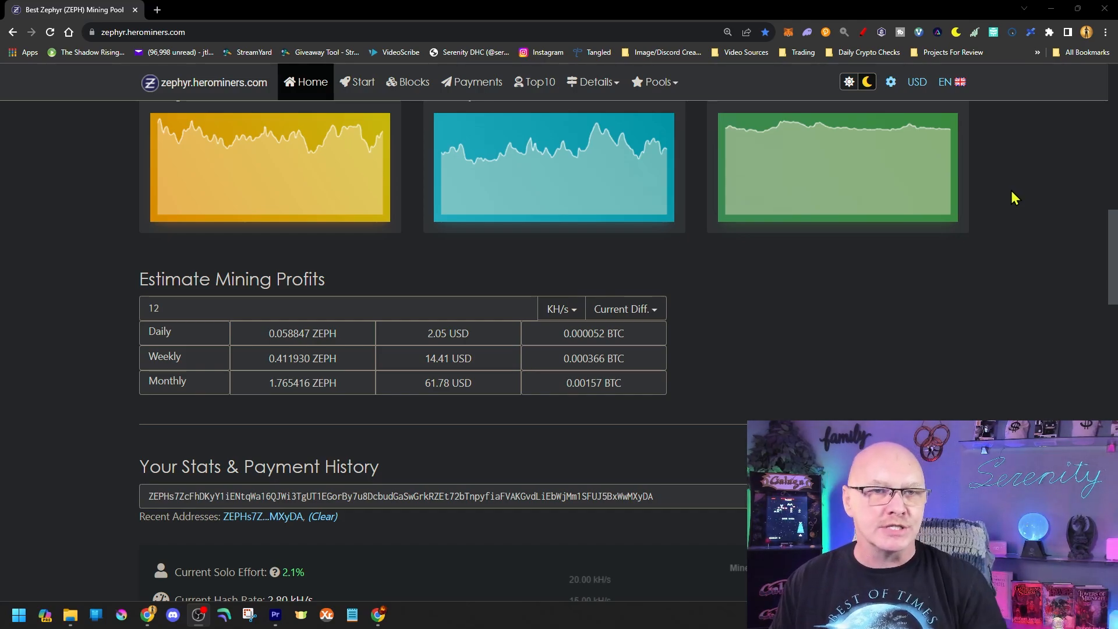
pyautogui.scroll(3)
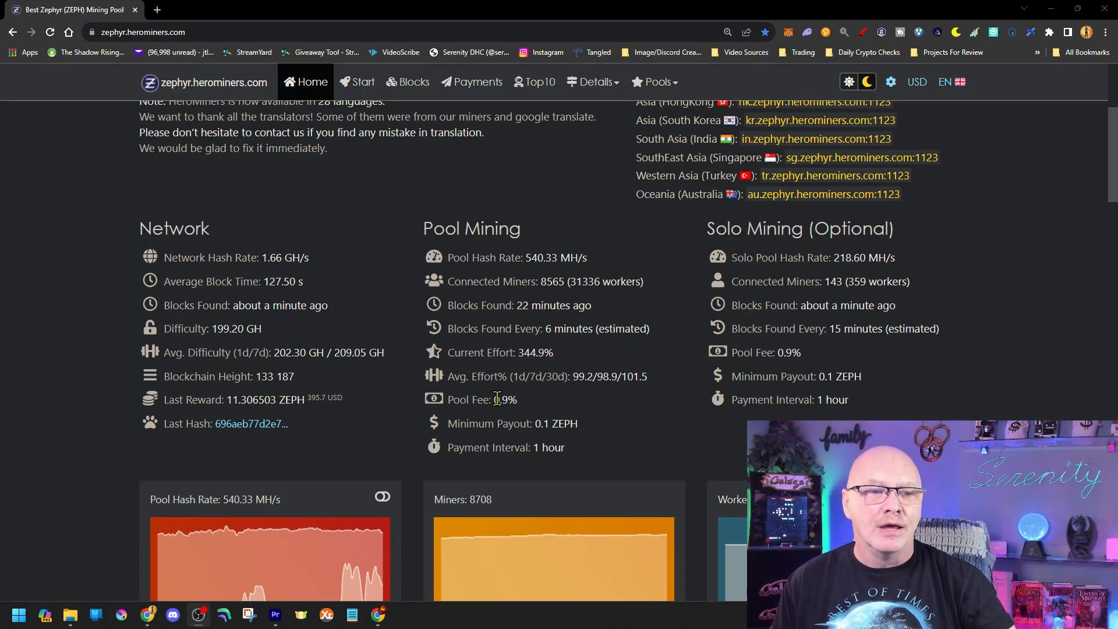
pyautogui.moveTo(519, 424)
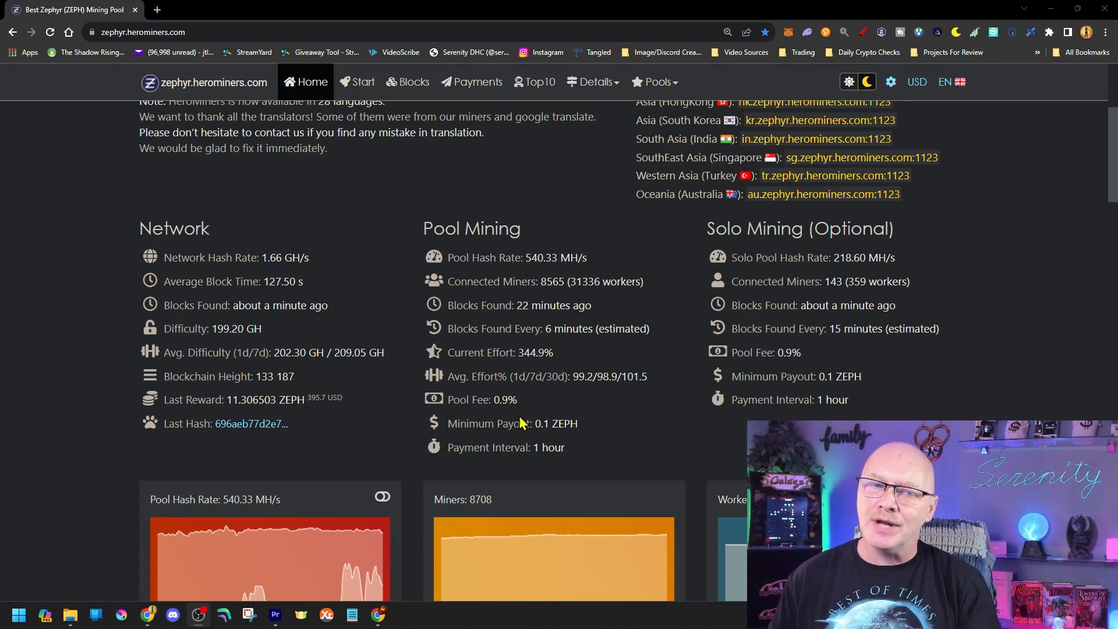